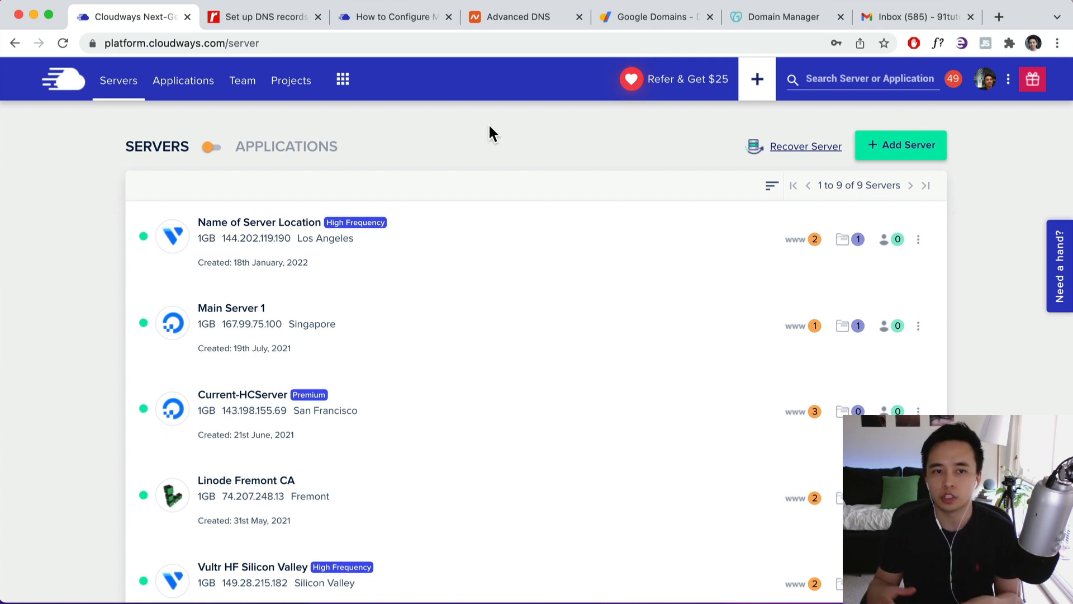
{"action": "mouse_move", "coordinate": [343, 81]}
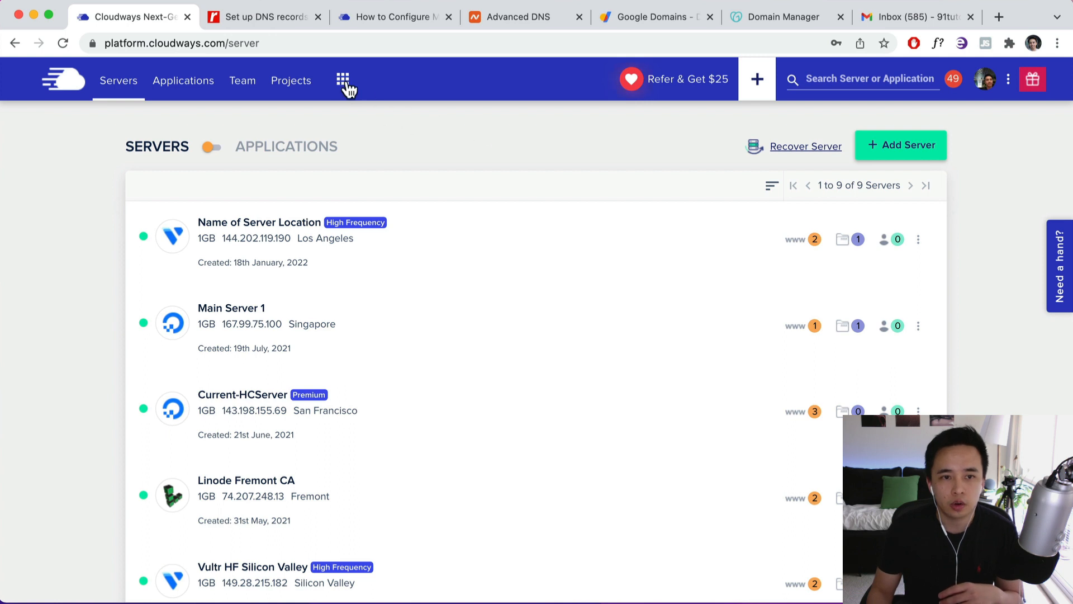
{"action": "mouse_move", "coordinate": [343, 81]}
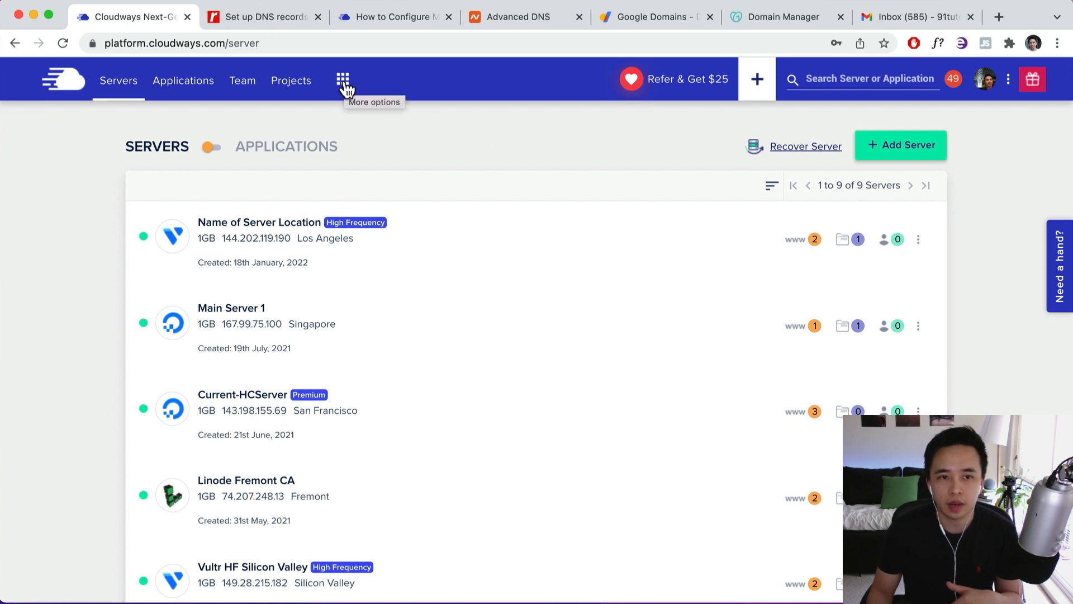
Step: Go to the Cloudways Add-ons page via the extra platform options grid
{"action": "left_click", "coordinate": [342, 78]}
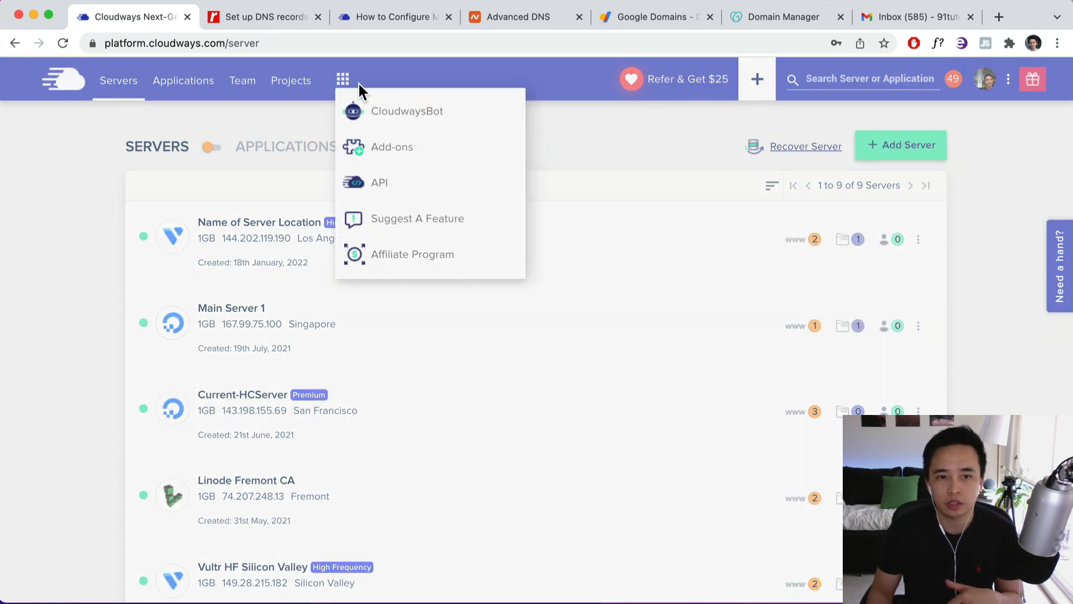
{"action": "left_click", "coordinate": [392, 146]}
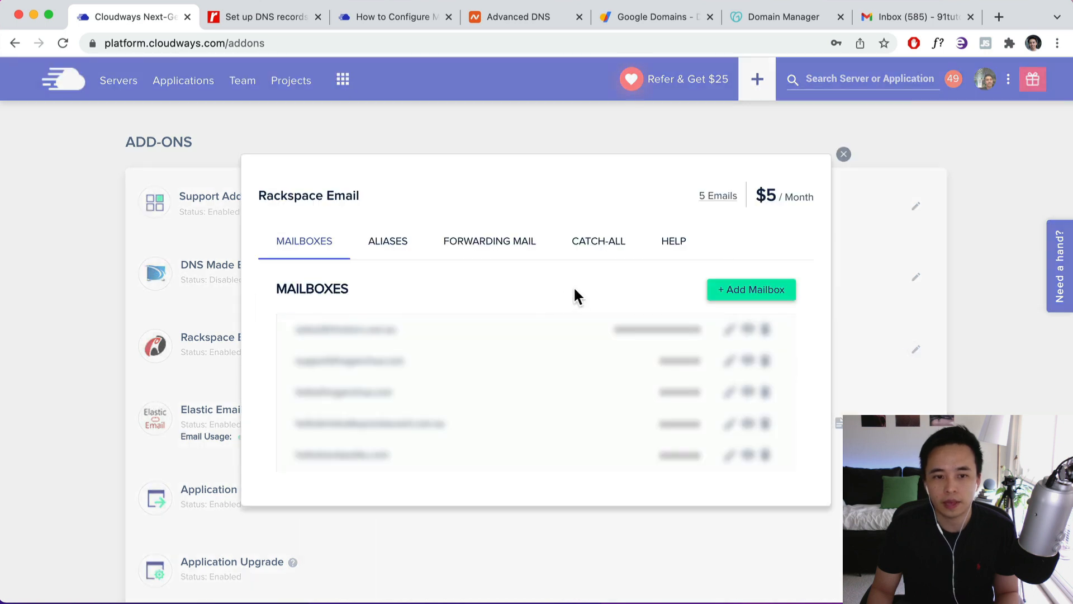
{"action": "mouse_move", "coordinate": [745, 301]}
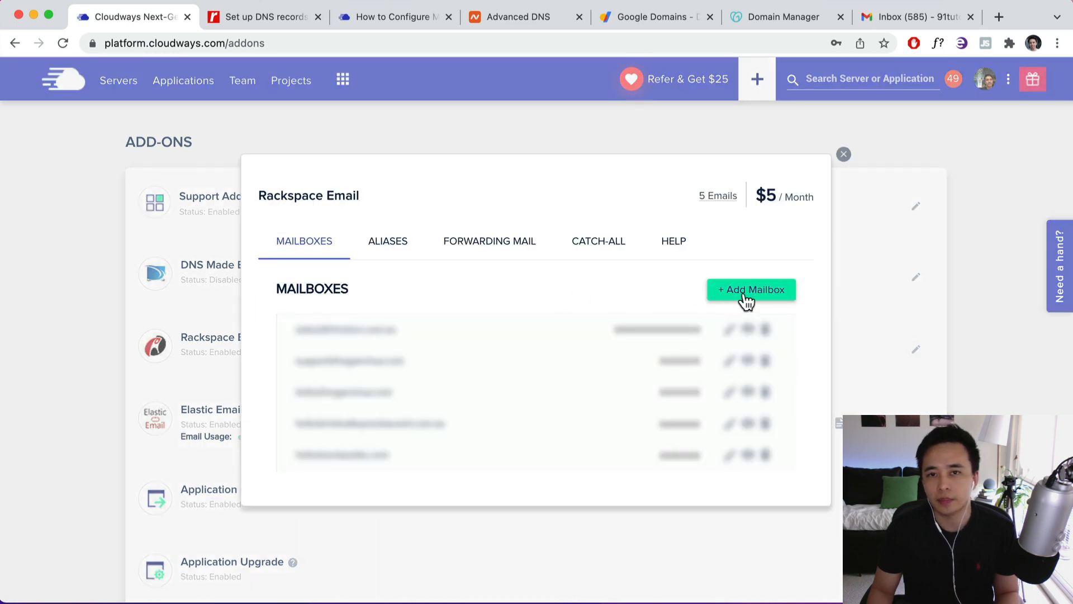
{"action": "left_click", "coordinate": [752, 290]}
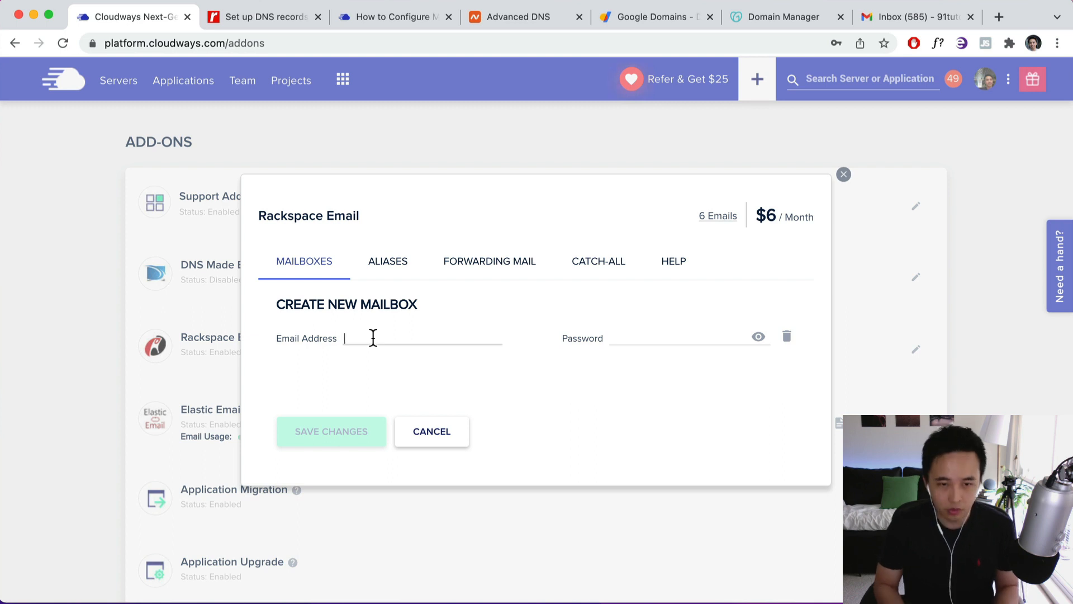
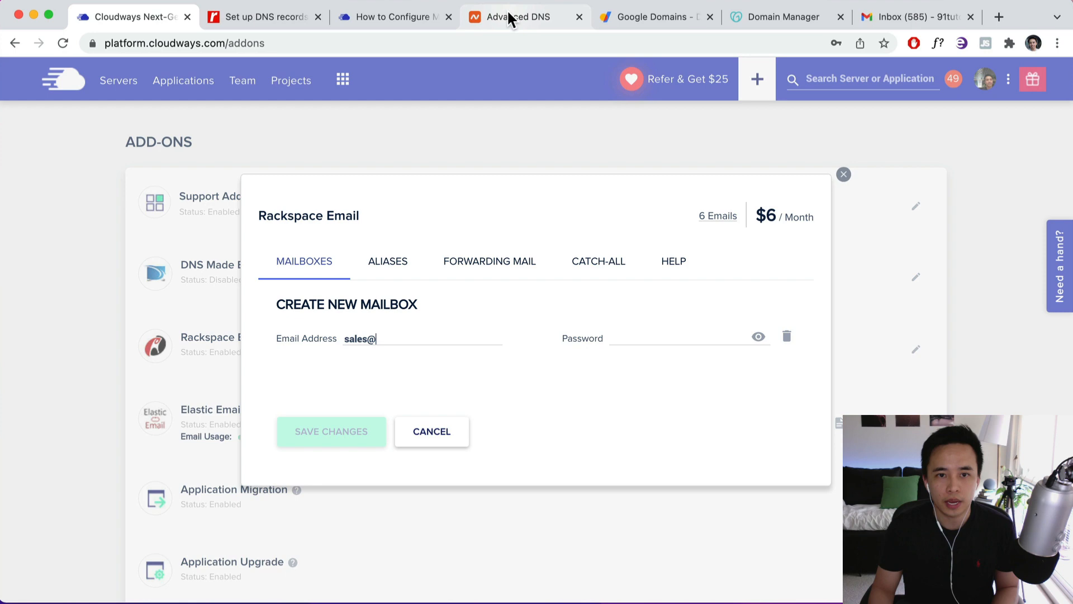
{"action": "right_click", "coordinate": [309, 245]}
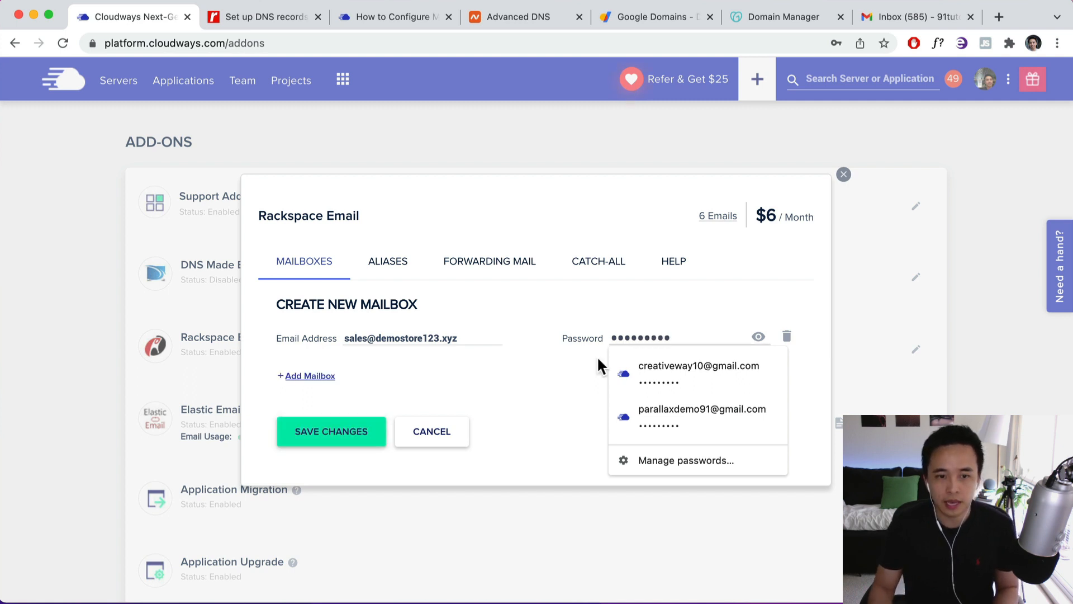
{"action": "left_click", "coordinate": [331, 432]}
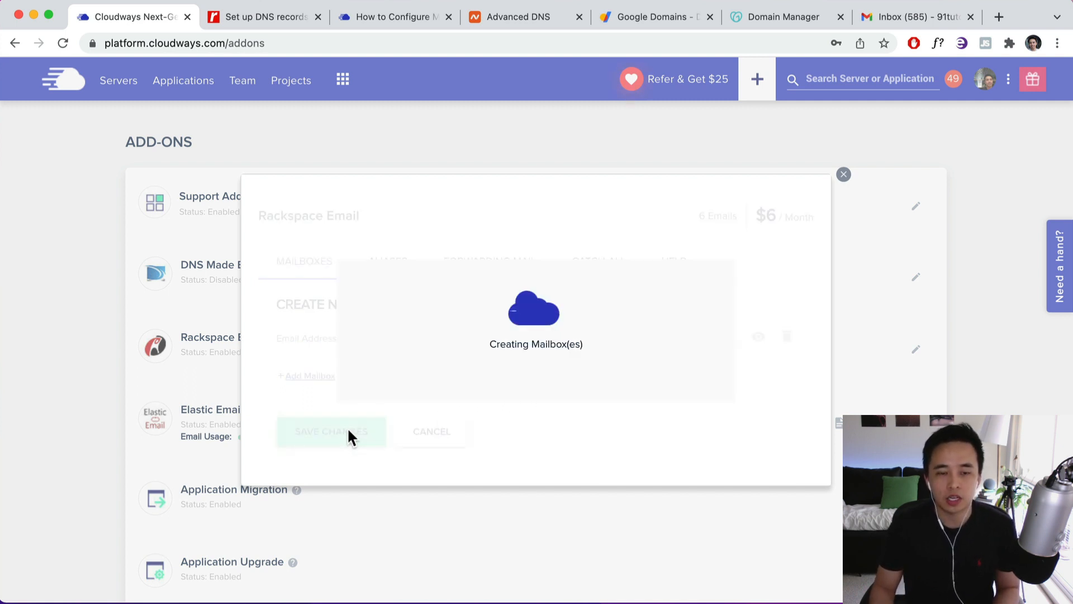
{"action": "mouse_move", "coordinate": [541, 373]}
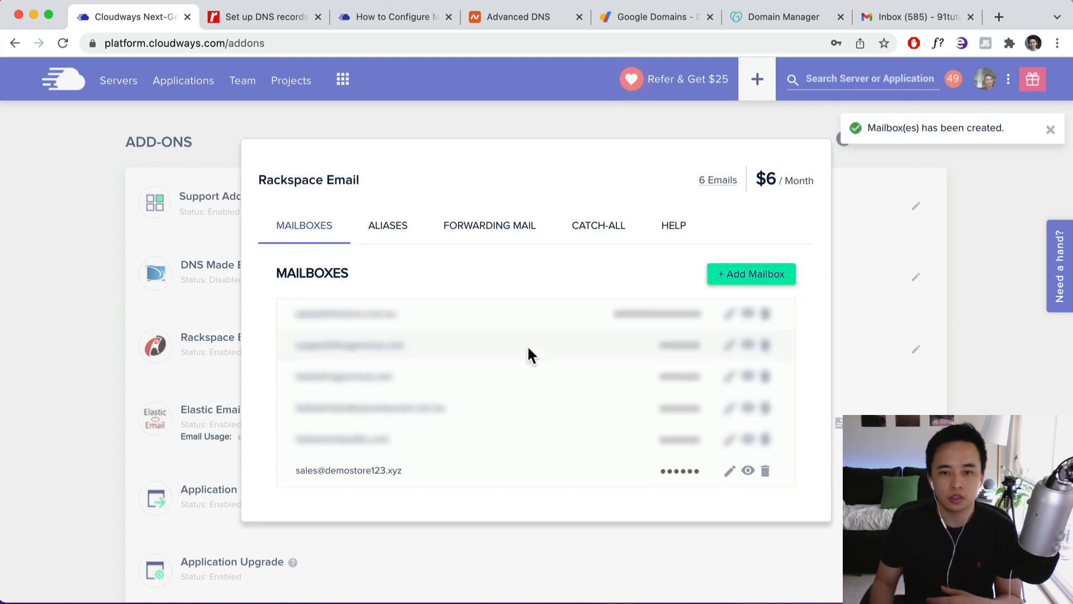
{"action": "mouse_move", "coordinate": [751, 274]}
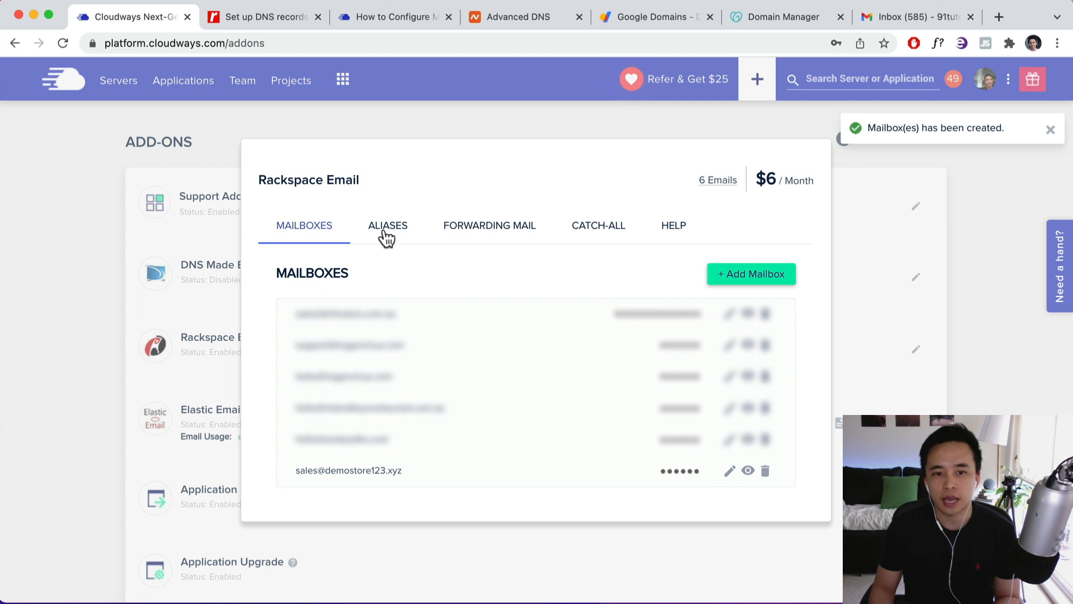
{"action": "mouse_move", "coordinate": [644, 266]}
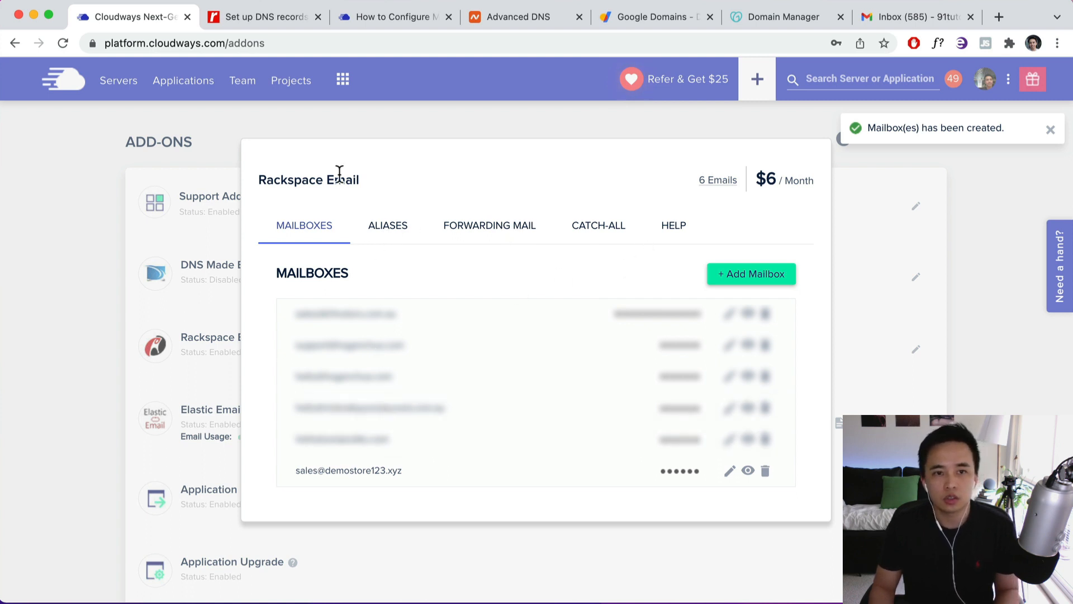
Step: Check the Rackspace DNS record instructions, then view demostore123.xyz's Advanced DNS at the Custom MX settings
{"action": "left_click", "coordinate": [261, 17]}
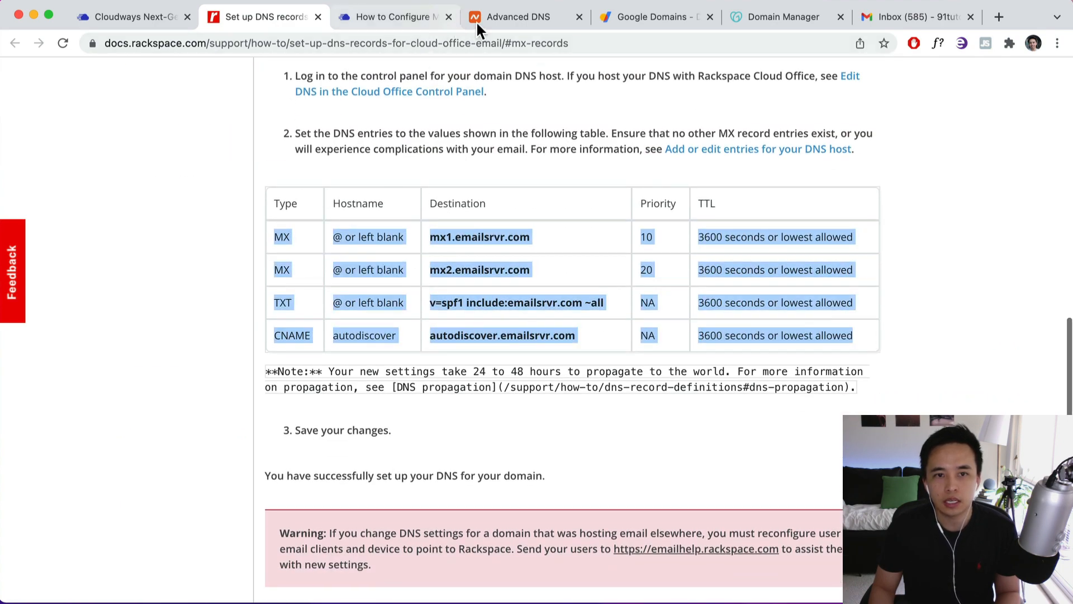
{"action": "left_click", "coordinate": [517, 17]}
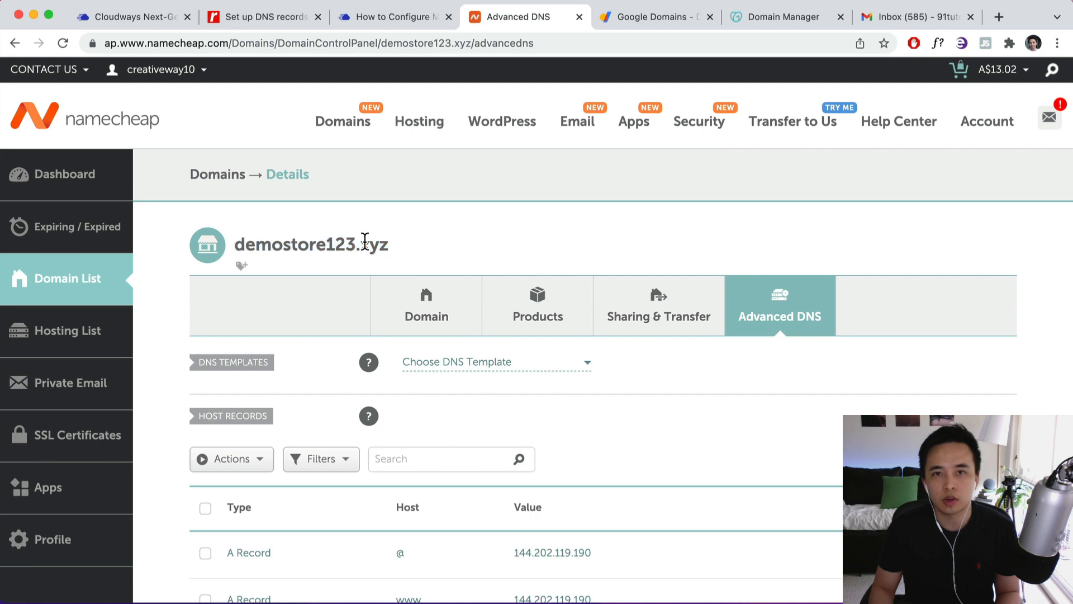
{"action": "mouse_move", "coordinate": [582, 279]}
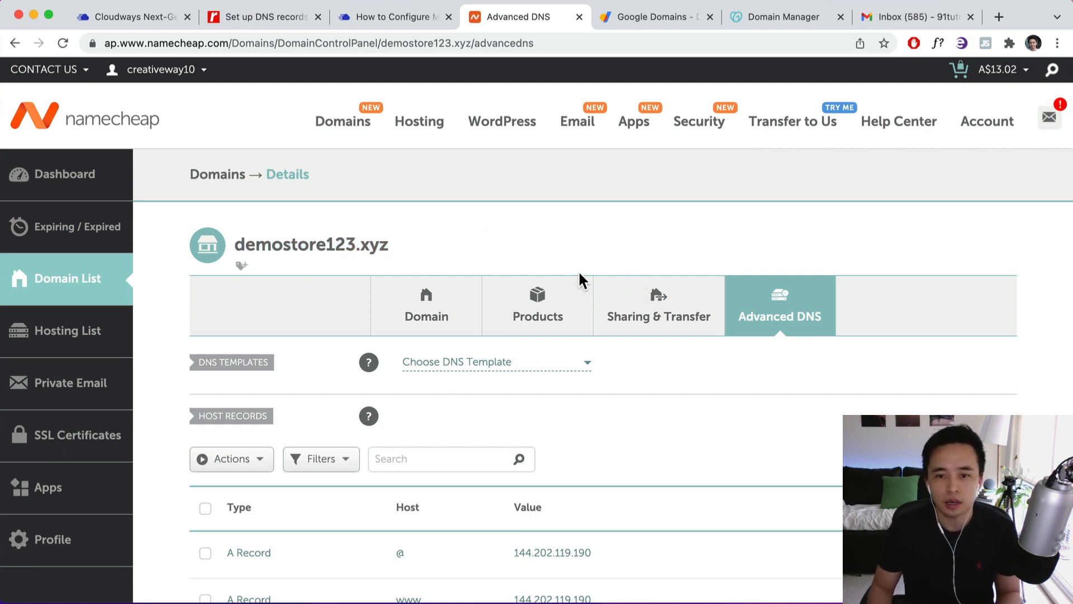
{"action": "mouse_move", "coordinate": [101, 129]}
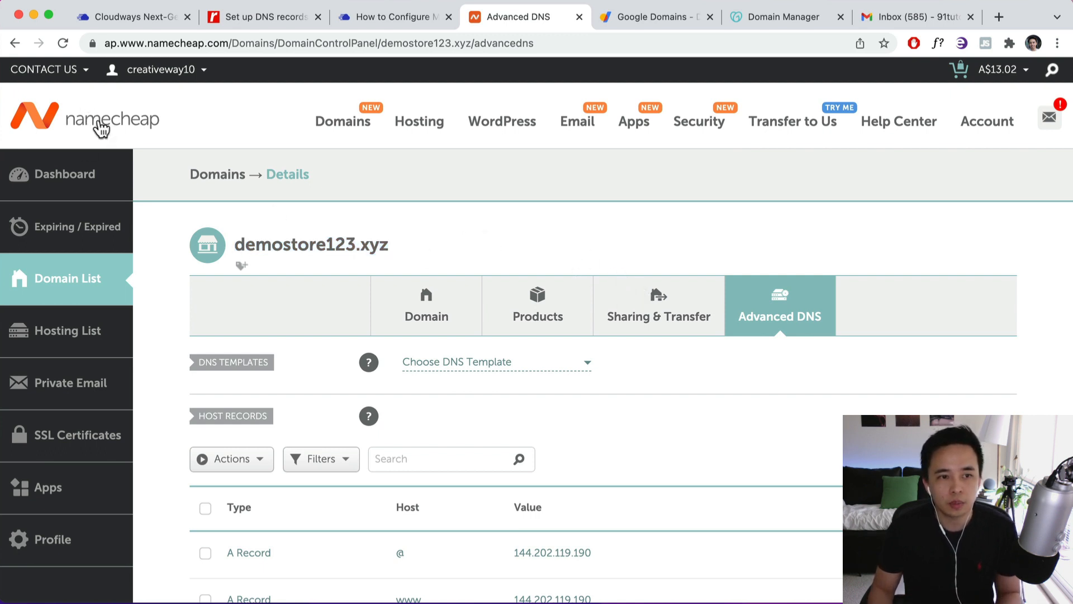
{"action": "scroll", "scroll_direction": "down", "scroll_amount": 3}
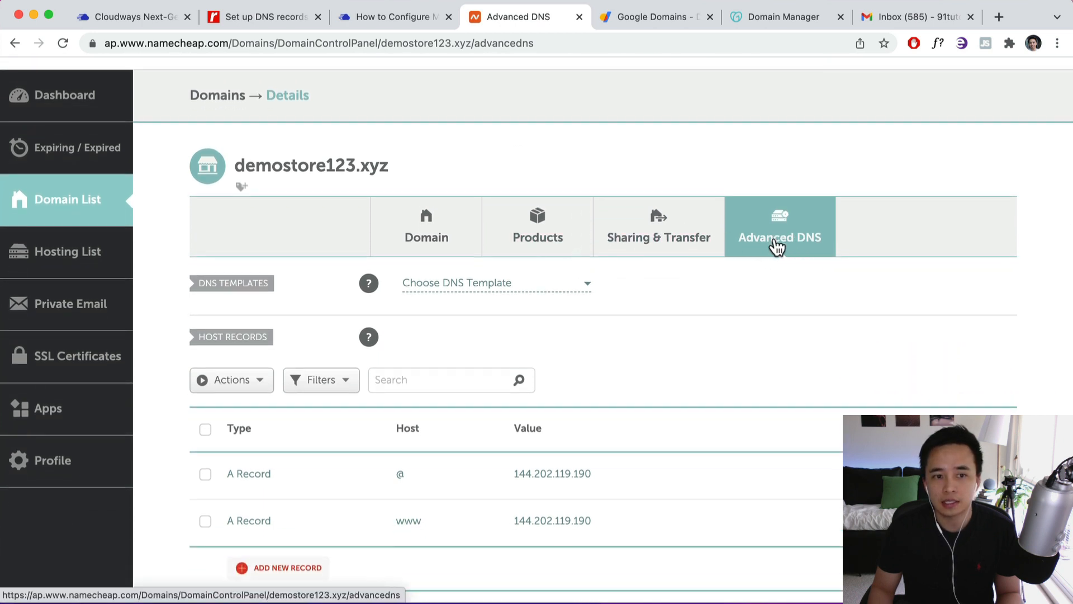
{"action": "scroll", "scroll_direction": "down", "scroll_amount": 3}
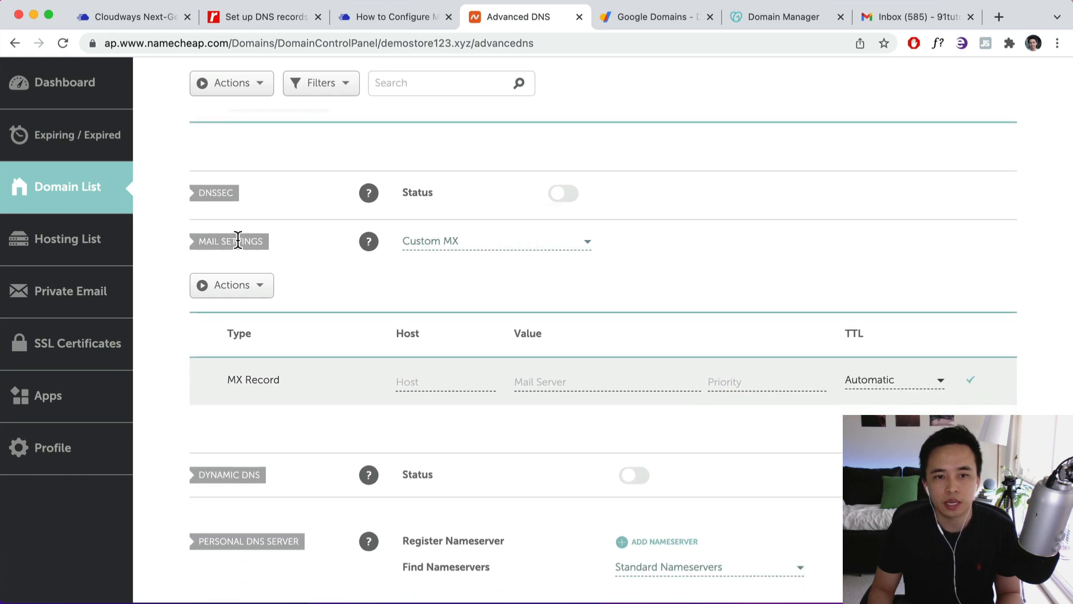
{"action": "left_click", "coordinate": [655, 17]}
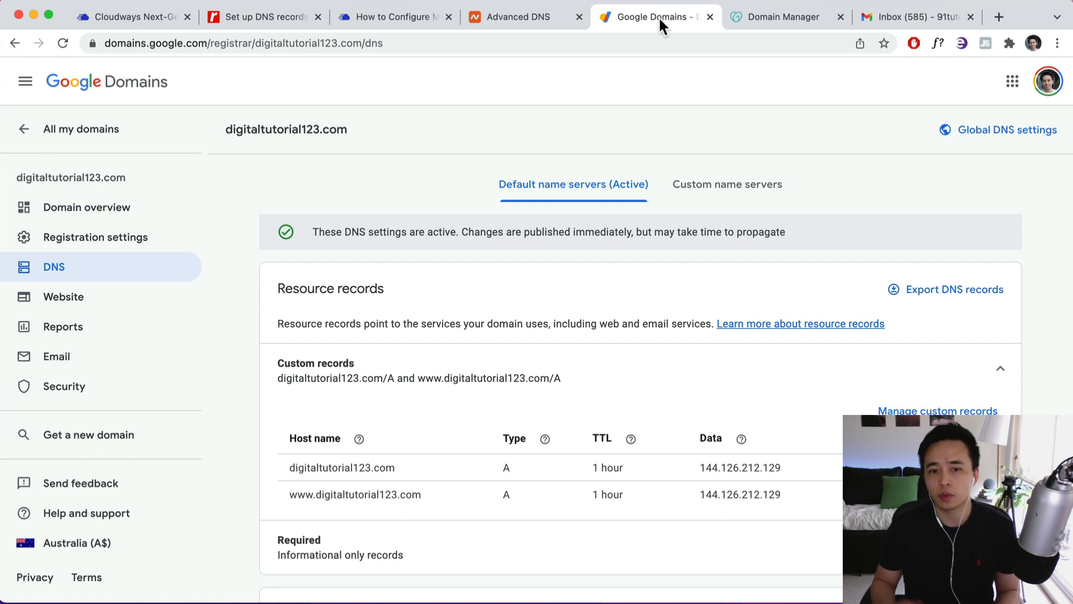
{"action": "mouse_move", "coordinate": [216, 135]}
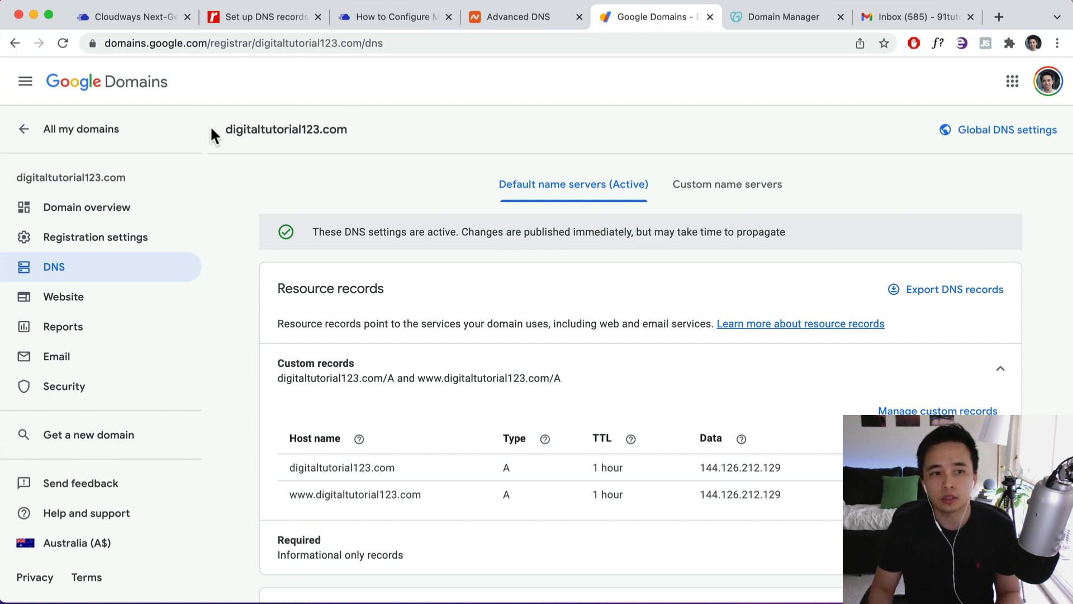
{"action": "mouse_move", "coordinate": [54, 267]}
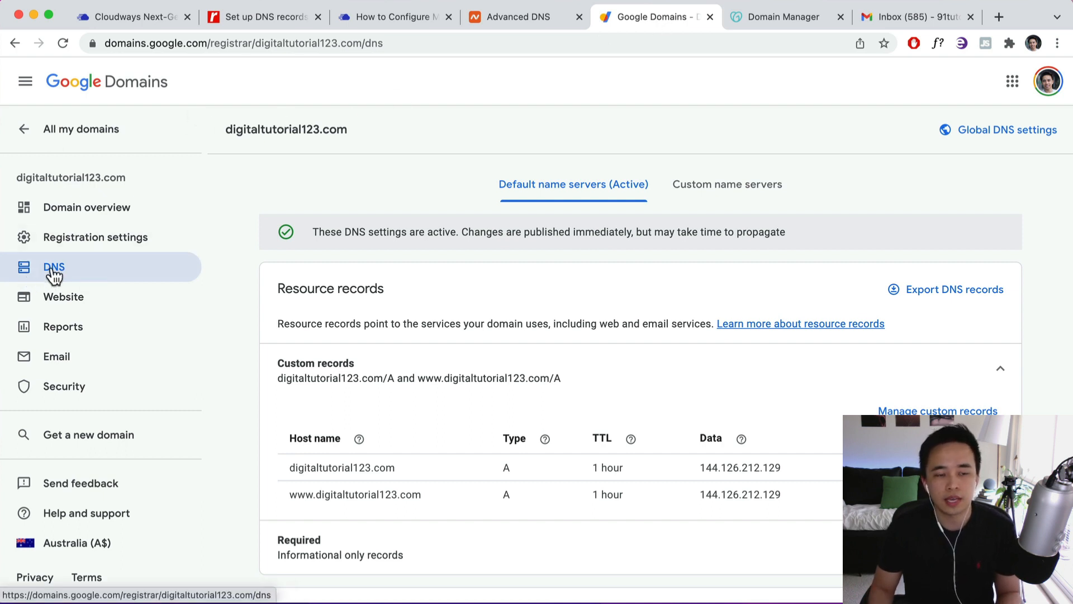
{"action": "left_click", "coordinate": [784, 16]}
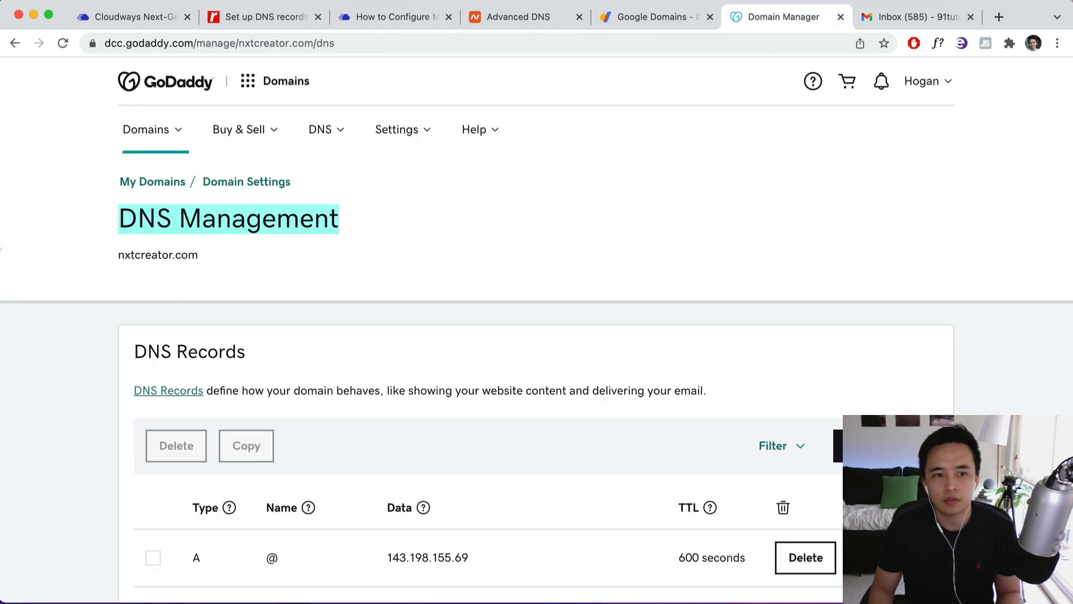
{"action": "mouse_move", "coordinate": [366, 227]}
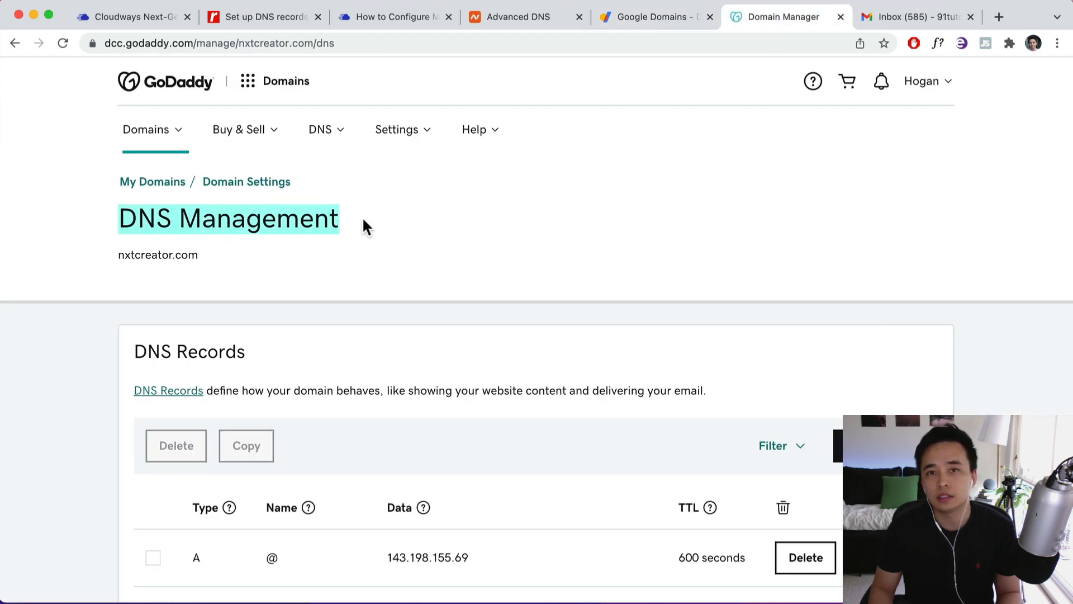
{"action": "mouse_move", "coordinate": [648, 63]}
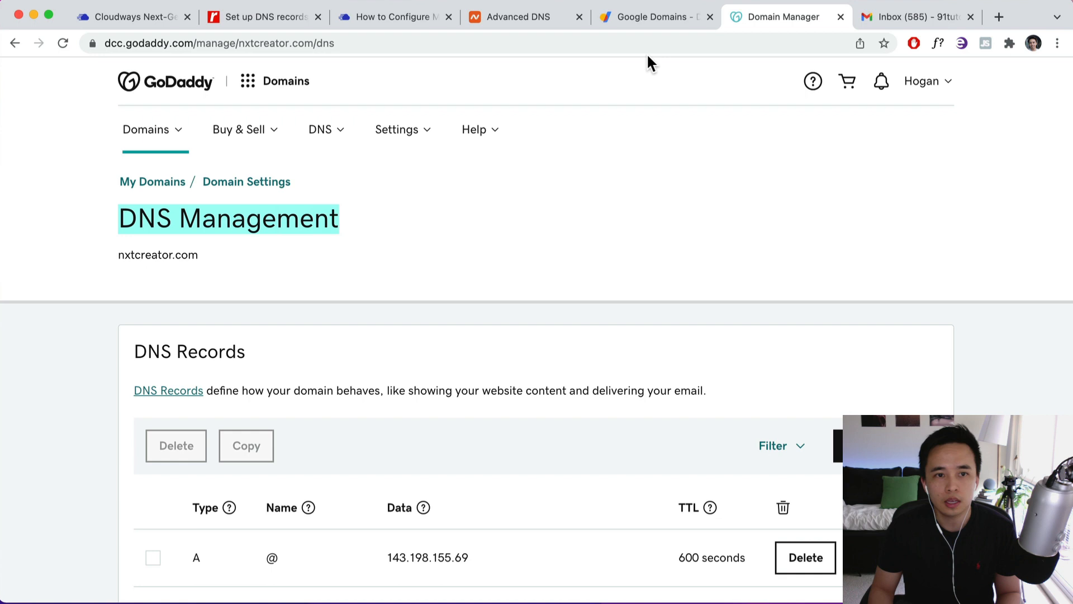
{"action": "left_click", "coordinate": [523, 17]}
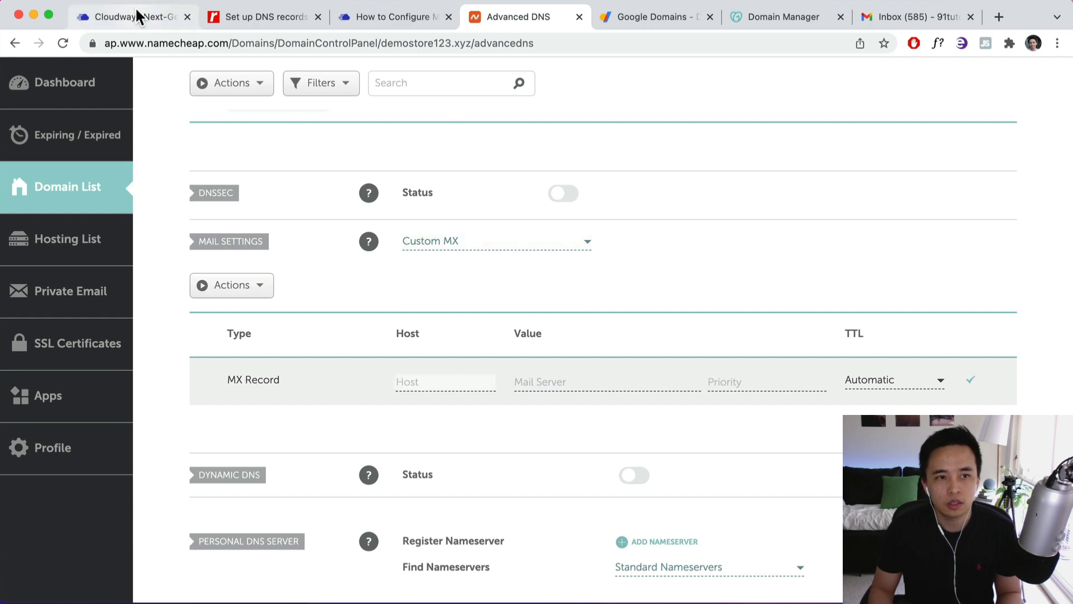
Step: Add the MX record @ → mx1.emailsrvr.com priority 10 with a 1-minute TTL, copied from the guide
{"action": "left_click", "coordinate": [264, 17]}
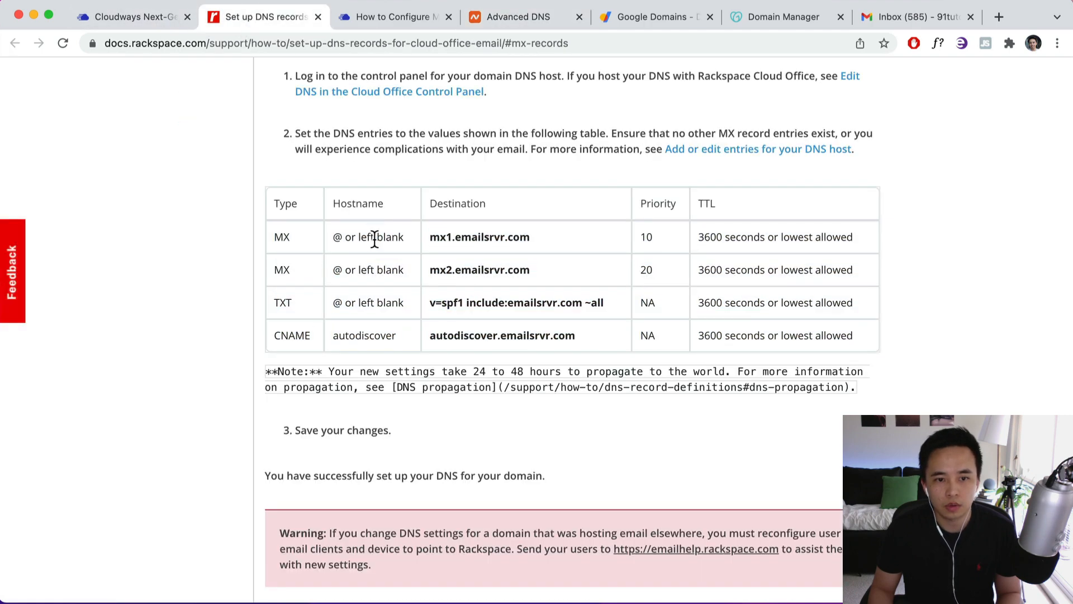
{"action": "double_click", "coordinate": [480, 237]}
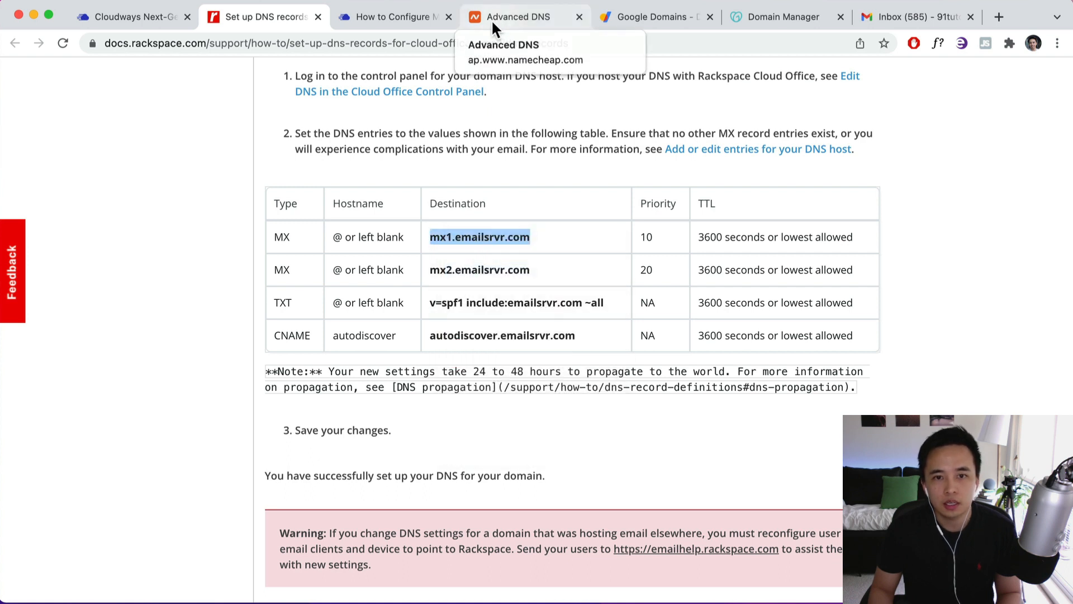
{"action": "left_click", "coordinate": [517, 17]}
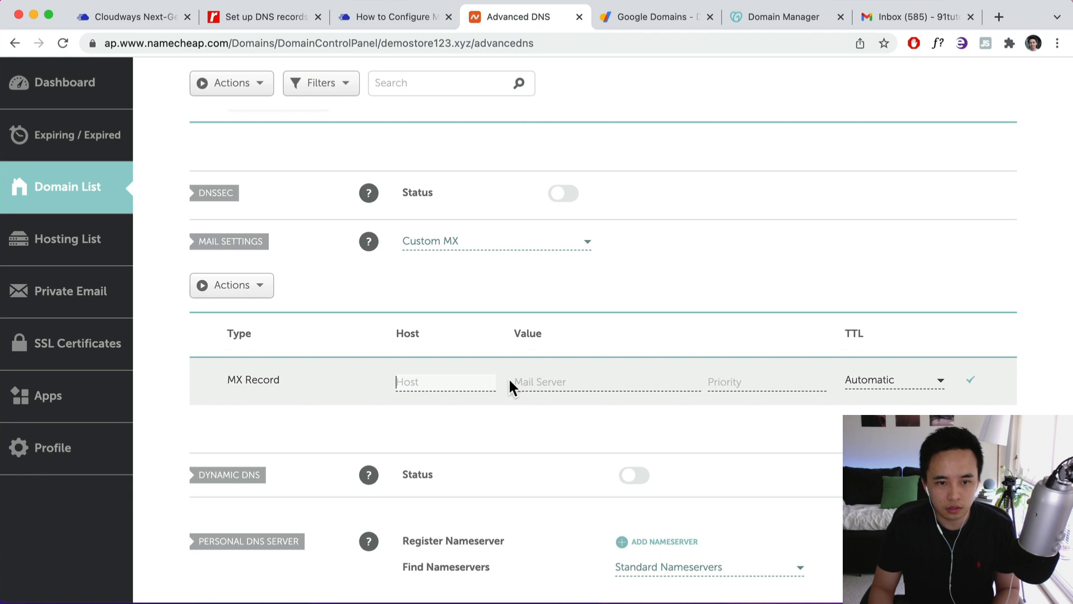
{"action": "type", "text": "@"}
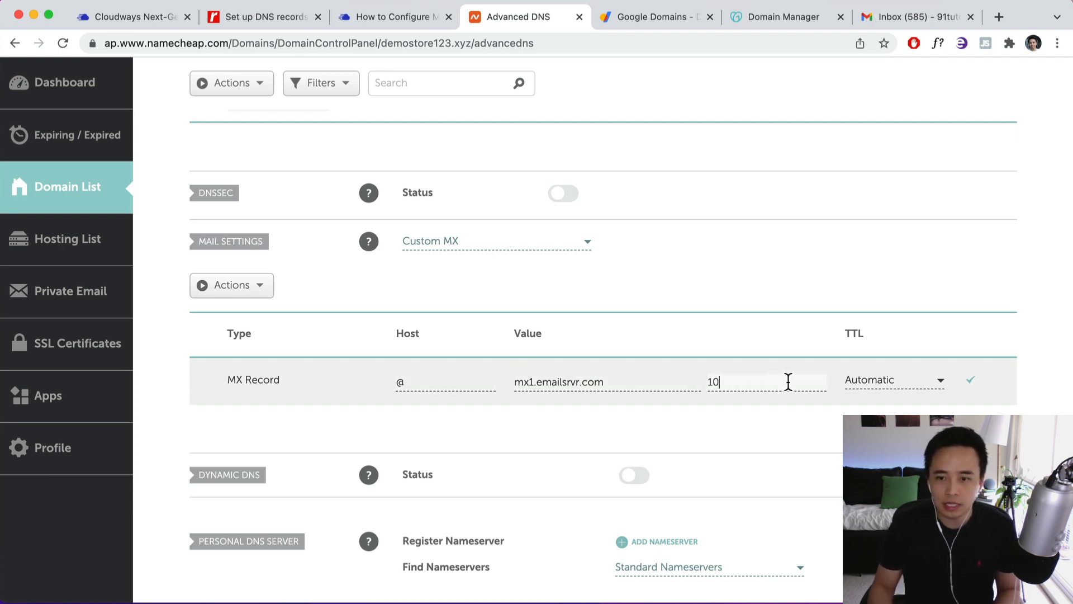
{"action": "left_click", "coordinate": [893, 380]}
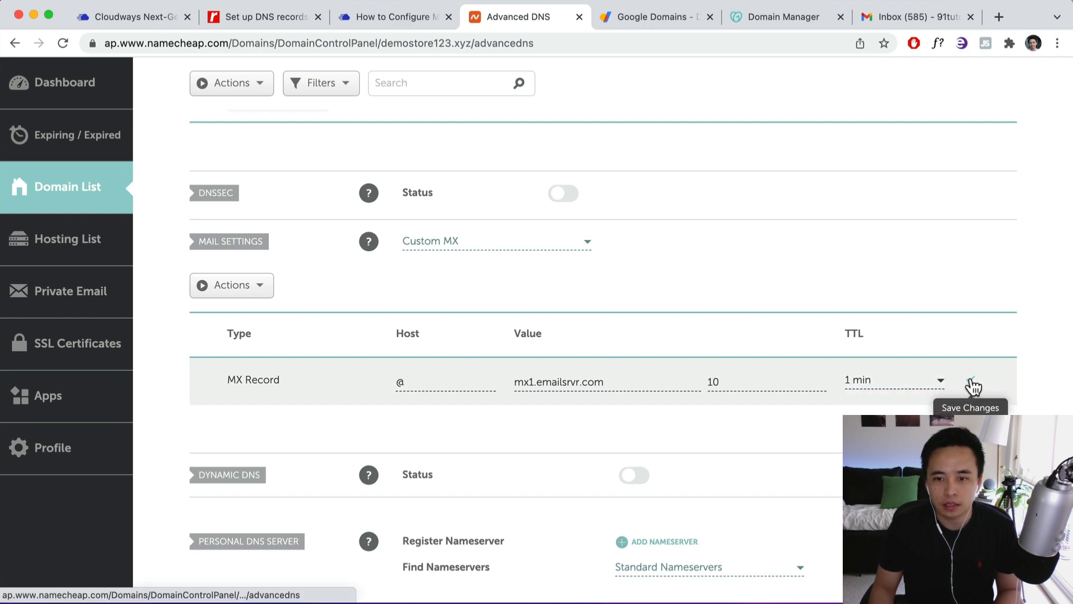
{"action": "left_click", "coordinate": [971, 386]}
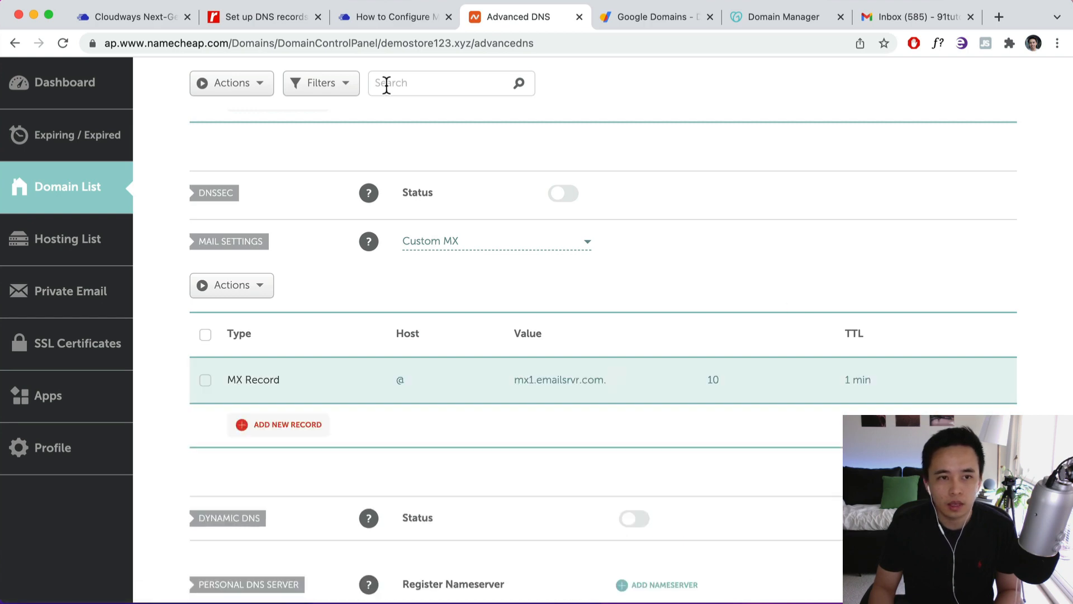
Step: Add the second MX record mx2.emailsrvr.com priority 20 with a 1-minute TTL
{"action": "left_click", "coordinate": [261, 17]}
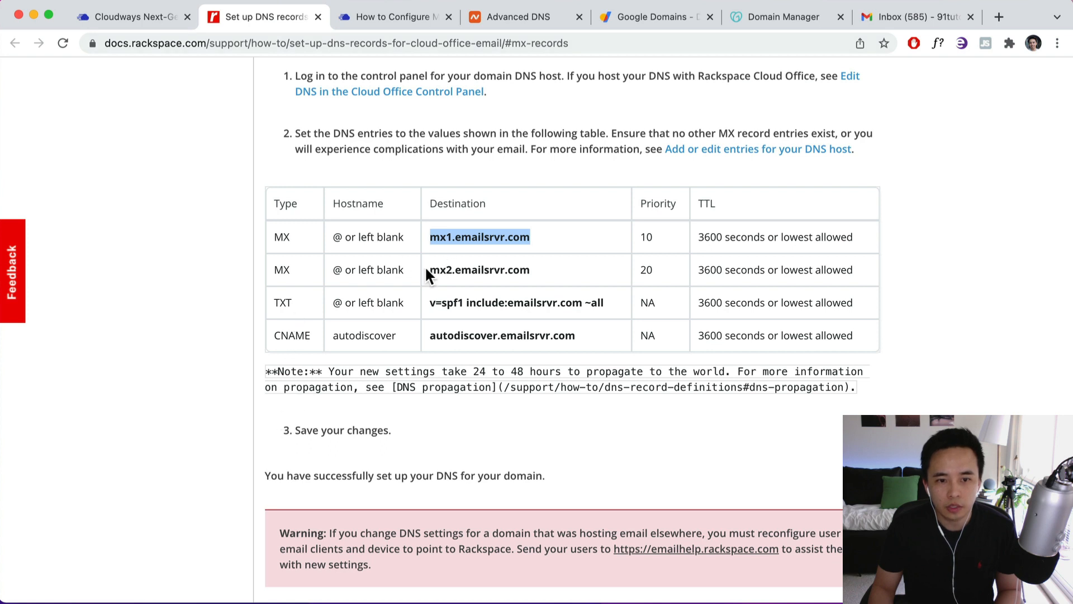
{"action": "right_click", "coordinate": [479, 269]}
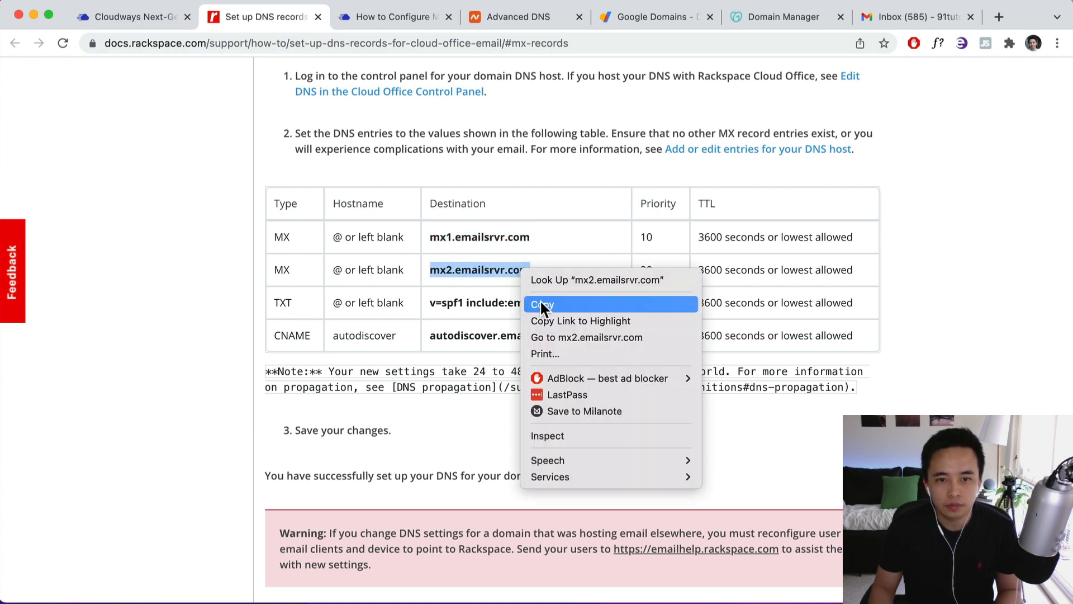
{"action": "left_click", "coordinate": [541, 304]}
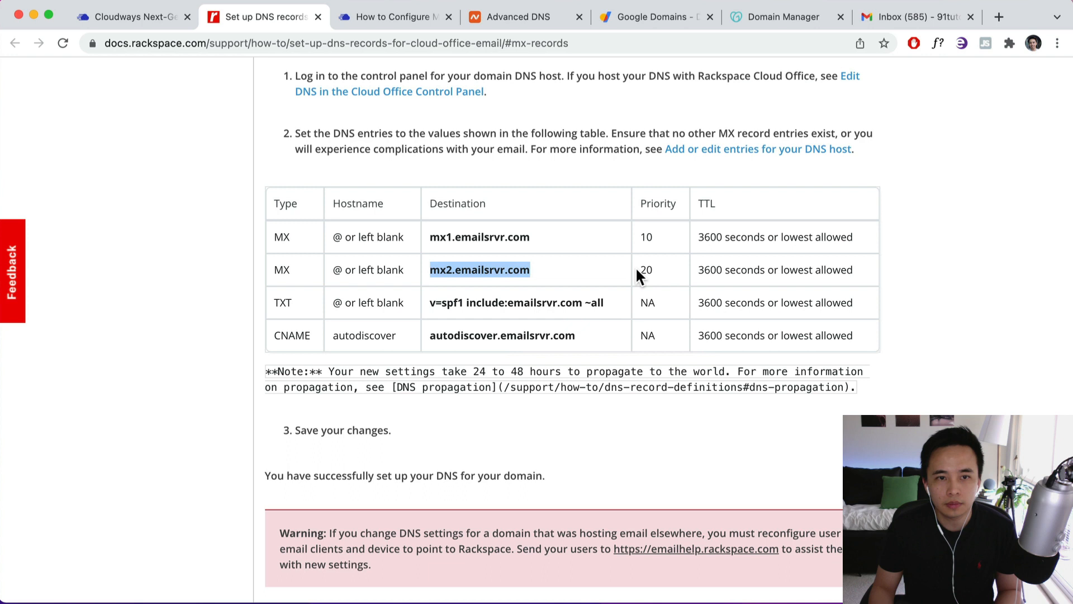
{"action": "left_click", "coordinate": [523, 17]}
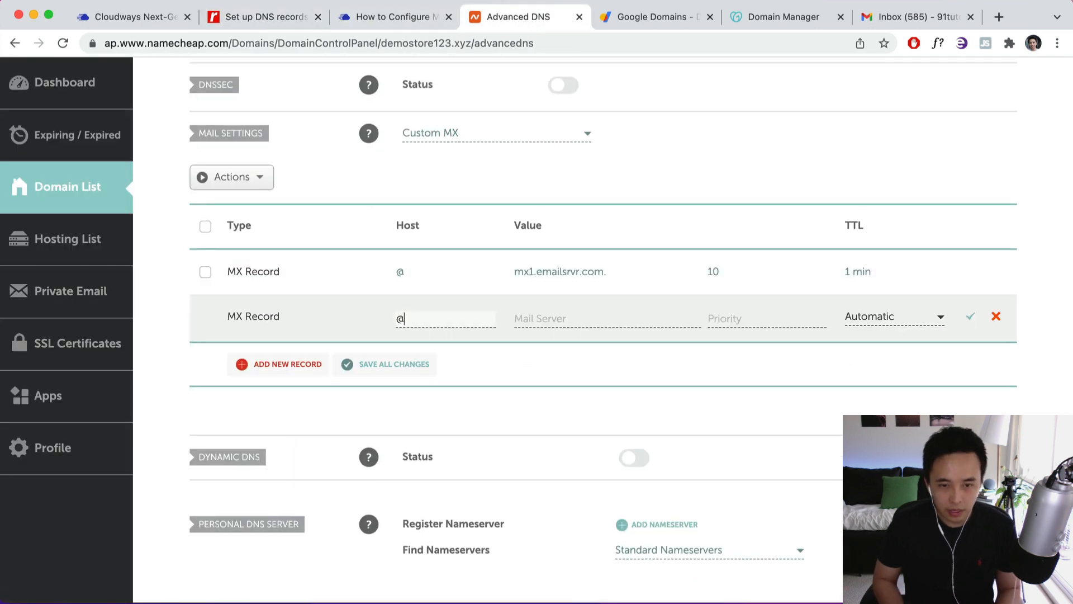
{"action": "type", "text": "mx2.emailsrvr.com"}
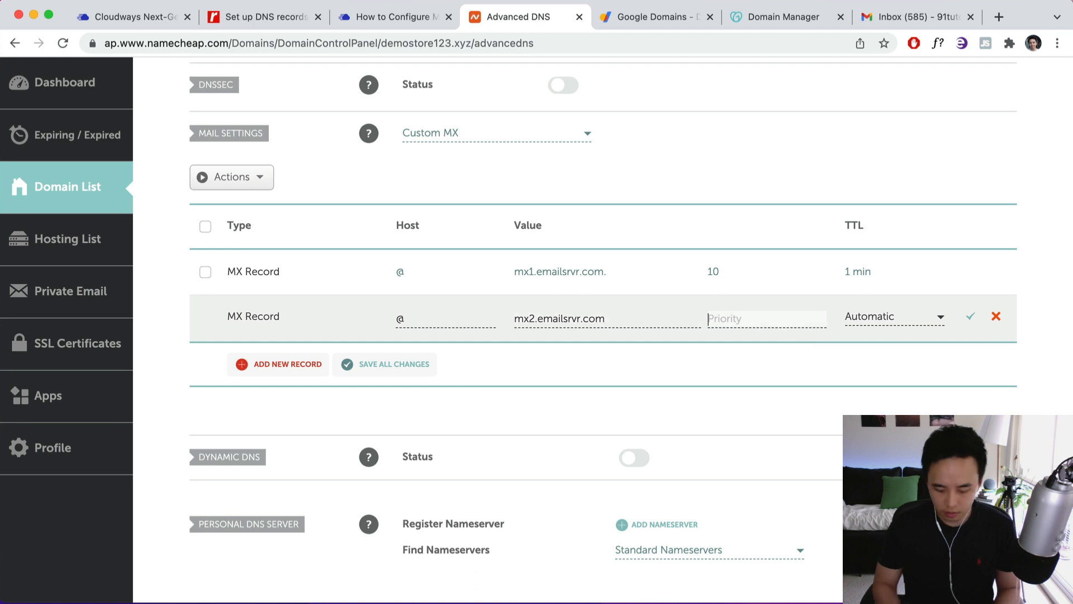
{"action": "left_click", "coordinate": [893, 315]}
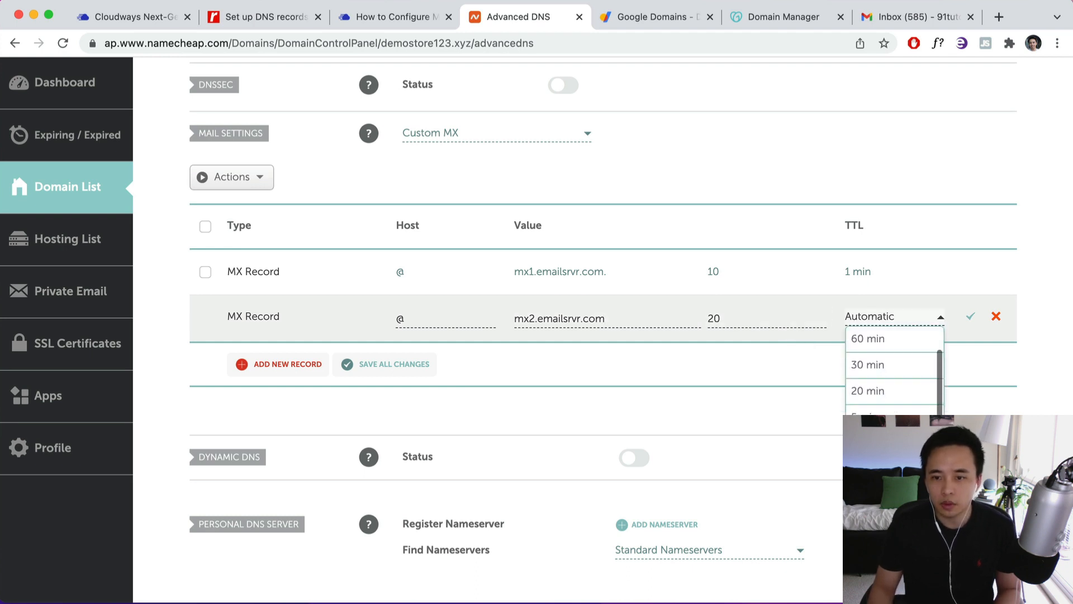
{"action": "left_click", "coordinate": [970, 315]}
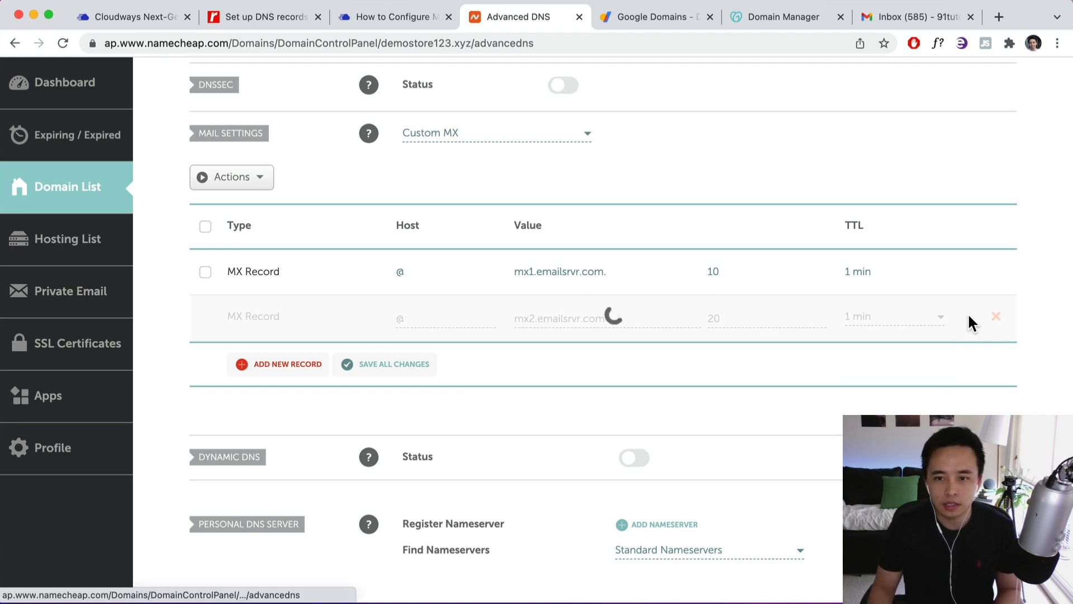
{"action": "left_click", "coordinate": [262, 16]}
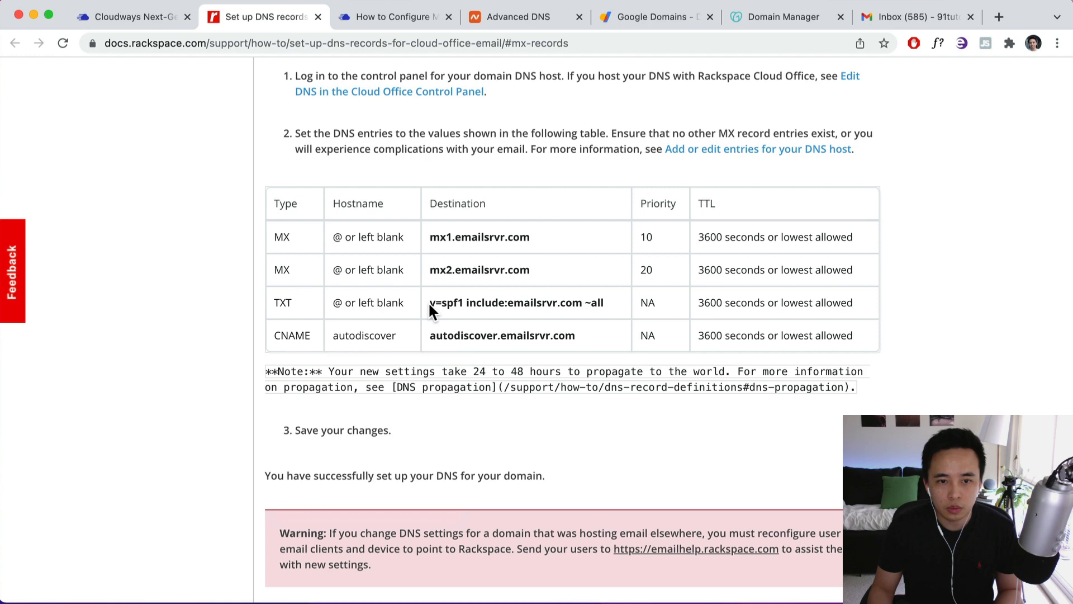
Step: Add a TXT host record at @ with value v=spf1 include:emailsrvr.com ~all and a 1-minute TTL
{"action": "right_click", "coordinate": [517, 302]}
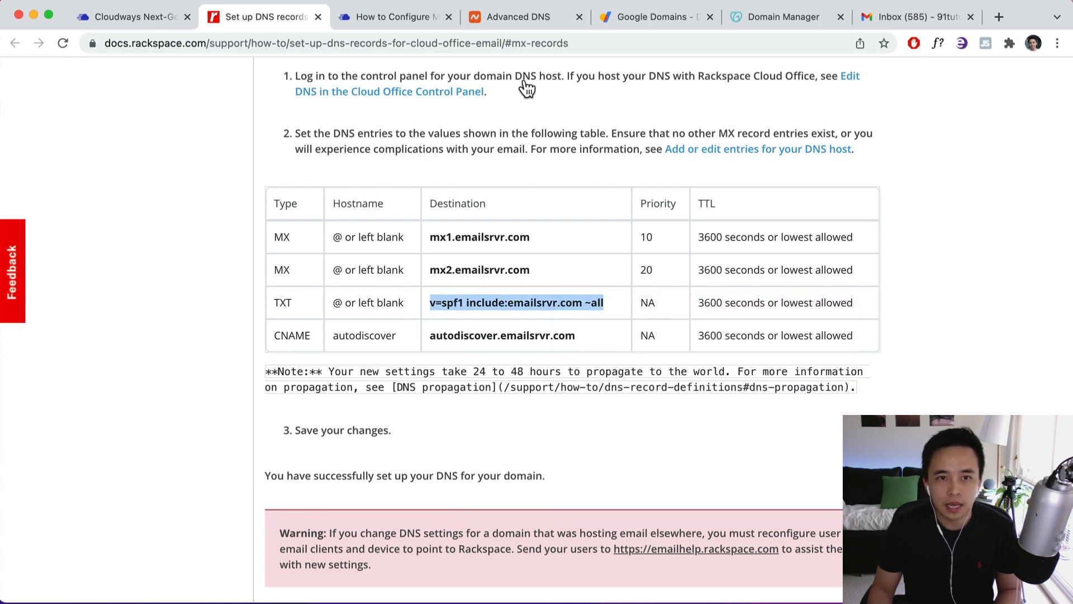
{"action": "left_click", "coordinate": [523, 16]}
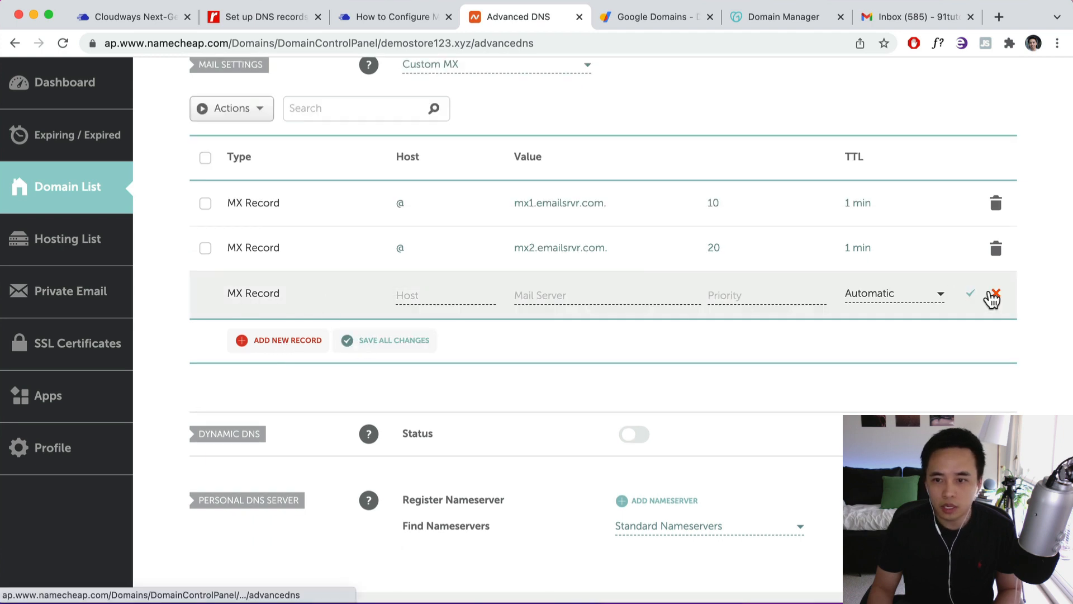
{"action": "left_click", "coordinate": [995, 293]}
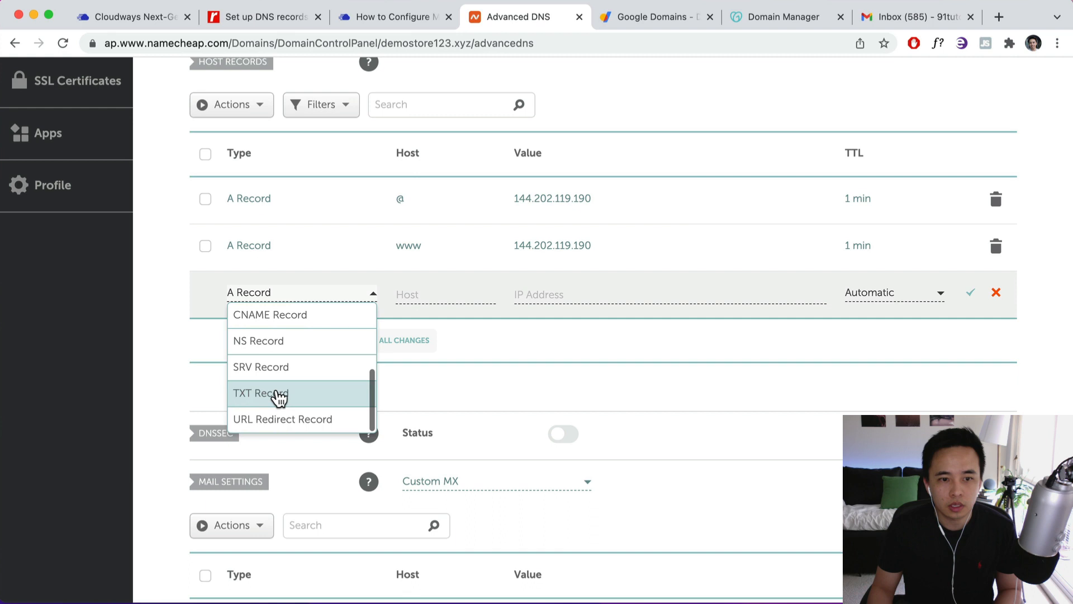
{"action": "left_click", "coordinate": [259, 393]}
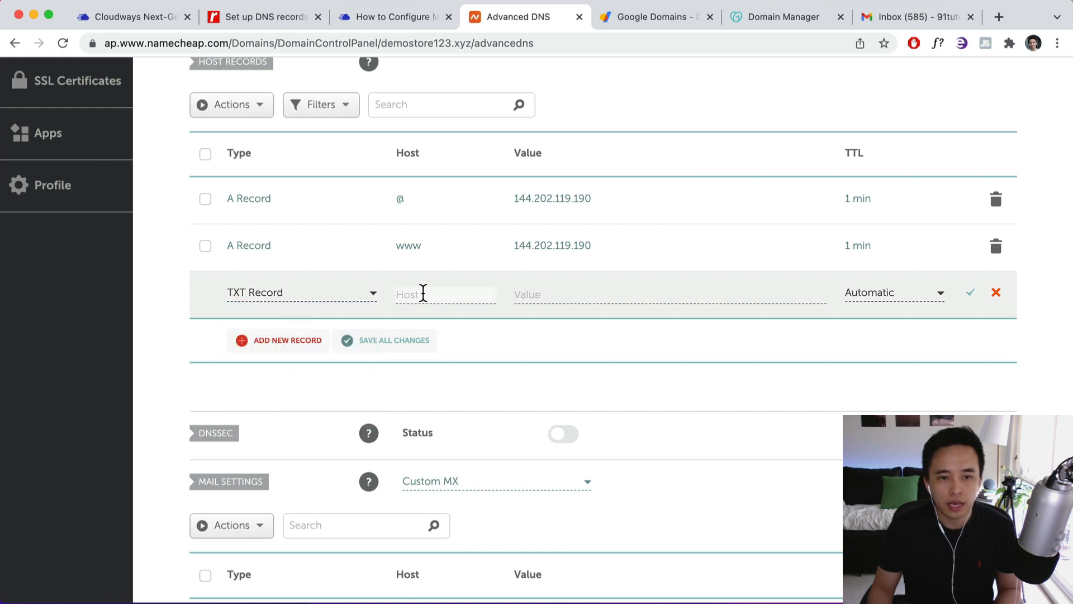
{"action": "type", "text": "v=spf1 include:emailsrvr.com ~all"}
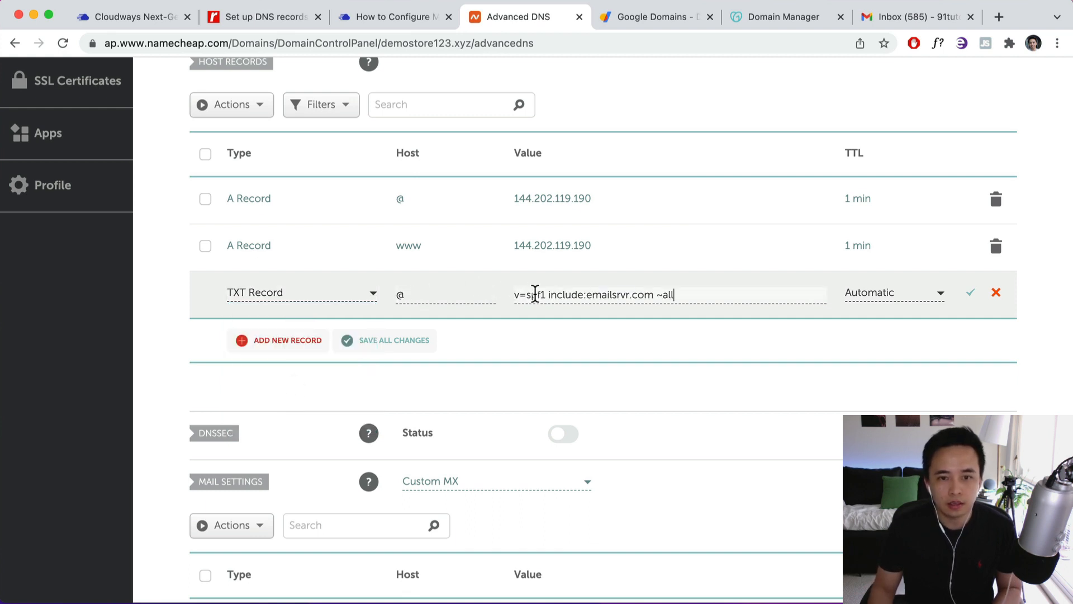
{"action": "left_click", "coordinate": [263, 16]}
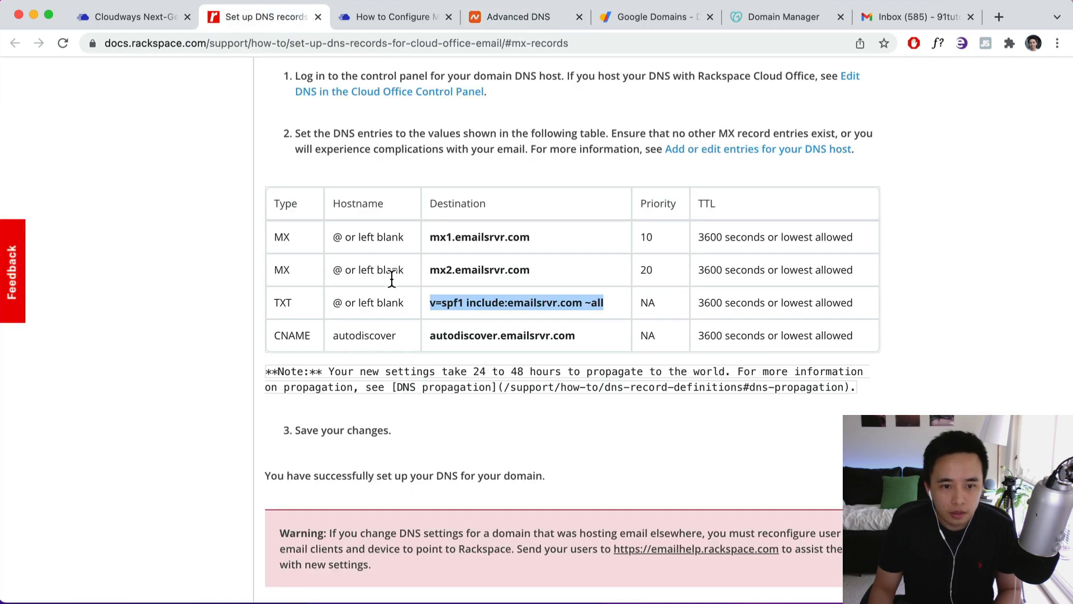
{"action": "left_click", "coordinate": [510, 16]}
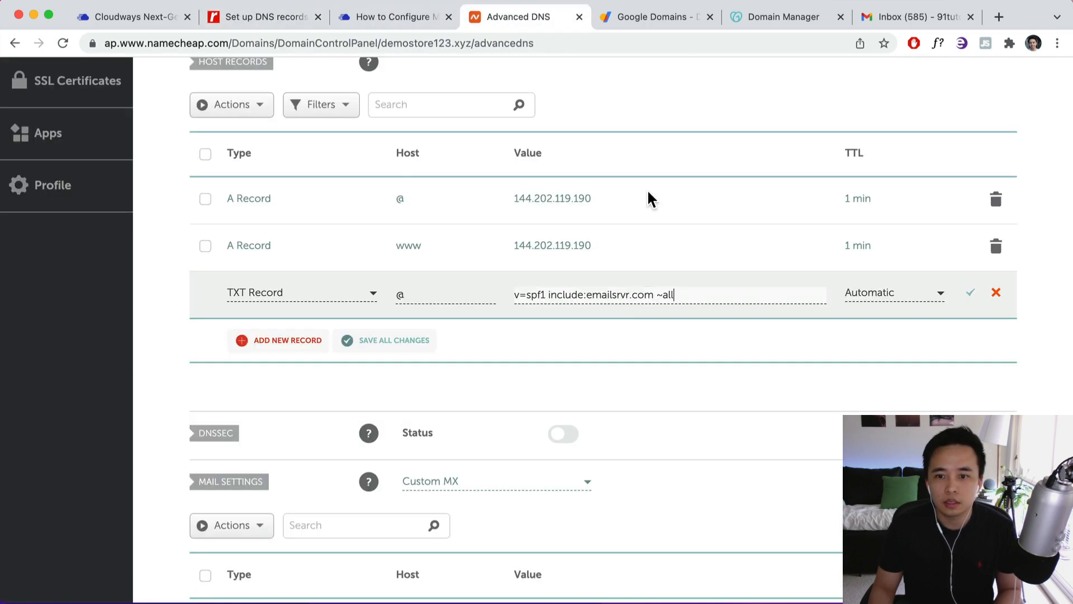
{"action": "left_click", "coordinate": [893, 291]}
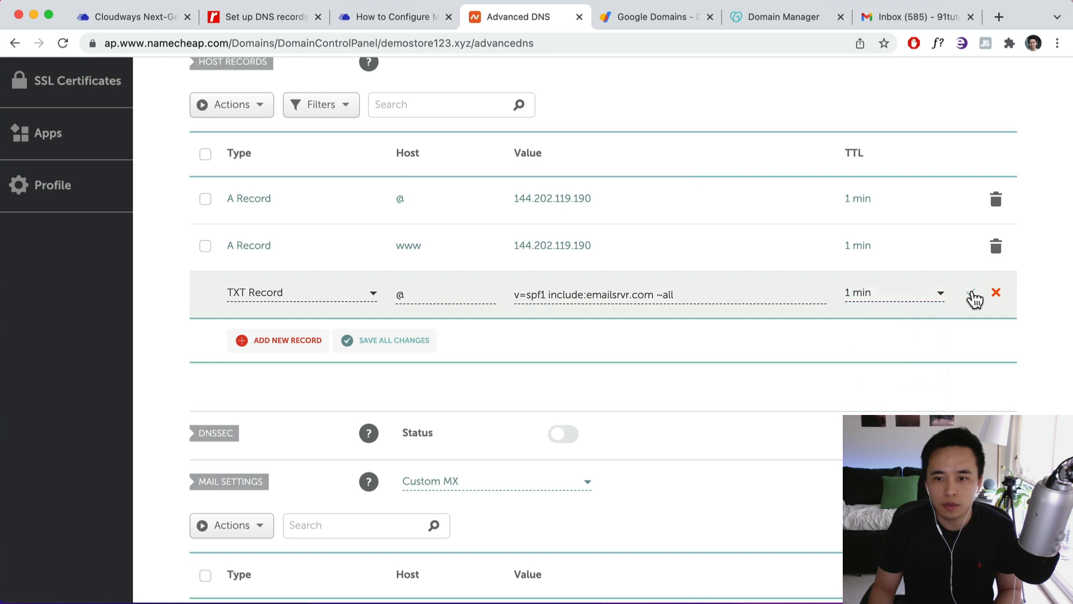
{"action": "left_click", "coordinate": [264, 16]}
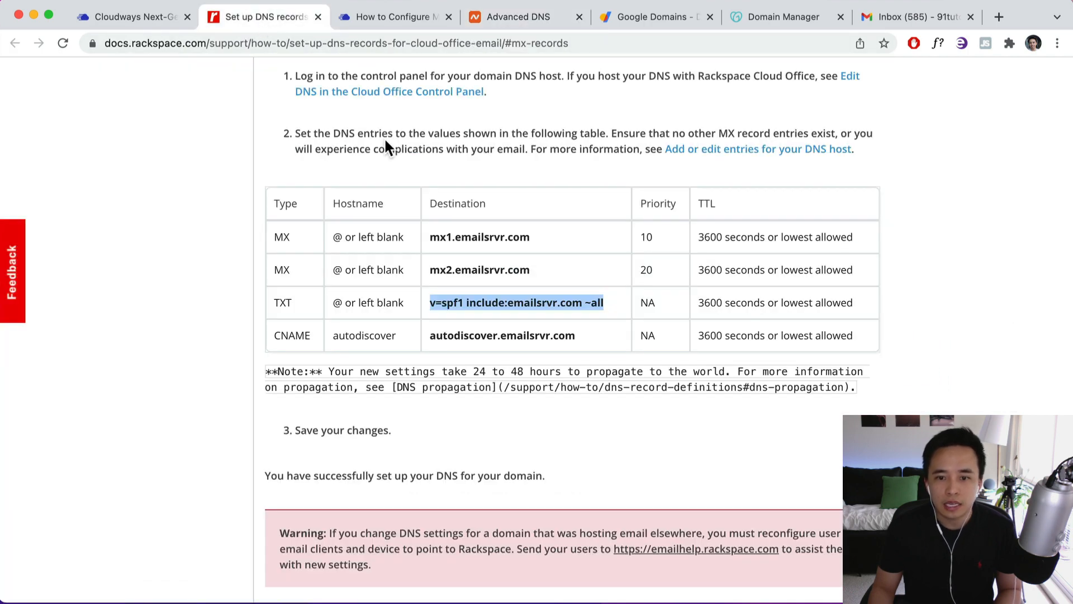
{"action": "mouse_move", "coordinate": [301, 335]}
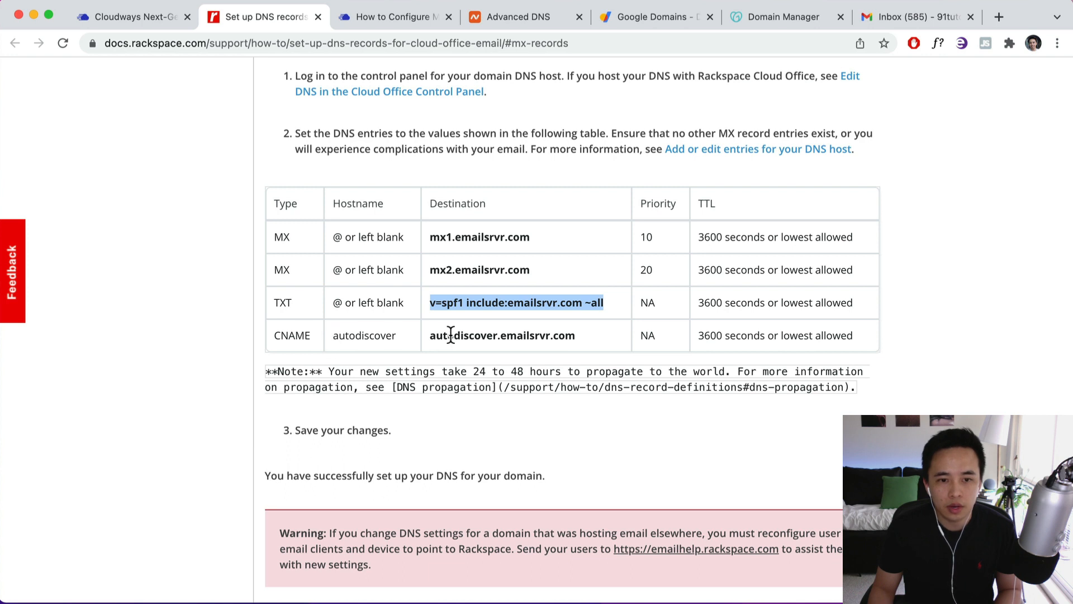
Step: Add a CNAME host record autodiscover → autodiscover.emailsrvr.com and save it
{"action": "right_click", "coordinate": [479, 336]}
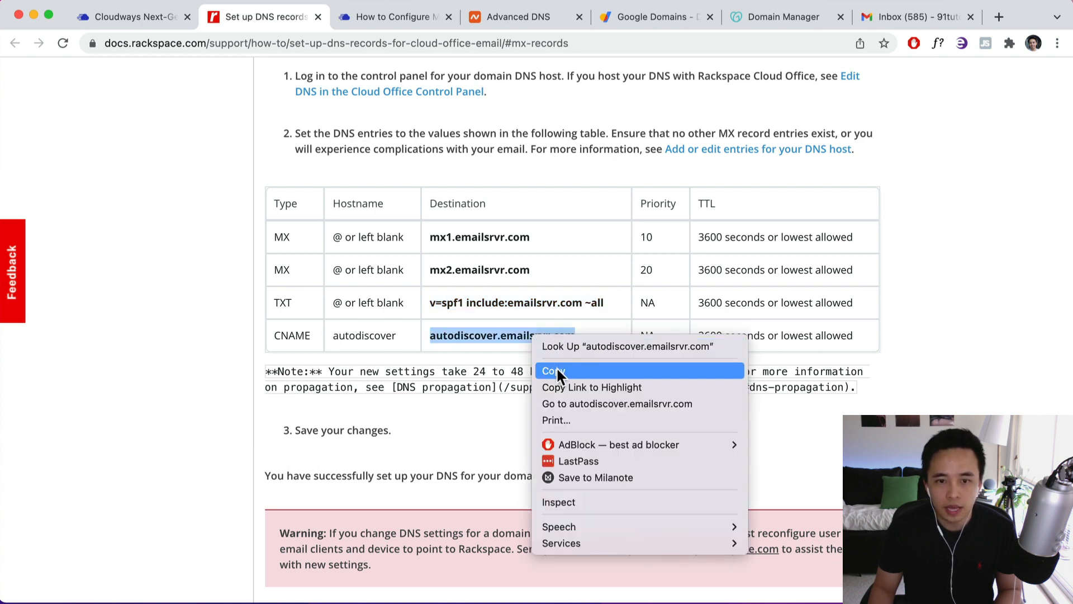
{"action": "left_click", "coordinate": [525, 17]}
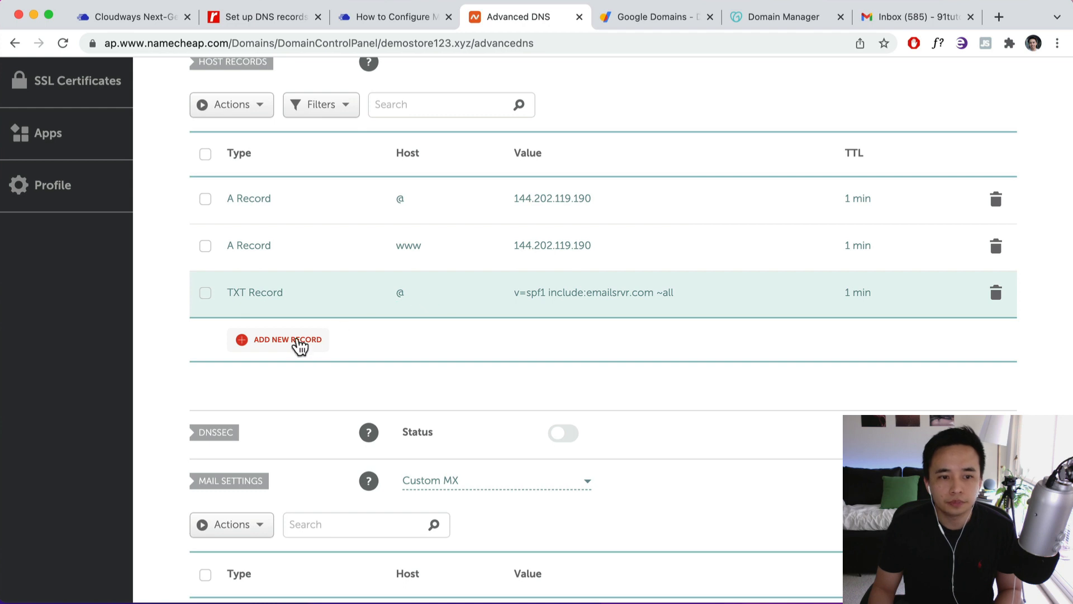
{"action": "left_click", "coordinate": [278, 340]}
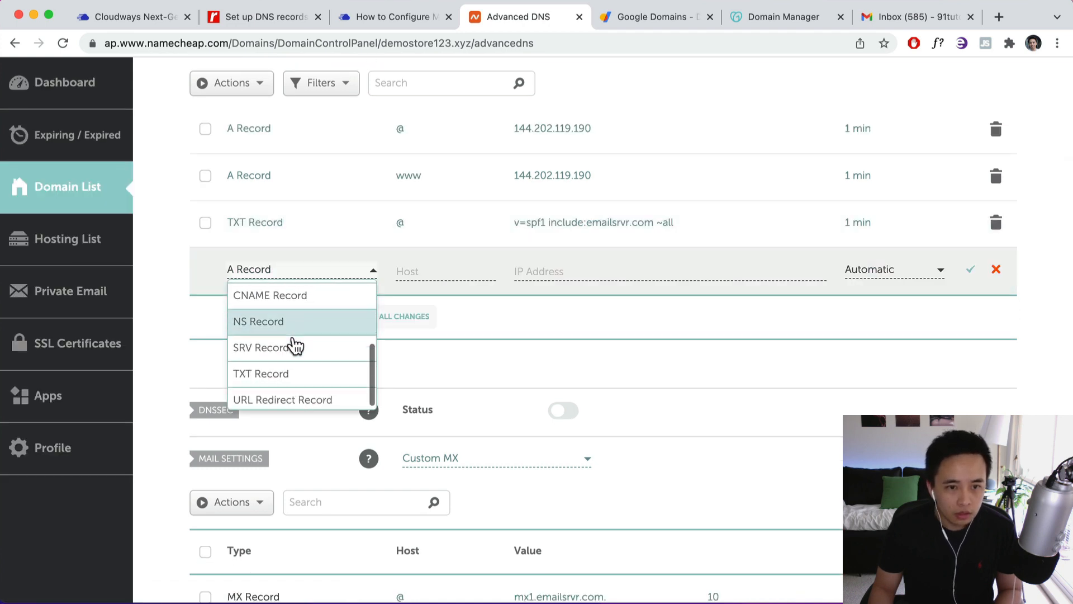
{"action": "left_click", "coordinate": [269, 295]}
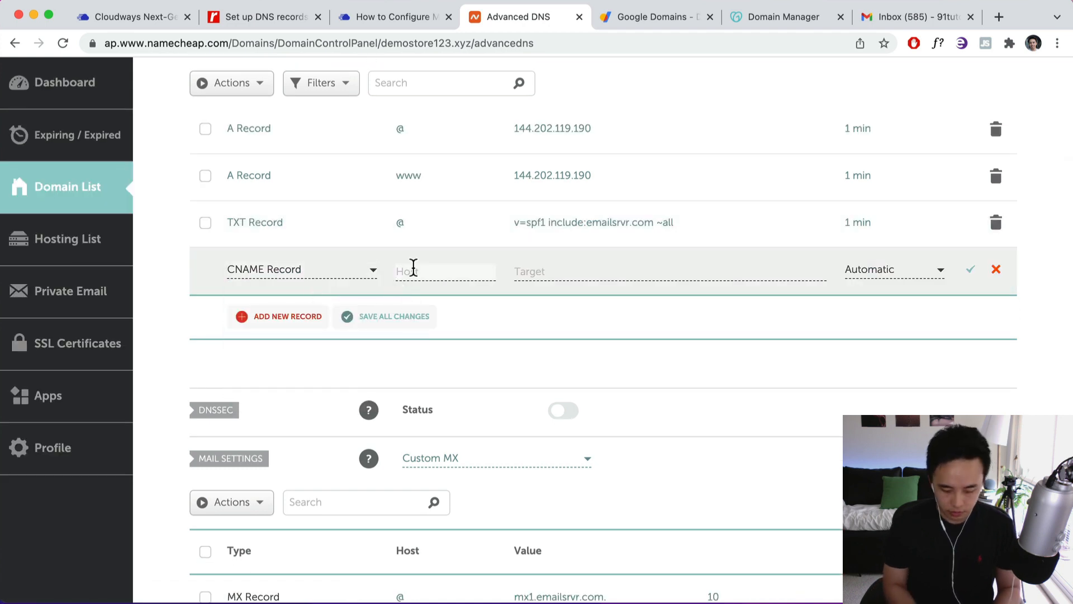
{"action": "type", "text": "auto"}
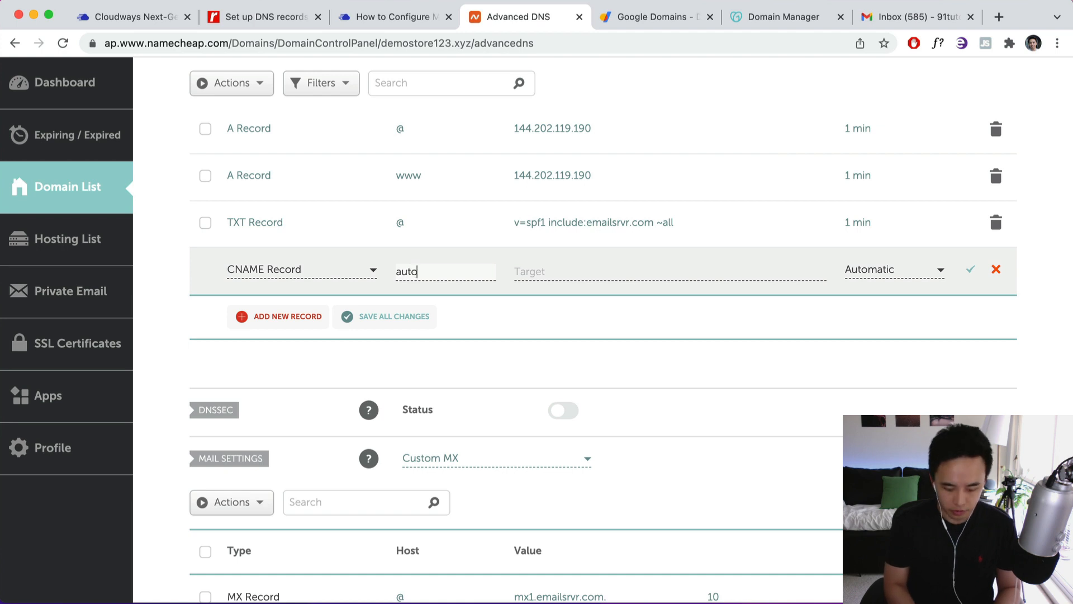
{"action": "type", "text": "dic"}
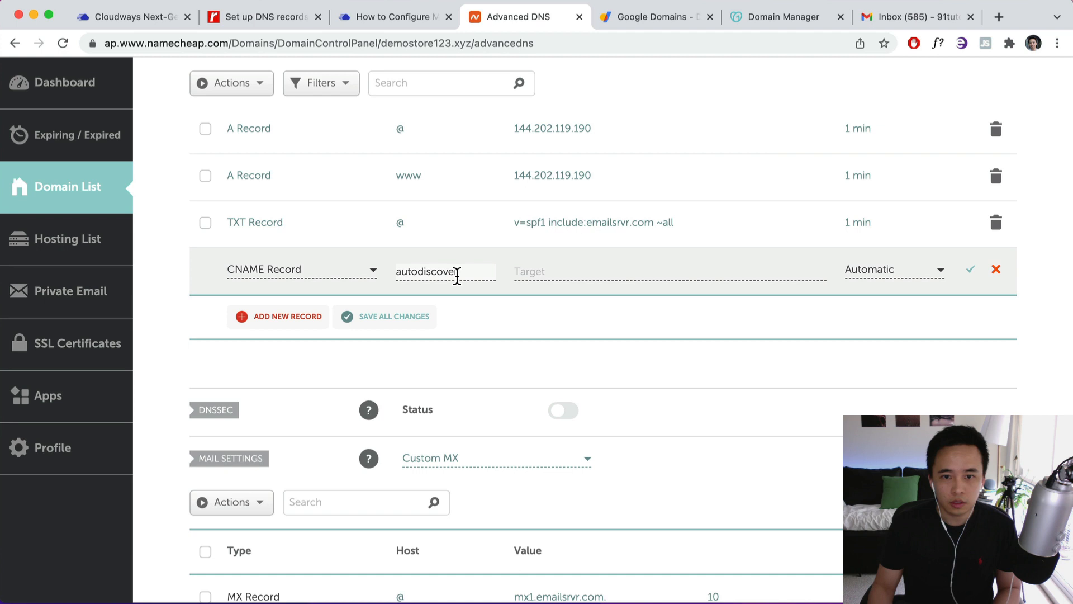
{"action": "type", "text": "autodiscover.emailsrvr.com"}
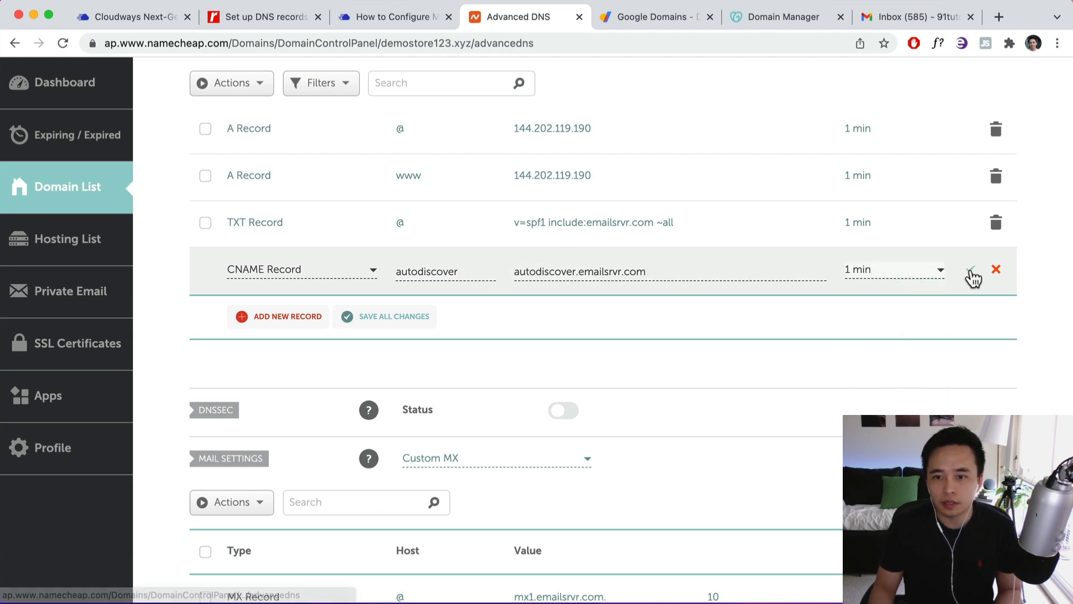
{"action": "left_click", "coordinate": [971, 269]}
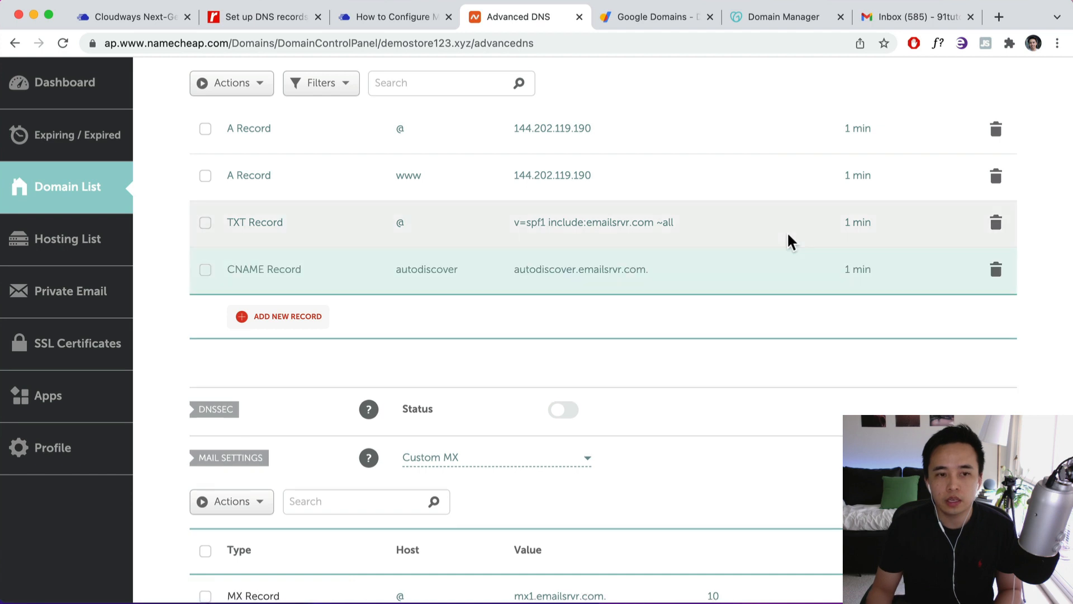
{"action": "mouse_move", "coordinate": [477, 204]}
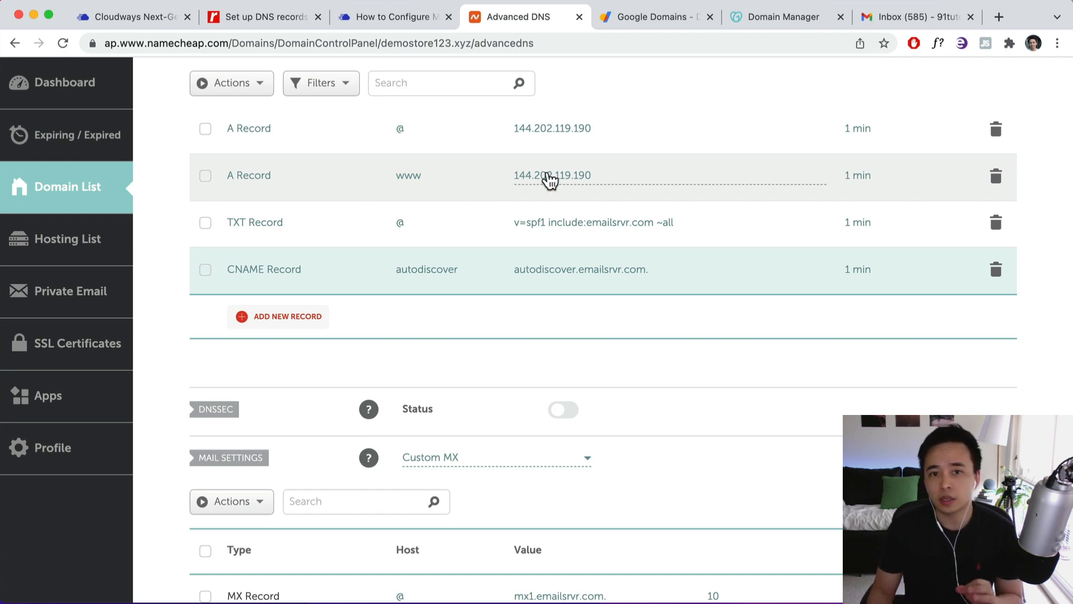
Step: From the Rackspace Email HELP section in Cloudways, launch the Webmail online access page in a new tab
{"action": "left_click", "coordinate": [129, 16]}
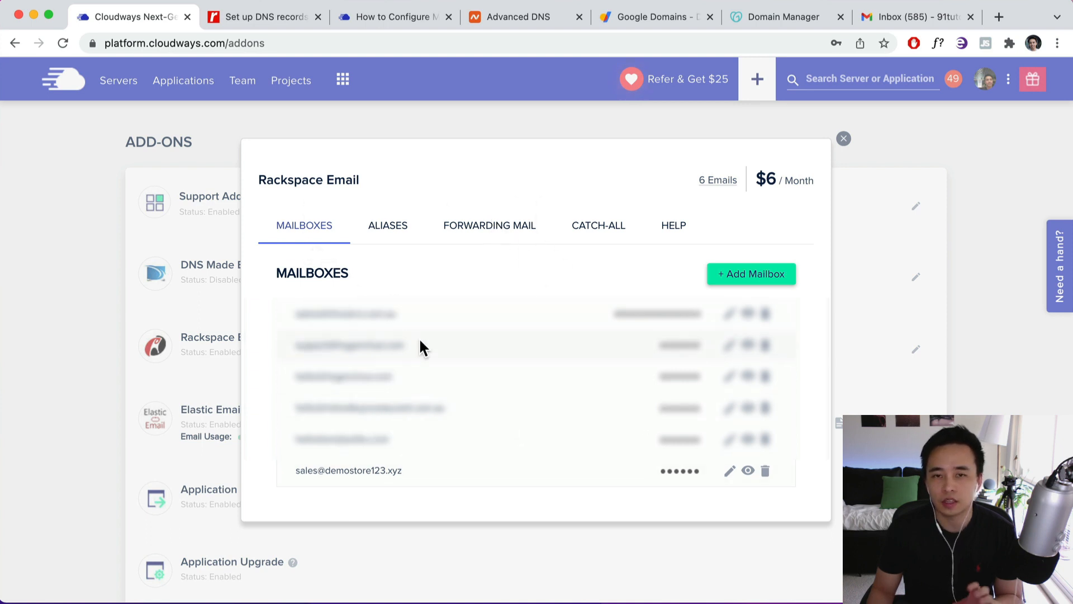
{"action": "mouse_move", "coordinate": [420, 324]}
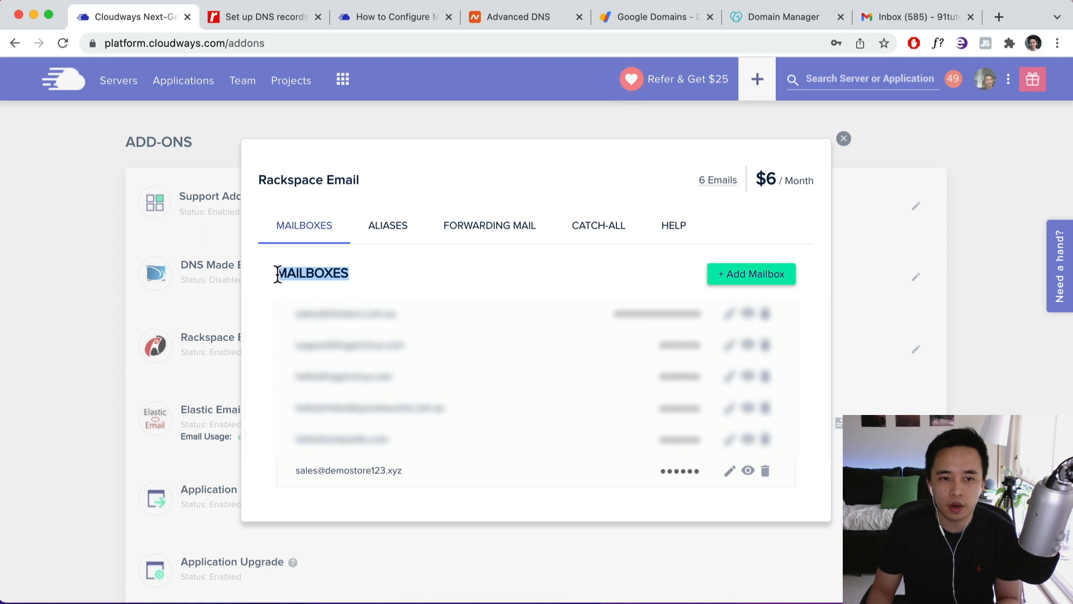
{"action": "left_click", "coordinate": [673, 212]}
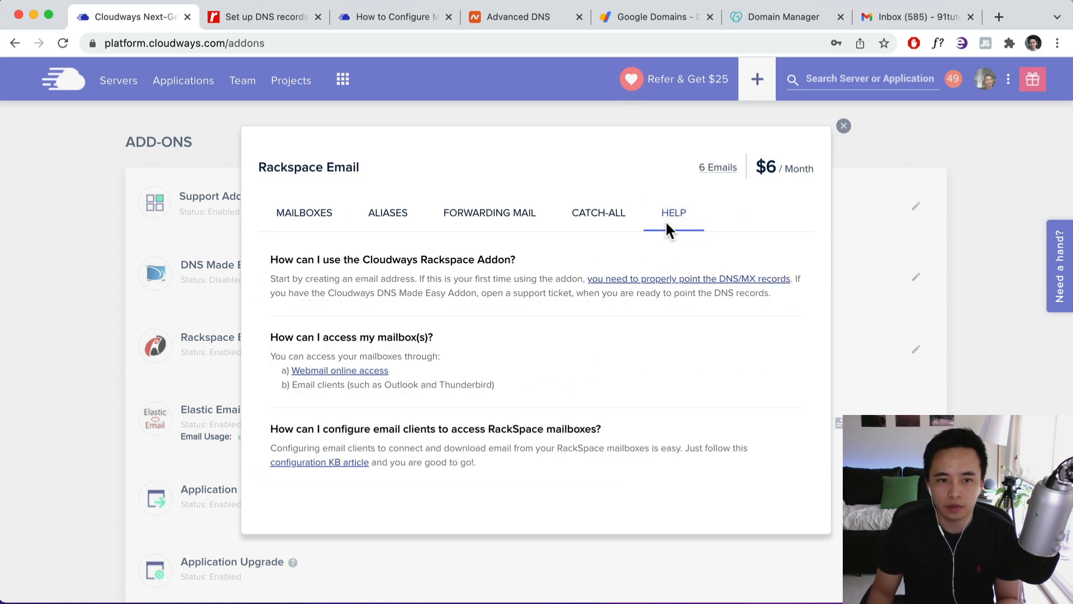
{"action": "mouse_move", "coordinate": [340, 370]}
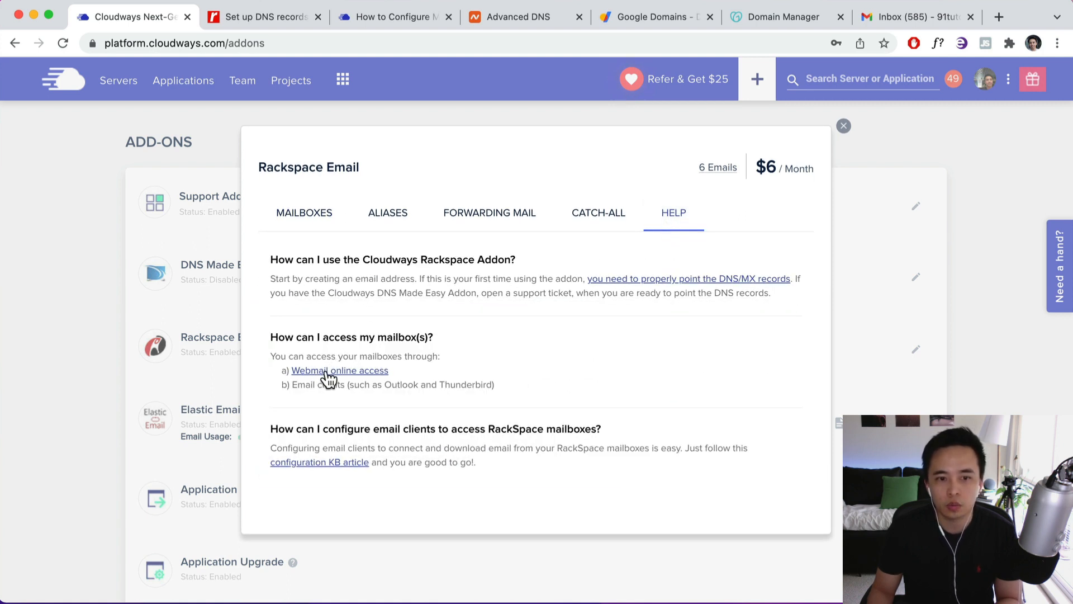
{"action": "left_click", "coordinate": [339, 370]}
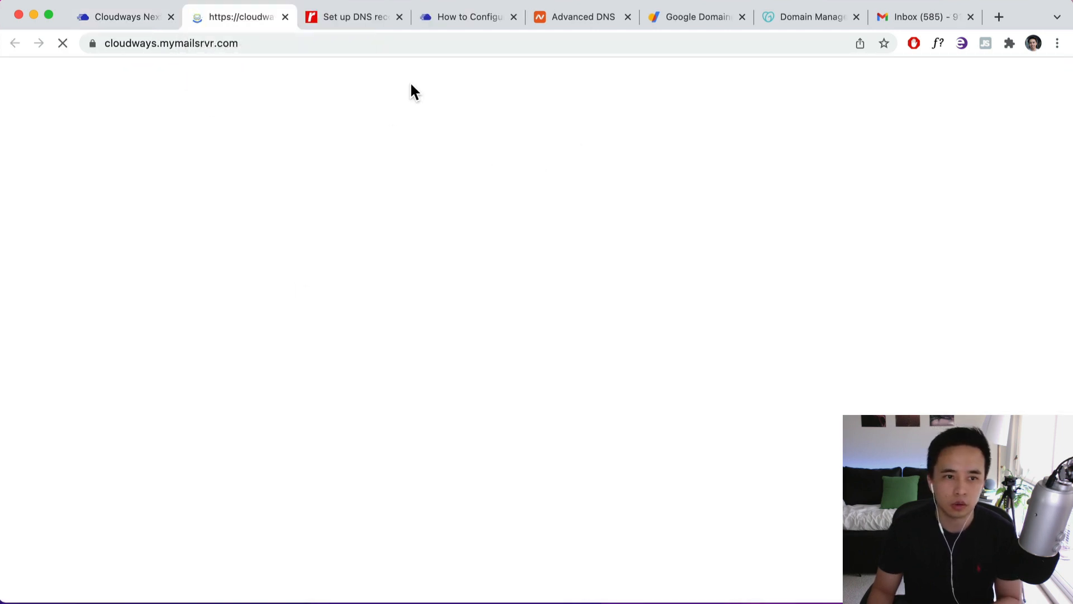
{"action": "mouse_move", "coordinate": [229, 77]}
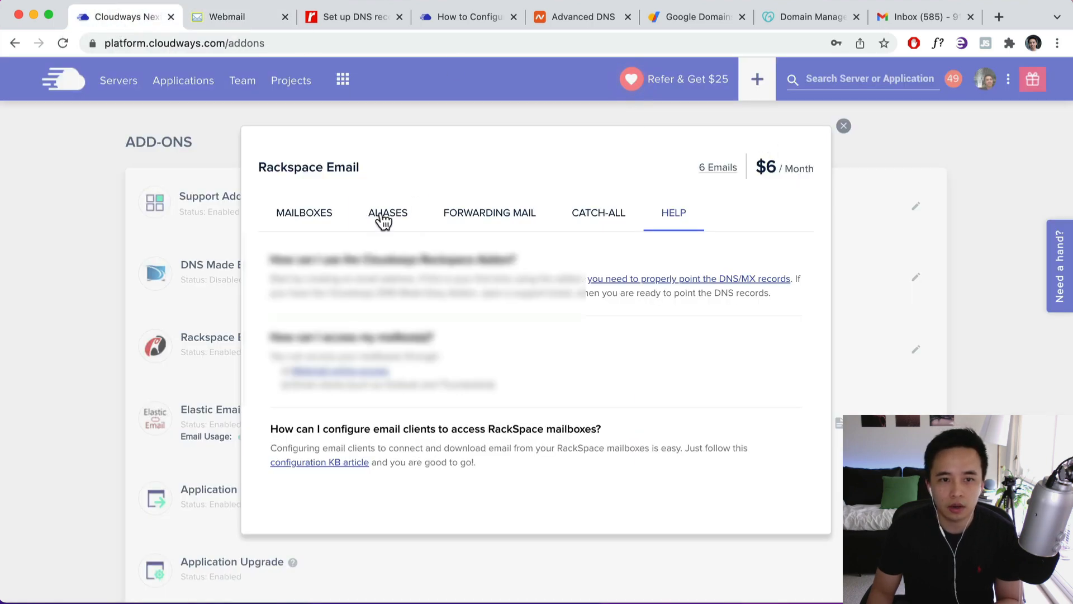
Step: Review the Create New Alias form on the ALIASES section, then return to the MAILBOXES list
{"action": "left_click", "coordinate": [388, 212]}
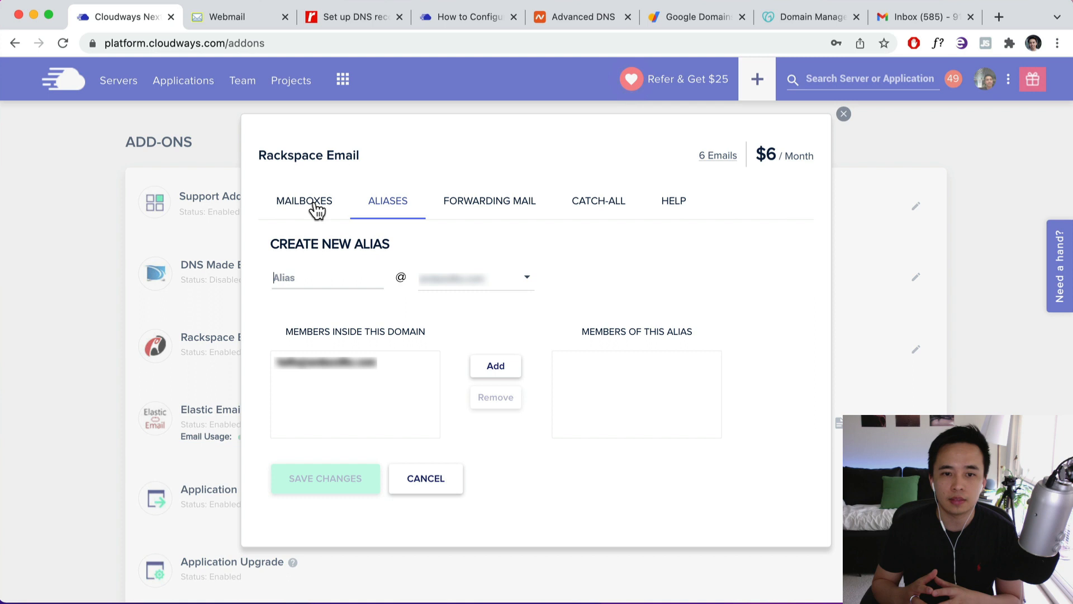
{"action": "left_click", "coordinate": [304, 200]}
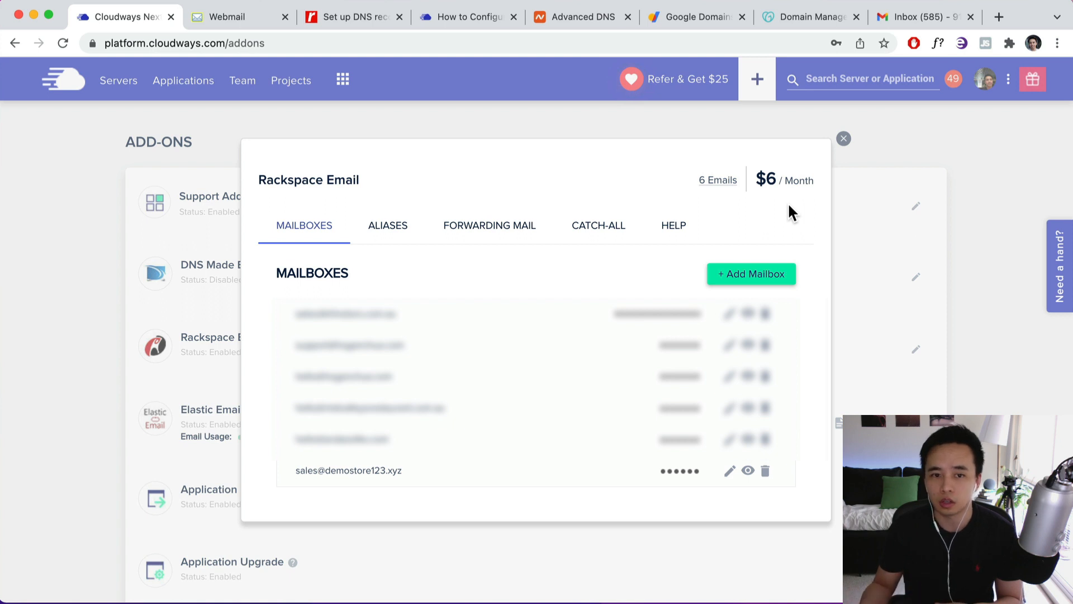
{"action": "mouse_move", "coordinate": [479, 233]}
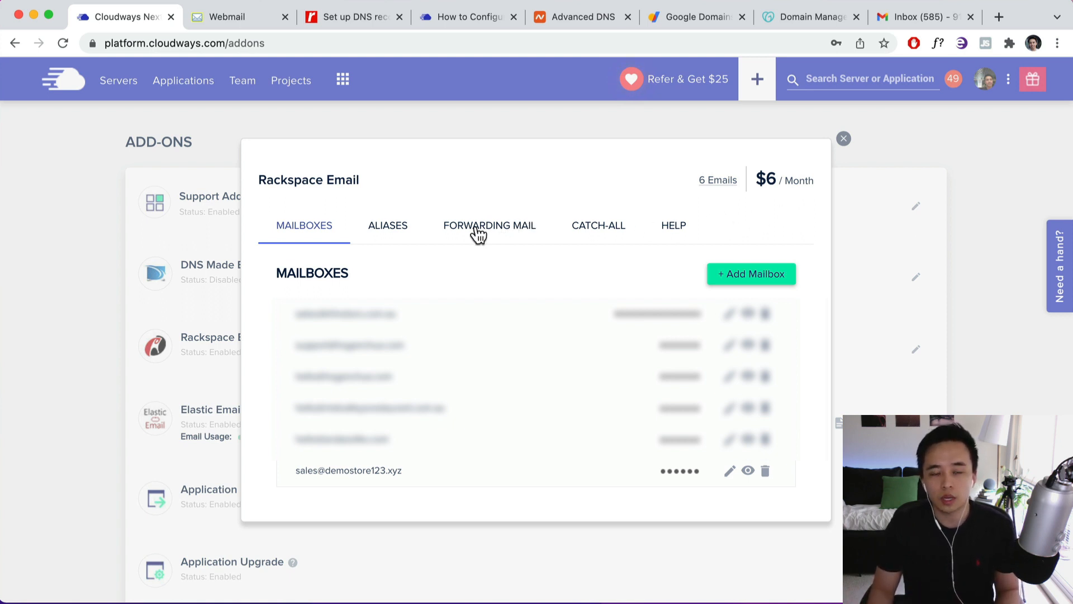
{"action": "left_click", "coordinate": [490, 225]}
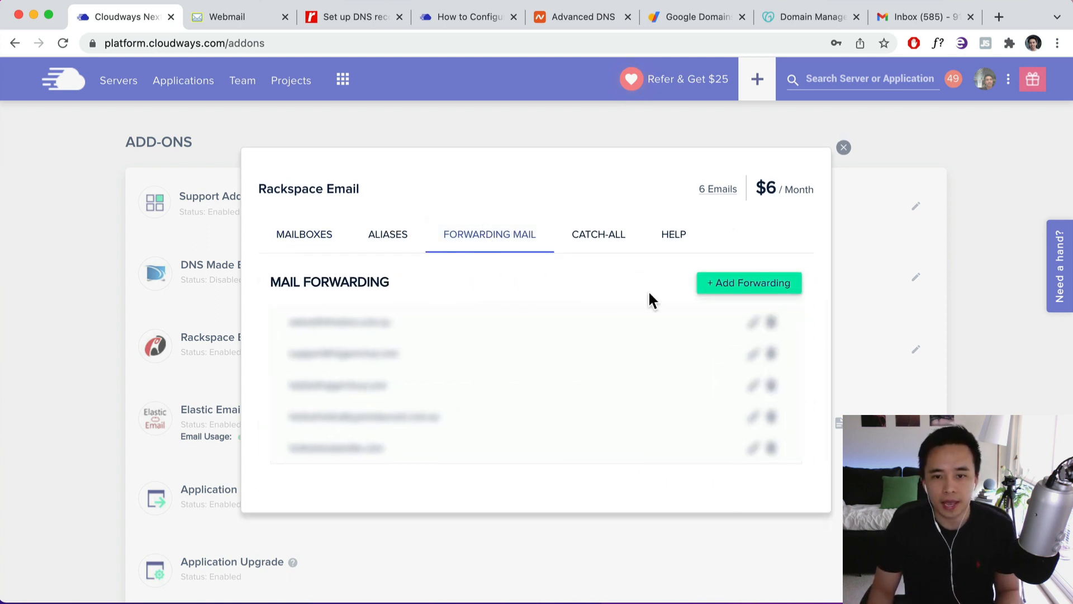
{"action": "left_click", "coordinate": [749, 282]}
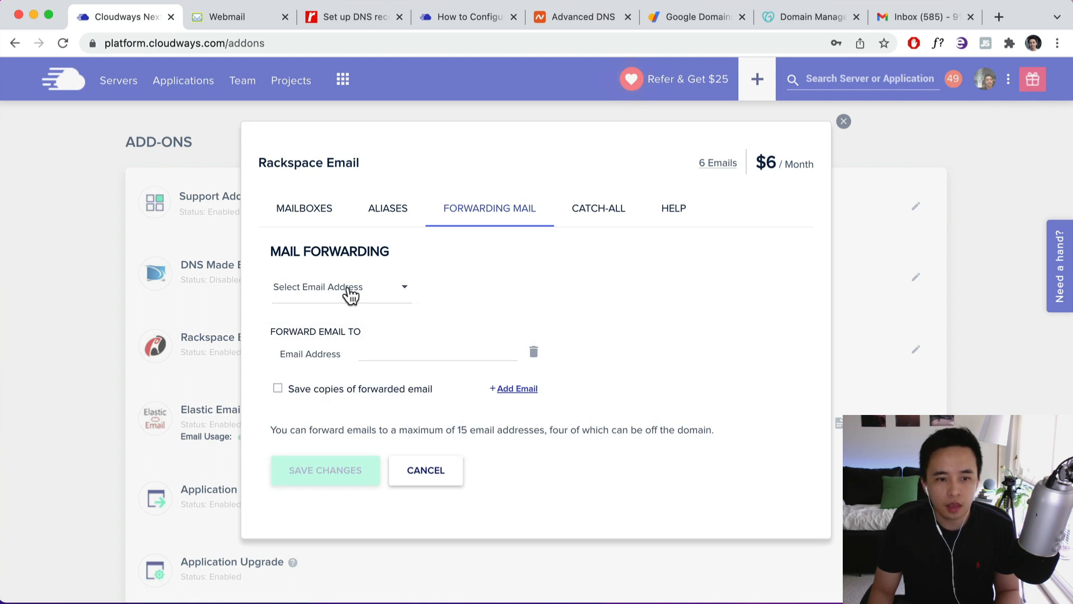
{"action": "left_click", "coordinate": [340, 286]}
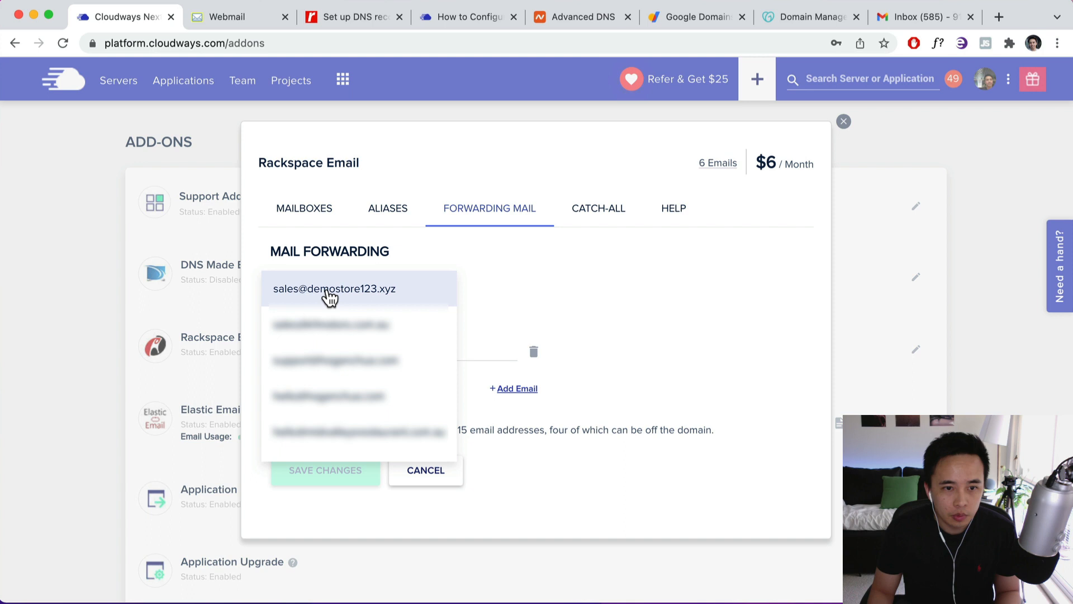
{"action": "left_click", "coordinate": [334, 288]}
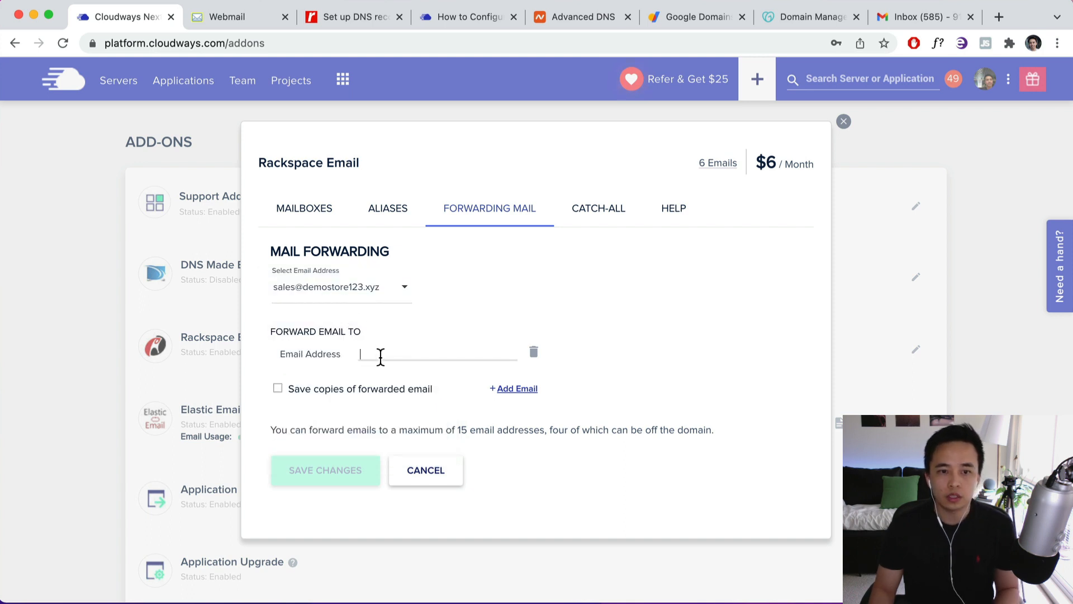
{"action": "left_click", "coordinate": [922, 17]}
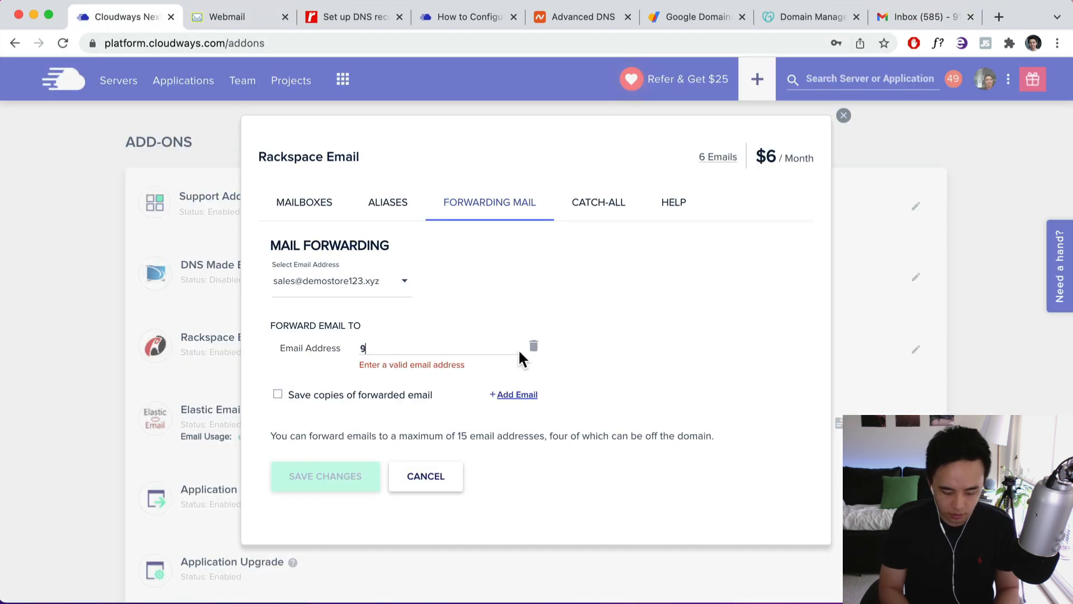
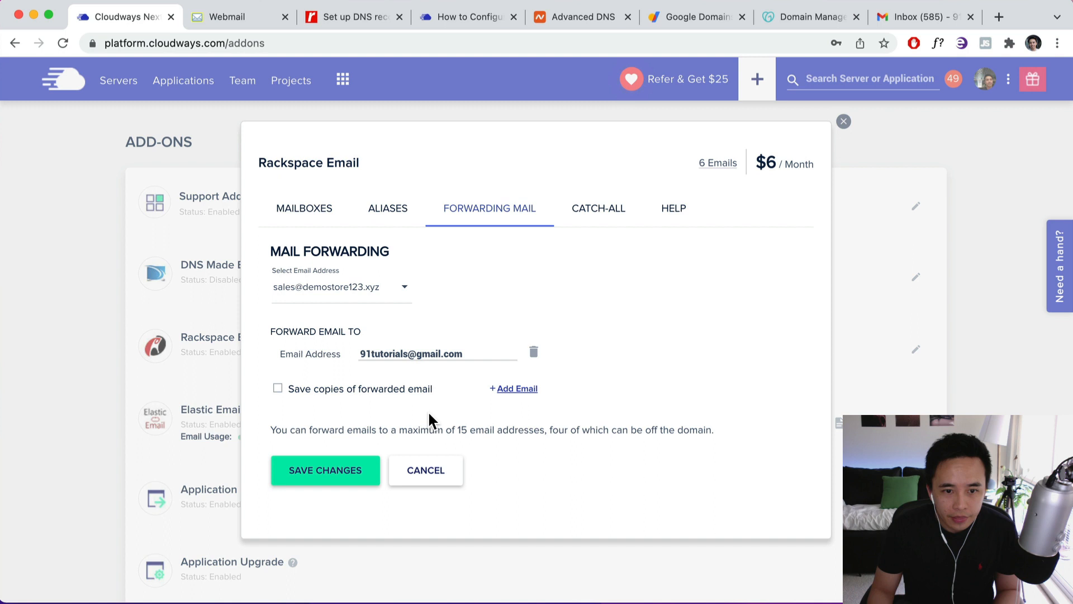
{"action": "left_click", "coordinate": [325, 470]}
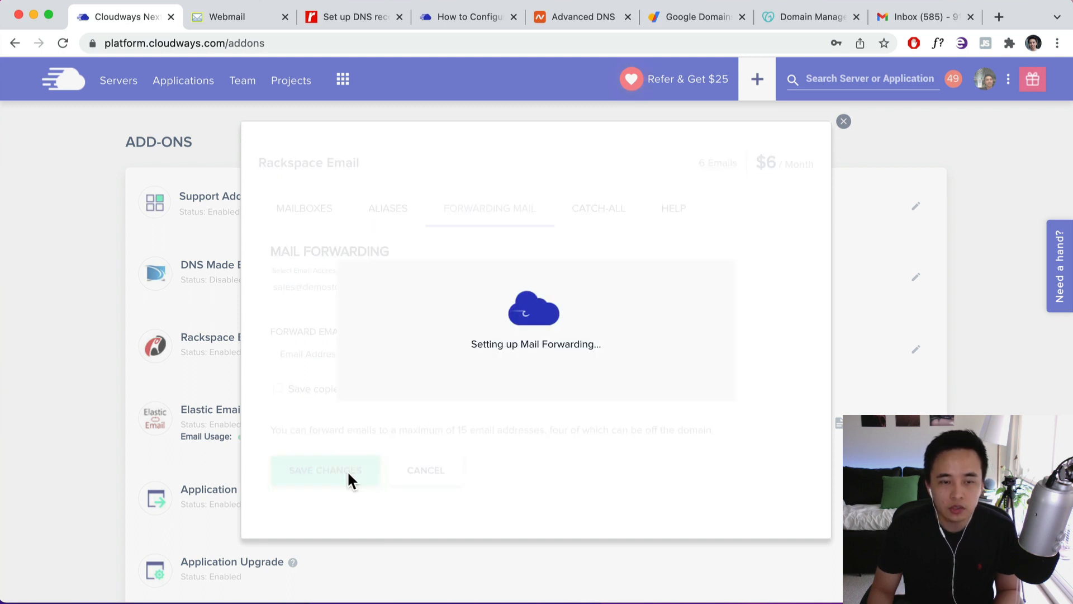
{"action": "left_click", "coordinate": [326, 471]}
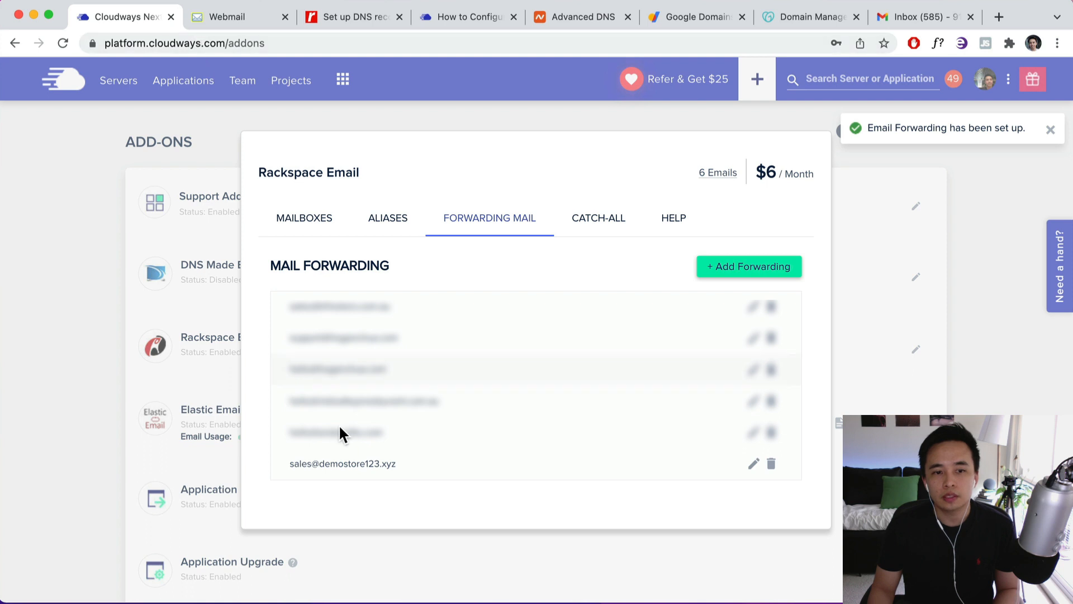
{"action": "left_click", "coordinate": [924, 17]}
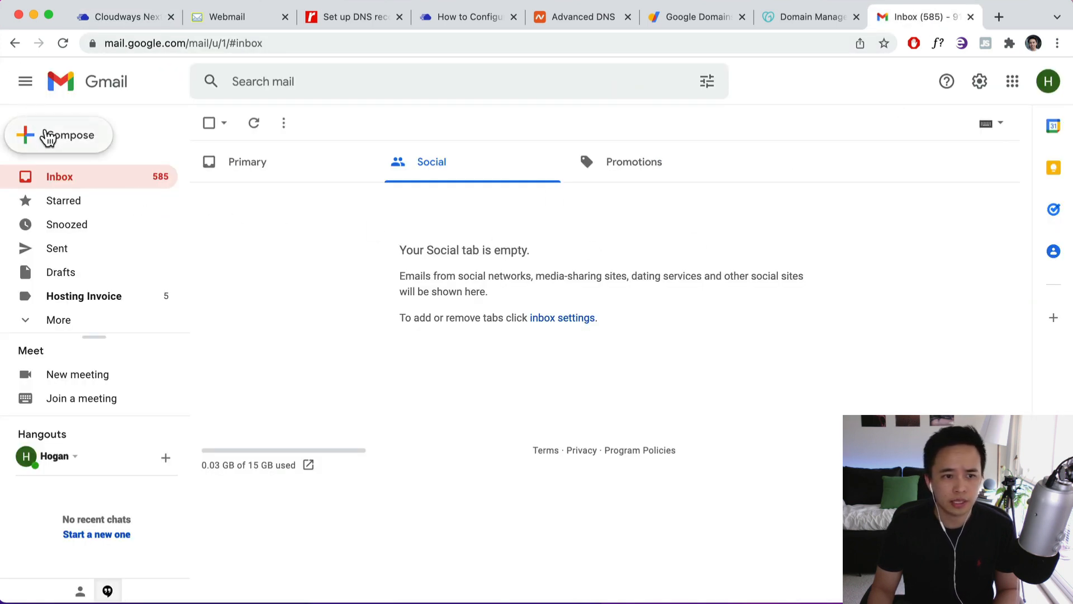
{"action": "left_click", "coordinate": [58, 136]}
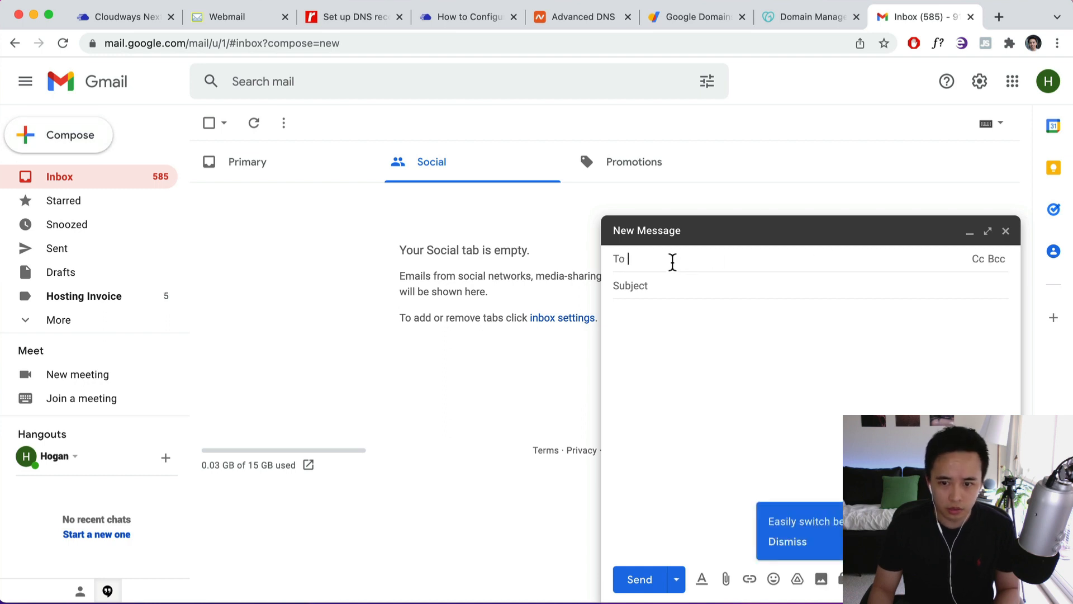
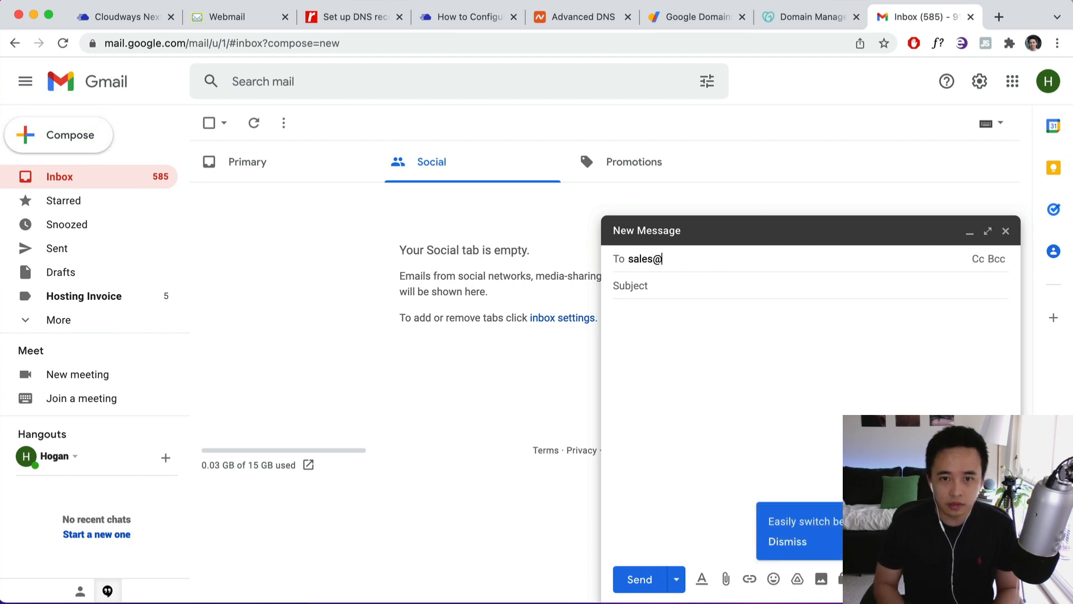
{"action": "left_click", "coordinate": [581, 17]}
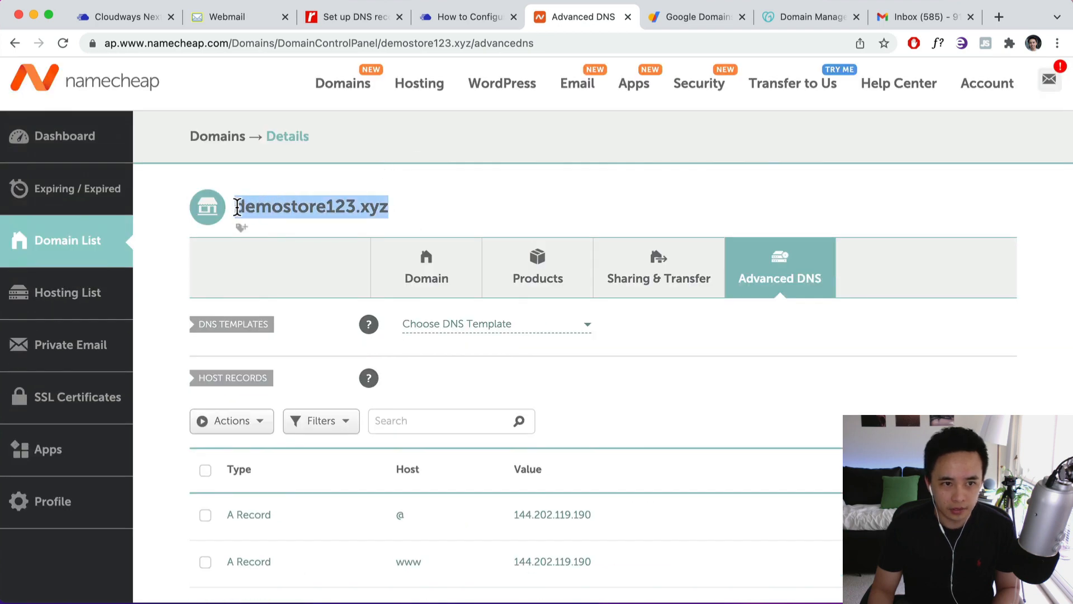
{"action": "left_click", "coordinate": [924, 16]}
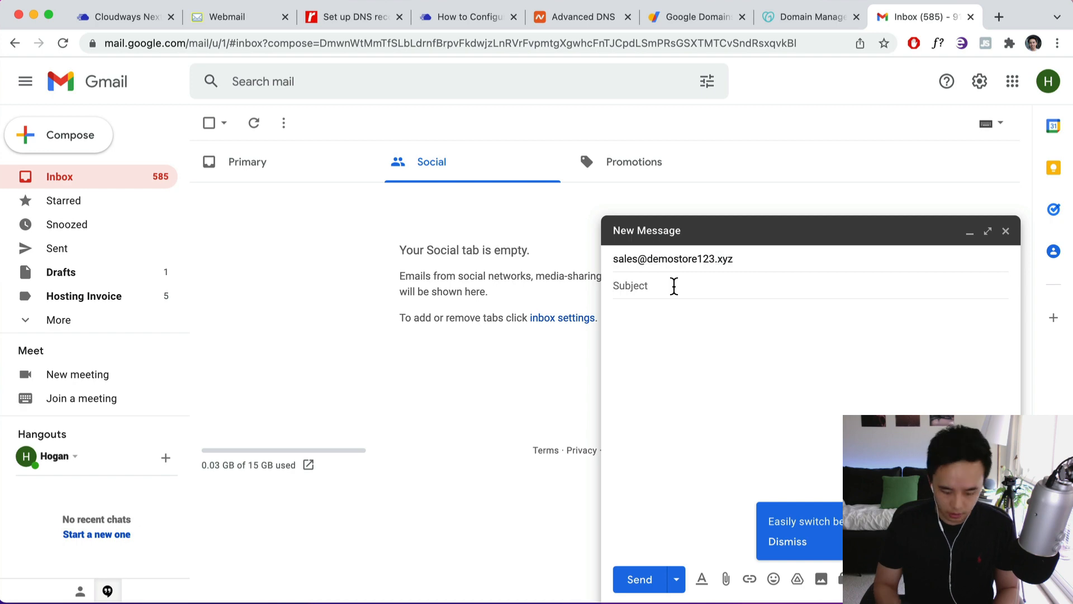
{"action": "type", "text": "Test Email"}
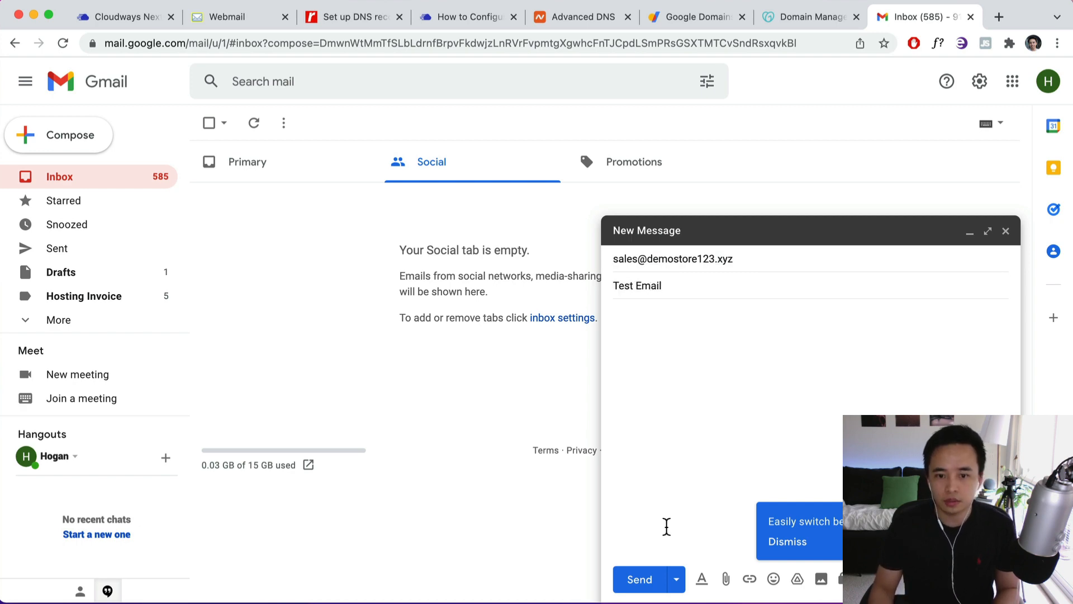
{"action": "left_click", "coordinate": [638, 579]}
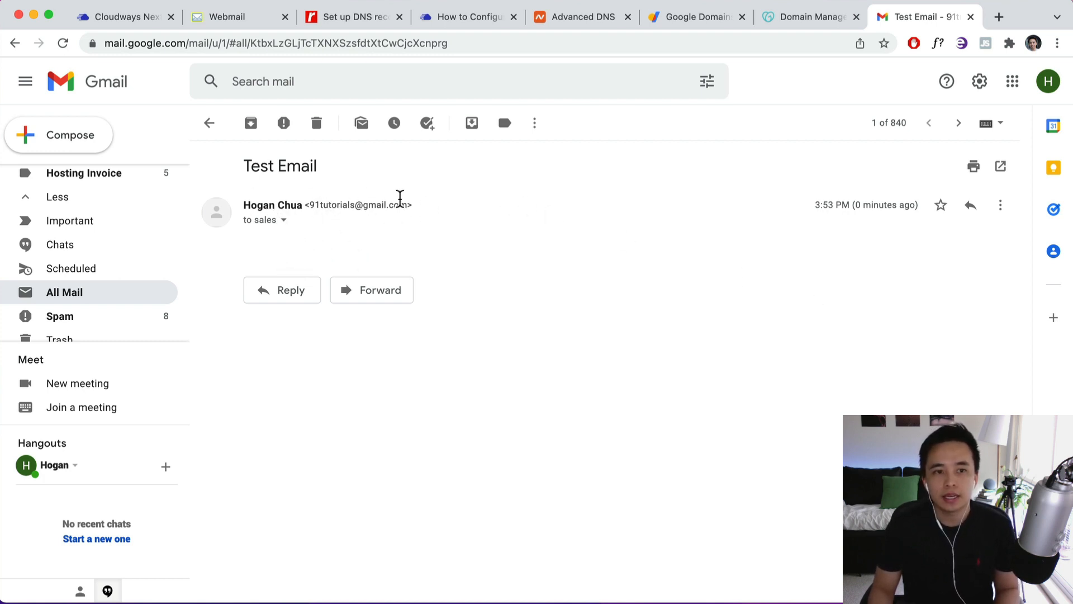
{"action": "mouse_move", "coordinate": [818, 171]}
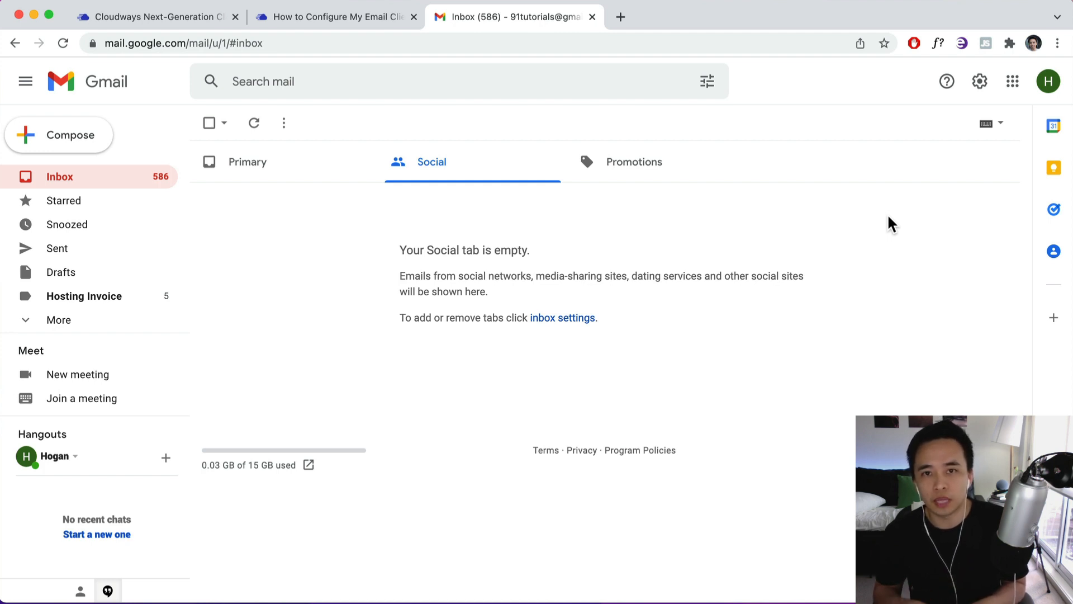
{"action": "mouse_move", "coordinate": [785, 208]}
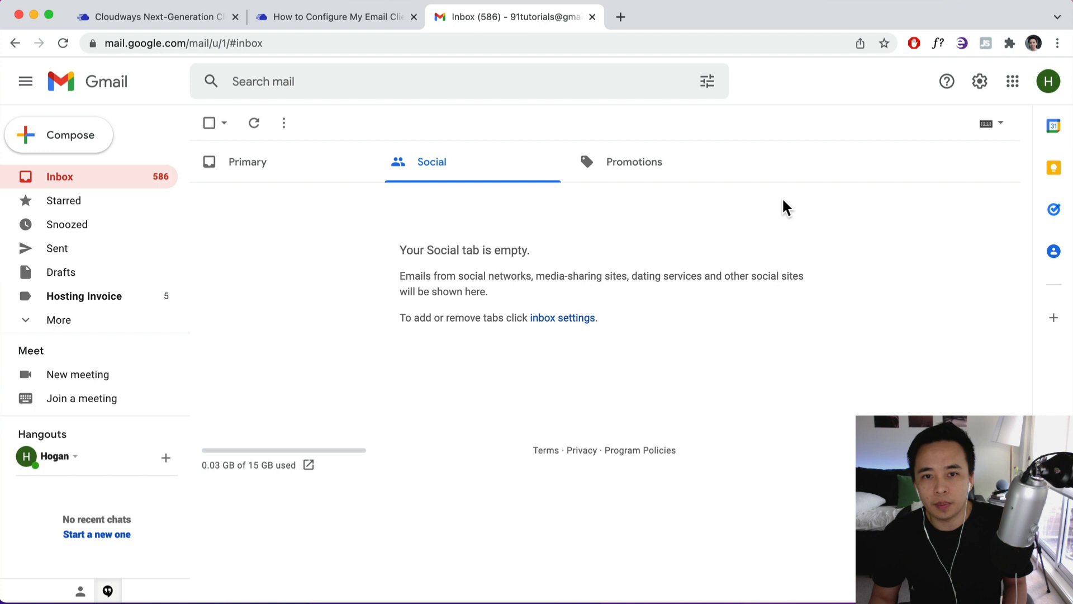
{"action": "mouse_move", "coordinate": [979, 81]}
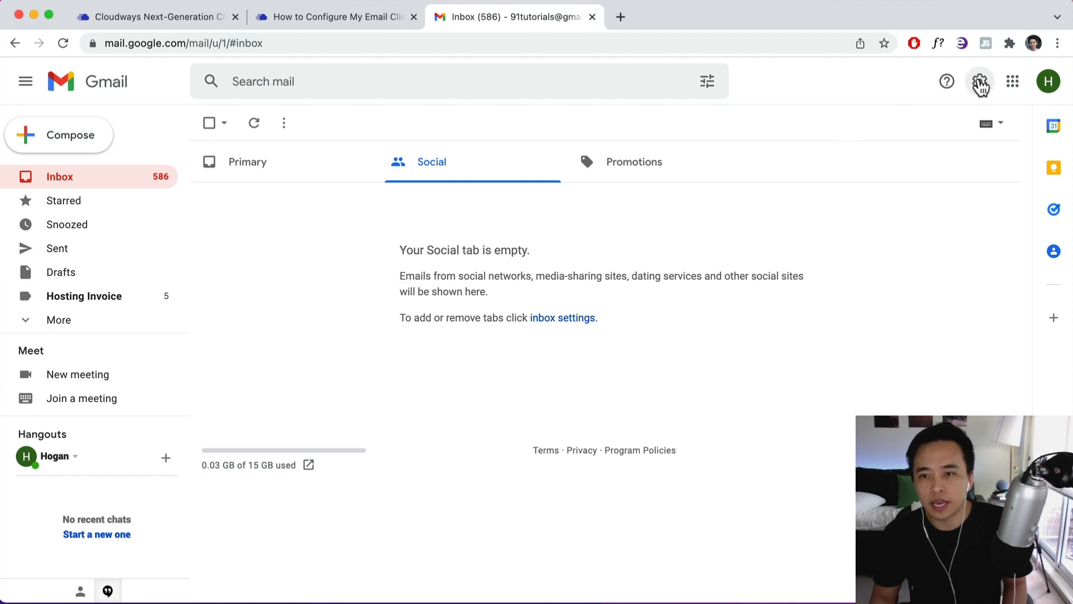
Step: In Gmail settings' Accounts and Import, start adding another send-as address
{"action": "left_click", "coordinate": [979, 80]}
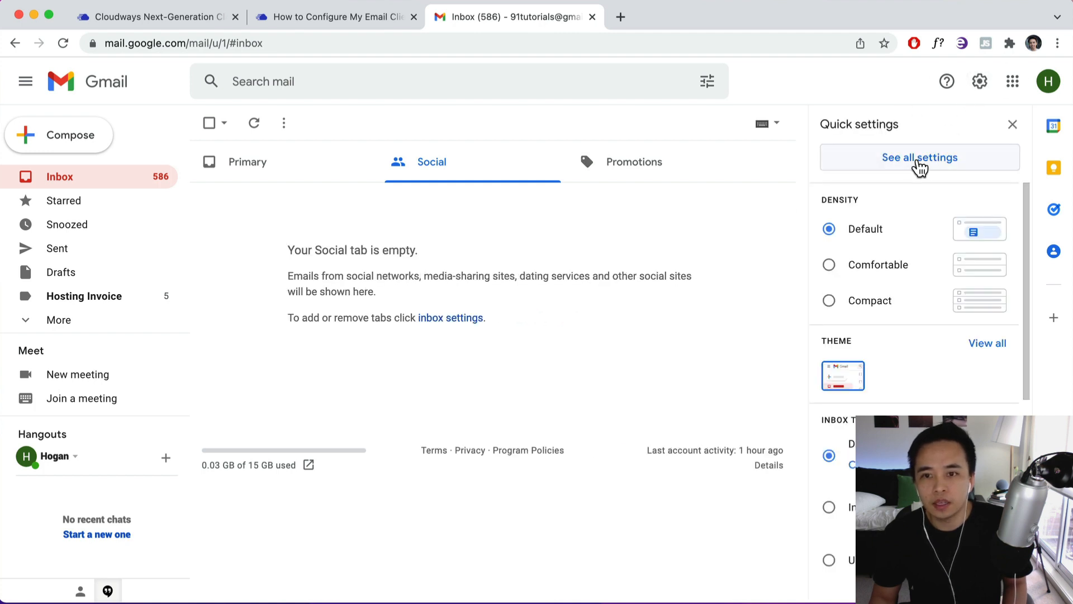
{"action": "left_click", "coordinate": [919, 157]}
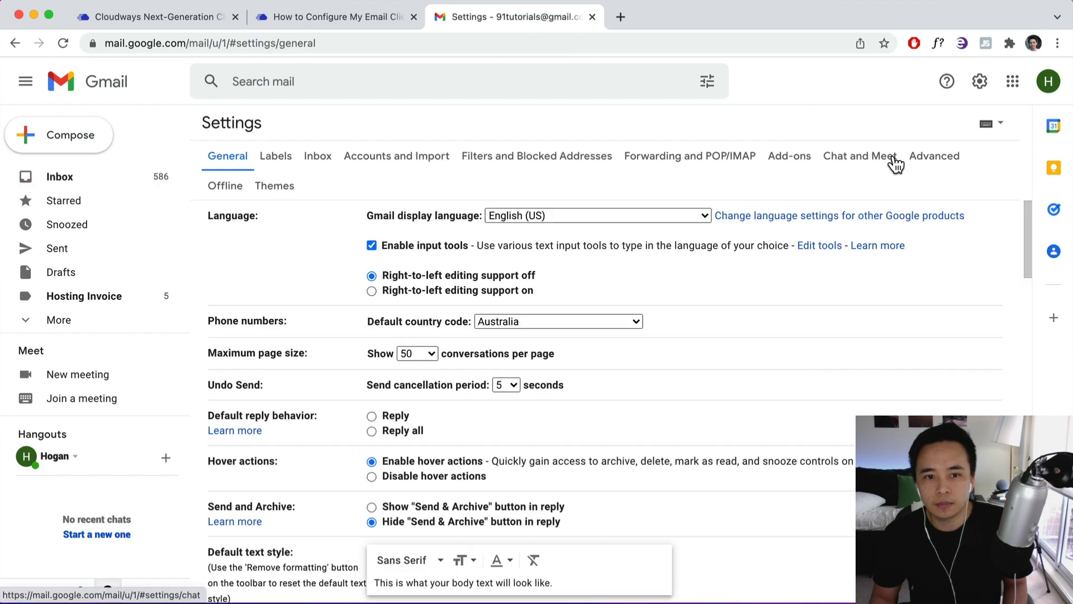
{"action": "left_click", "coordinate": [396, 155]}
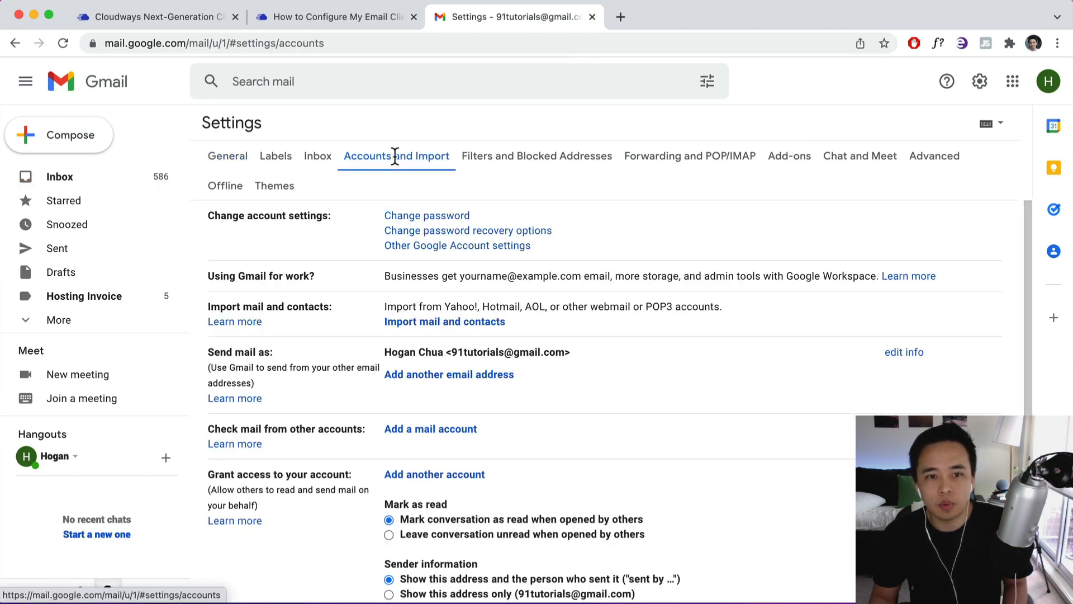
{"action": "scroll", "scroll_direction": "down", "scroll_amount": 3}
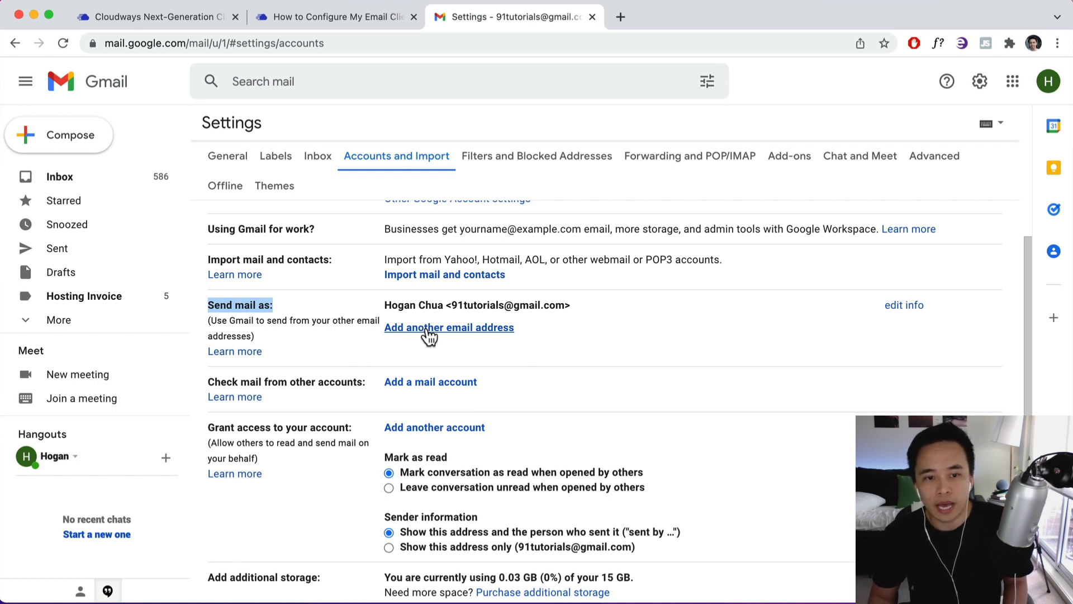
{"action": "left_click", "coordinate": [449, 328]}
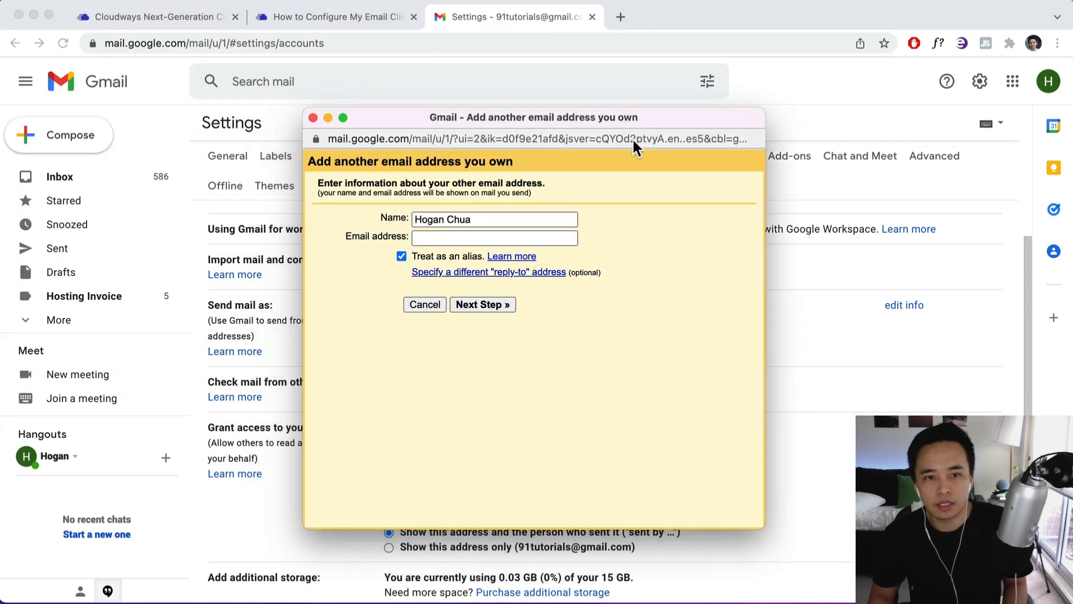
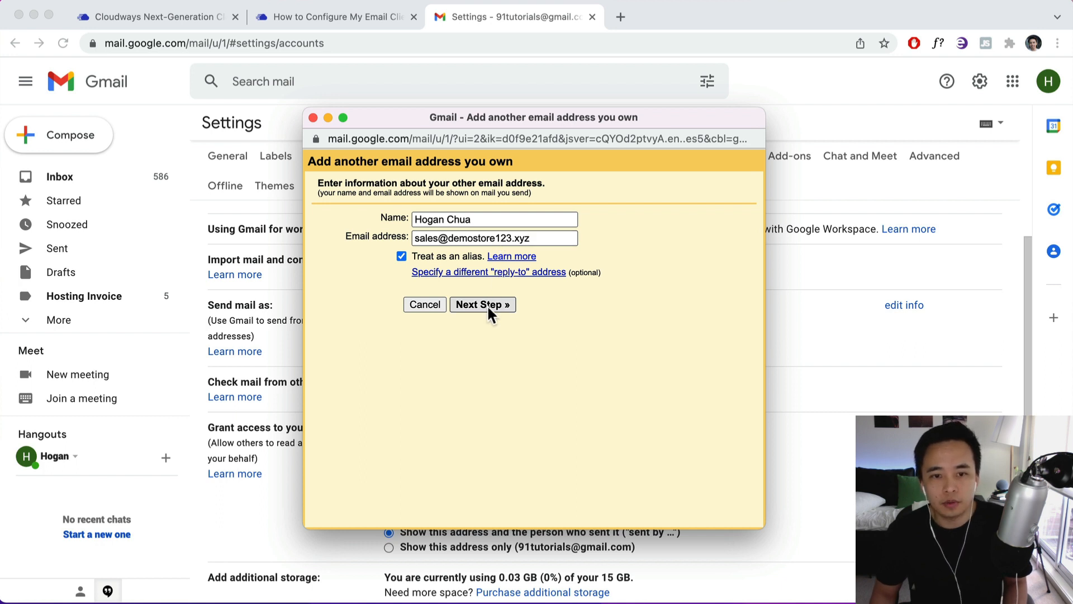
{"action": "left_click", "coordinate": [482, 304]}
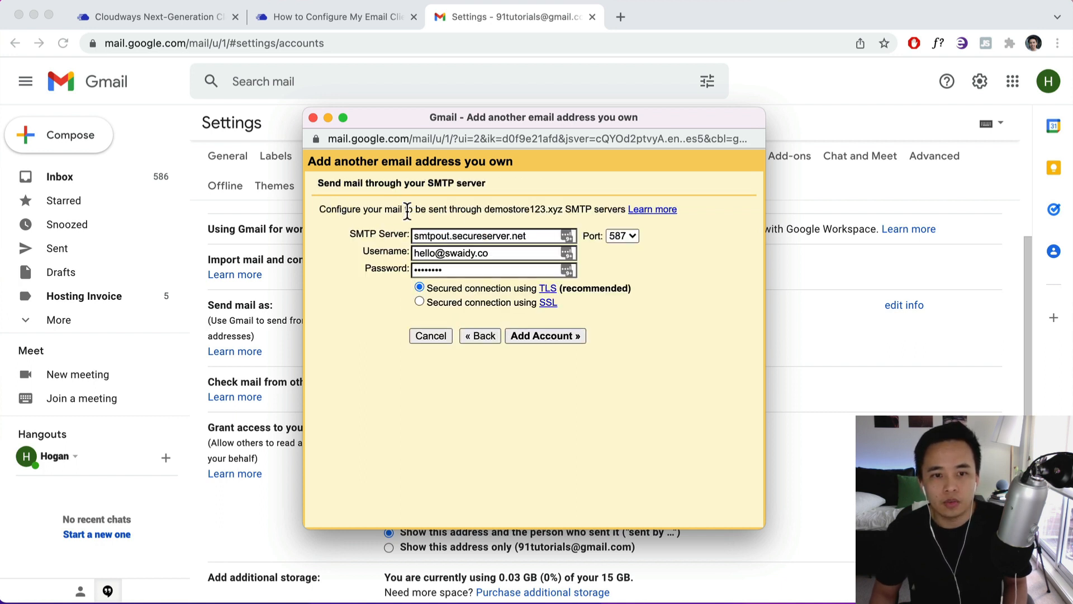
{"action": "double_click", "coordinate": [469, 235]}
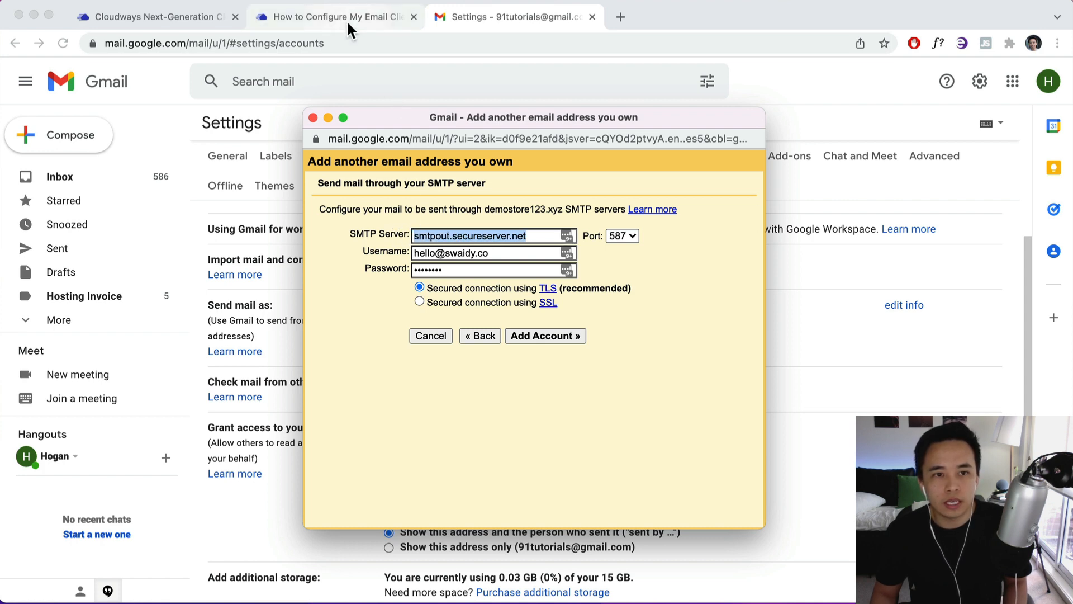
{"action": "left_click", "coordinate": [334, 16]}
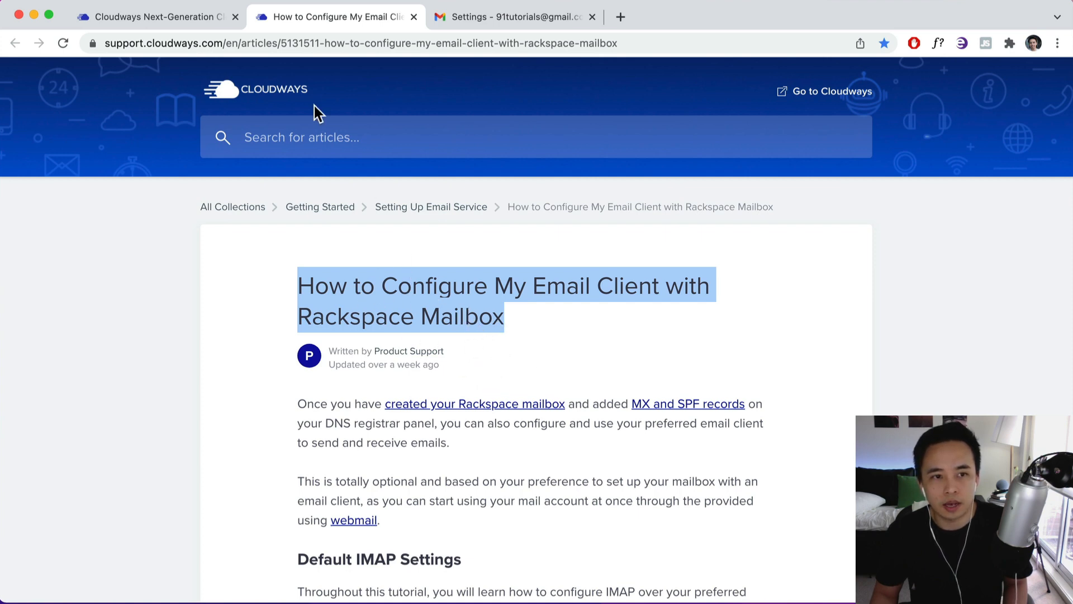
{"action": "mouse_move", "coordinate": [1000, 377]}
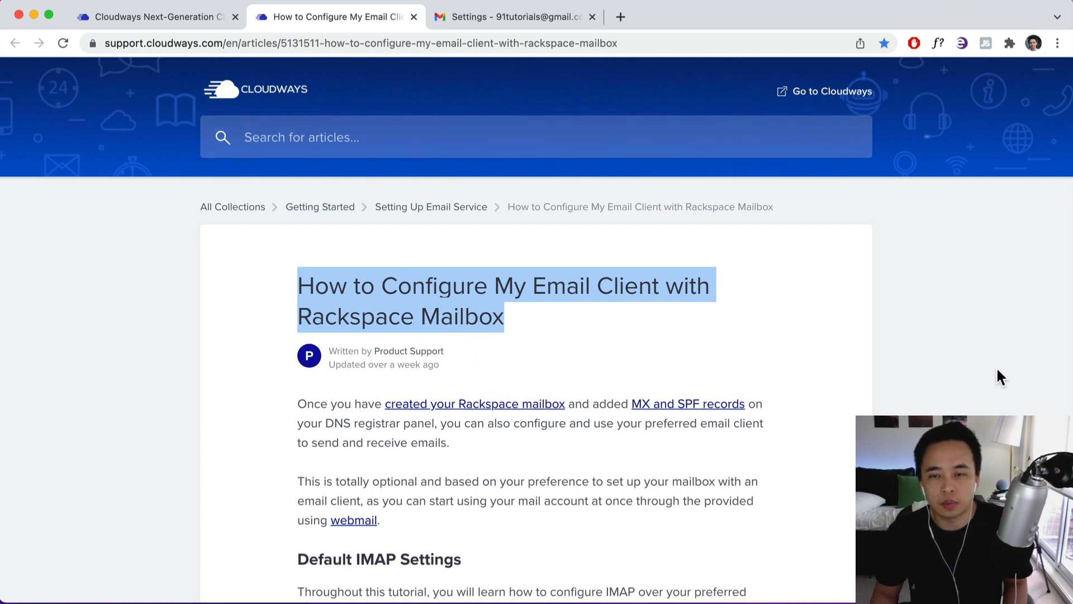
Step: Find the Rackspace default mail settings and copy the server name secure.emailsrvr.com
{"action": "scroll", "scroll_direction": "down", "scroll_amount": 3}
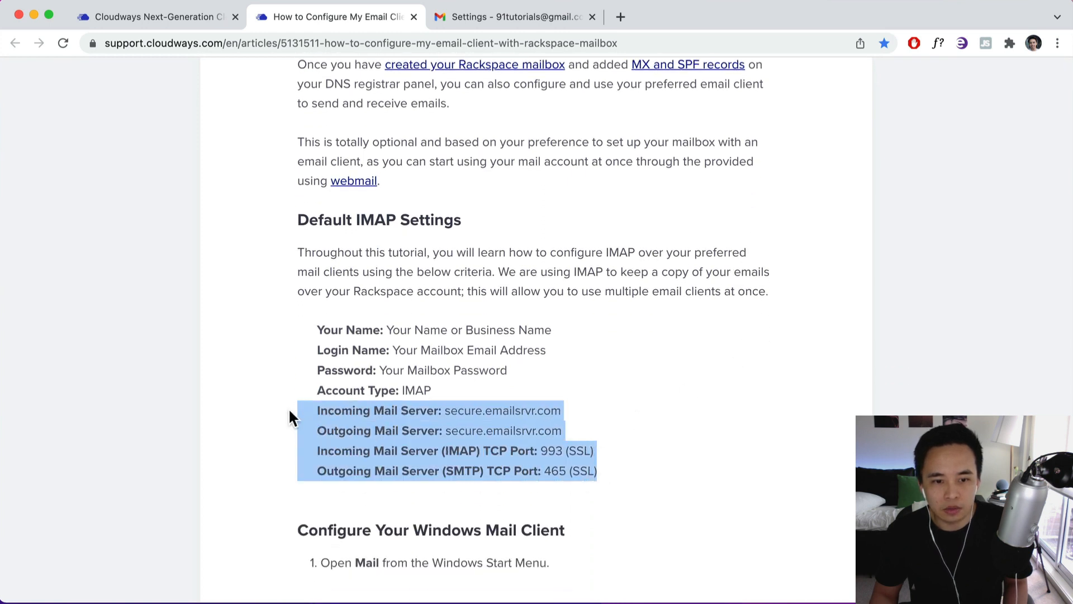
{"action": "scroll", "scroll_direction": "down", "scroll_amount": 3}
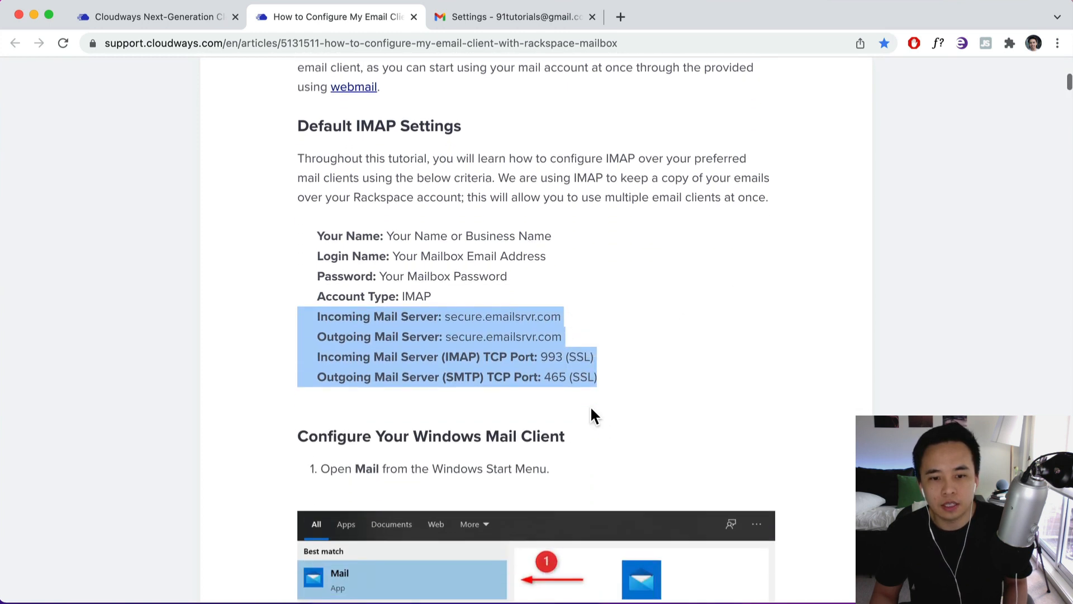
{"action": "scroll", "scroll_direction": "down", "scroll_amount": 3}
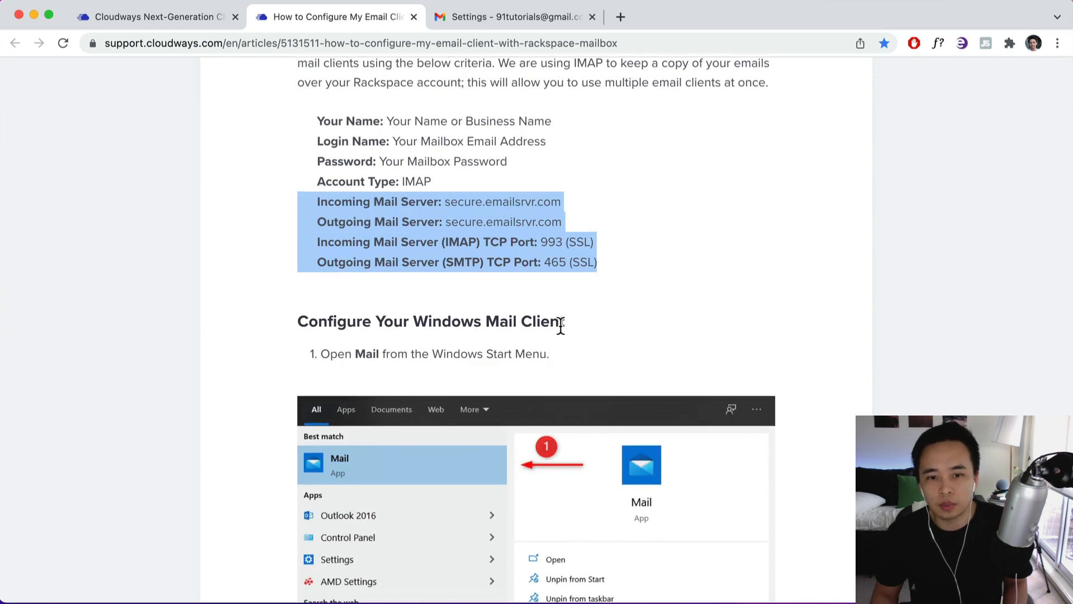
{"action": "left_click_drag", "start_coordinate": [412, 321], "coordinate": [563, 321]}
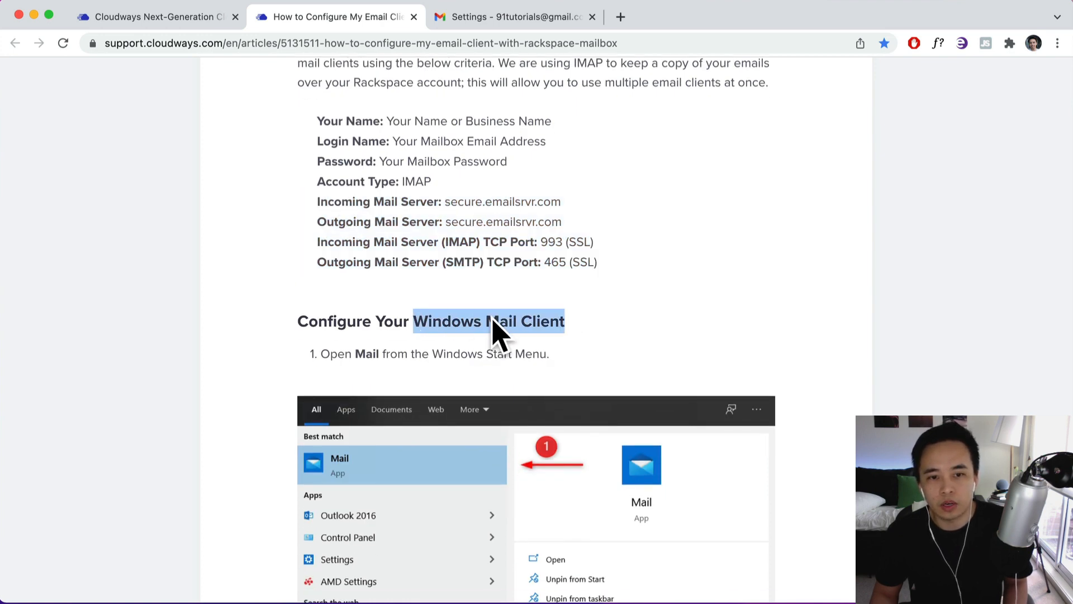
{"action": "scroll", "scroll_direction": "down", "scroll_amount": 3}
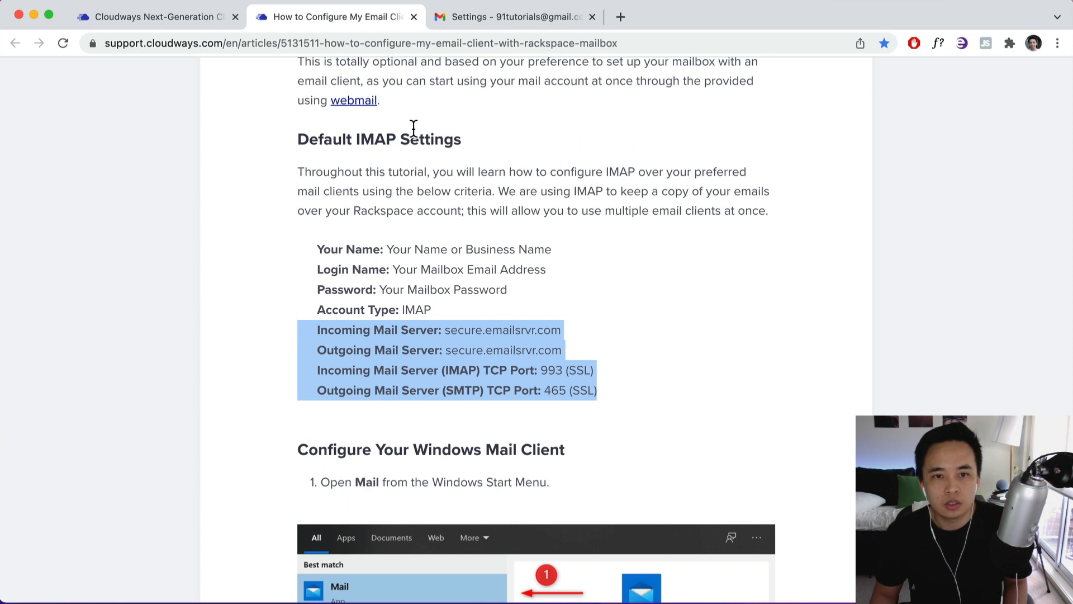
{"action": "left_click", "coordinate": [553, 328]}
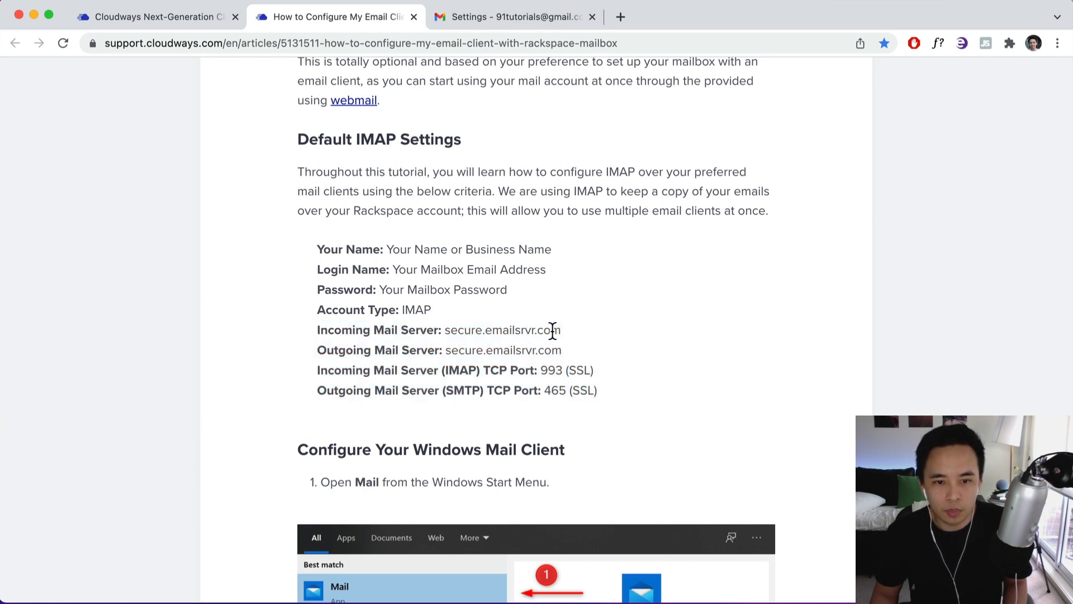
{"action": "left_click_drag", "start_coordinate": [445, 328], "coordinate": [560, 329]}
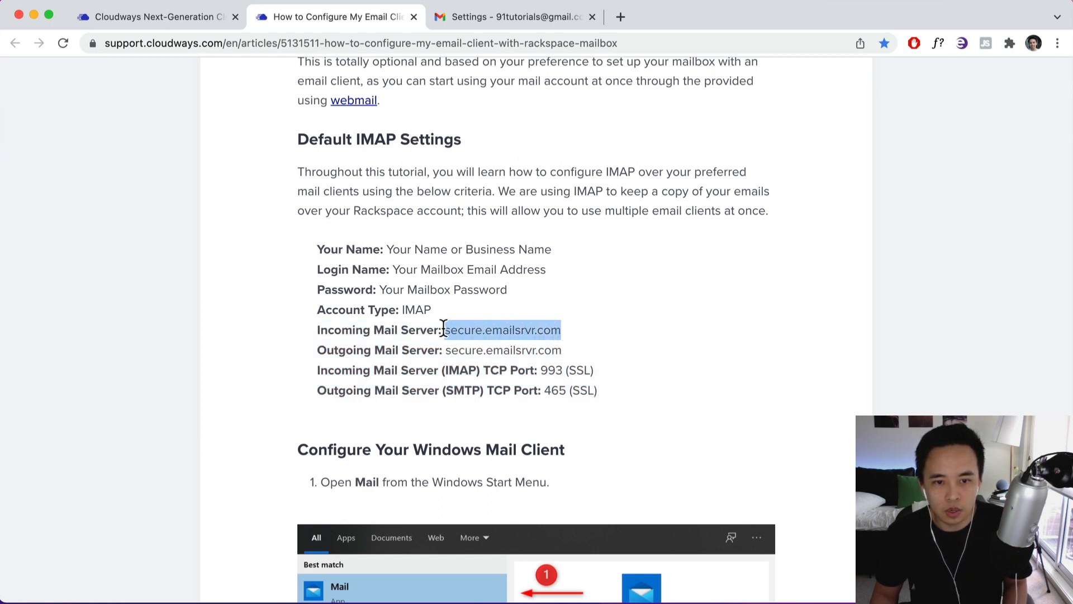
{"action": "right_click", "coordinate": [502, 328]}
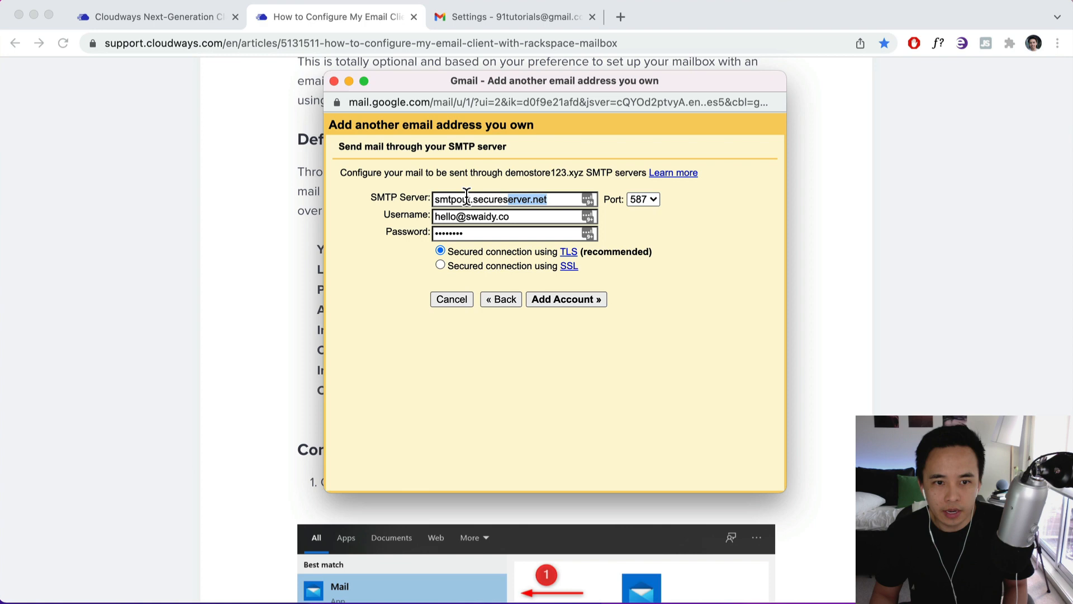
{"action": "triple_click", "coordinate": [490, 199]}
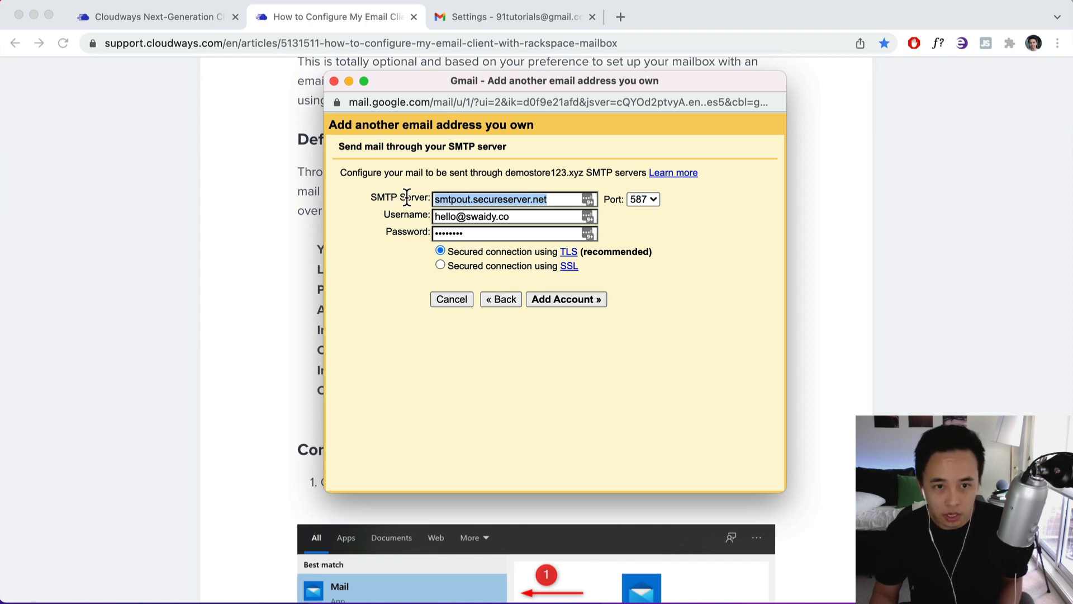
{"action": "type", "text": "secure.emailsrvr.com"}
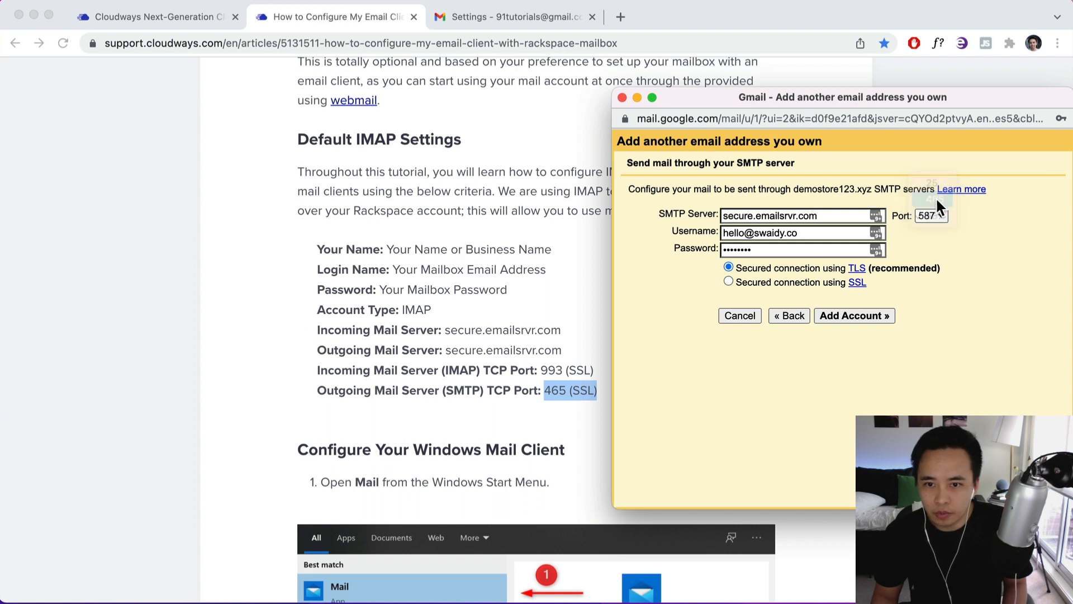
{"action": "left_click", "coordinate": [931, 215]}
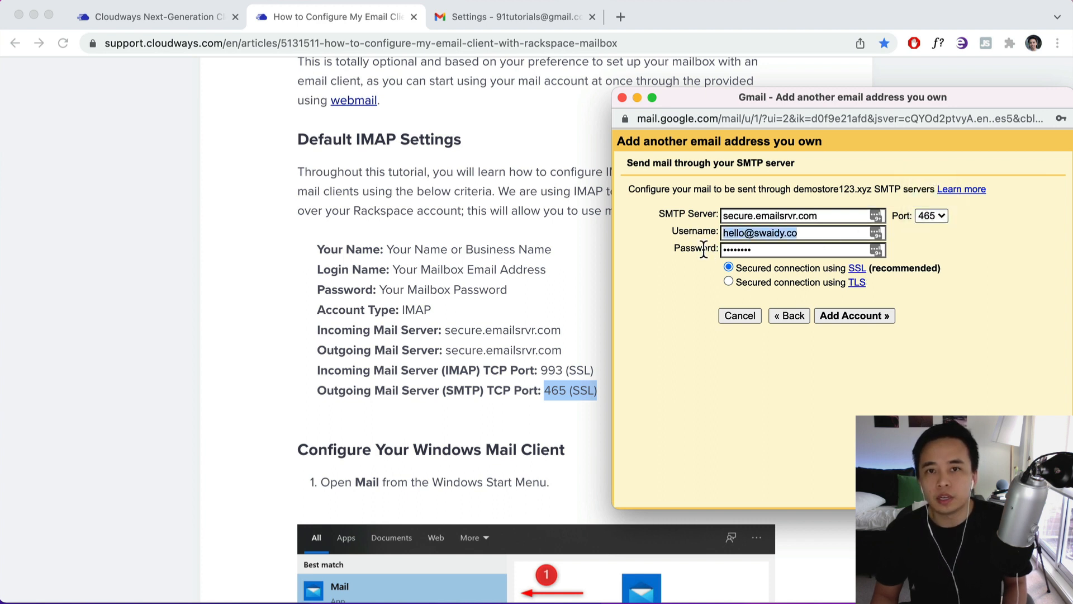
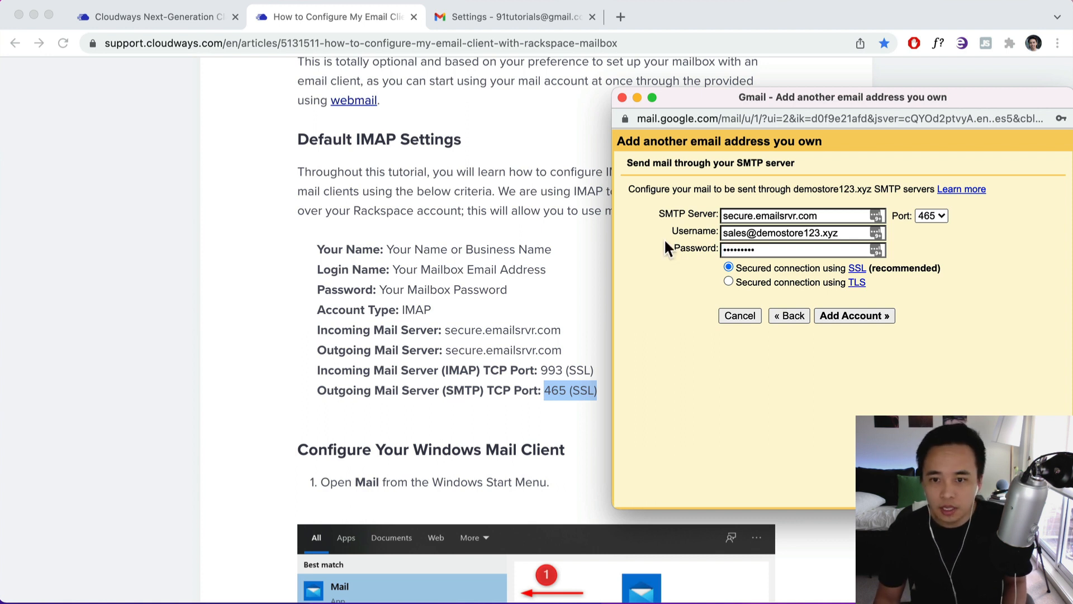
{"action": "mouse_move", "coordinate": [857, 274]}
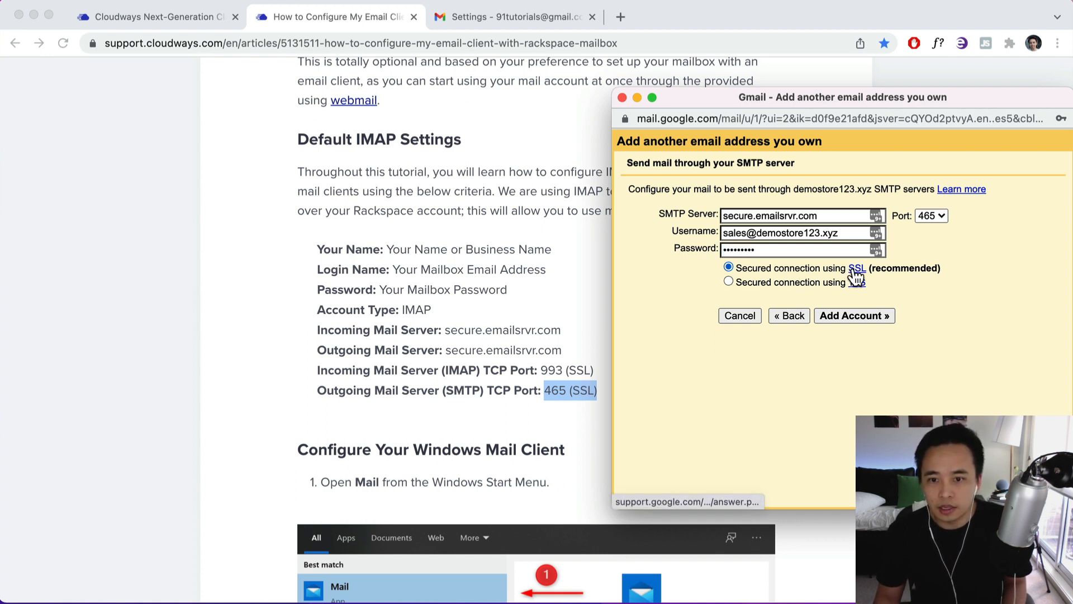
Step: Add the account with SSL on port 465 so a confirmation code is sent, returning to Gmail settings
{"action": "left_click", "coordinate": [854, 315]}
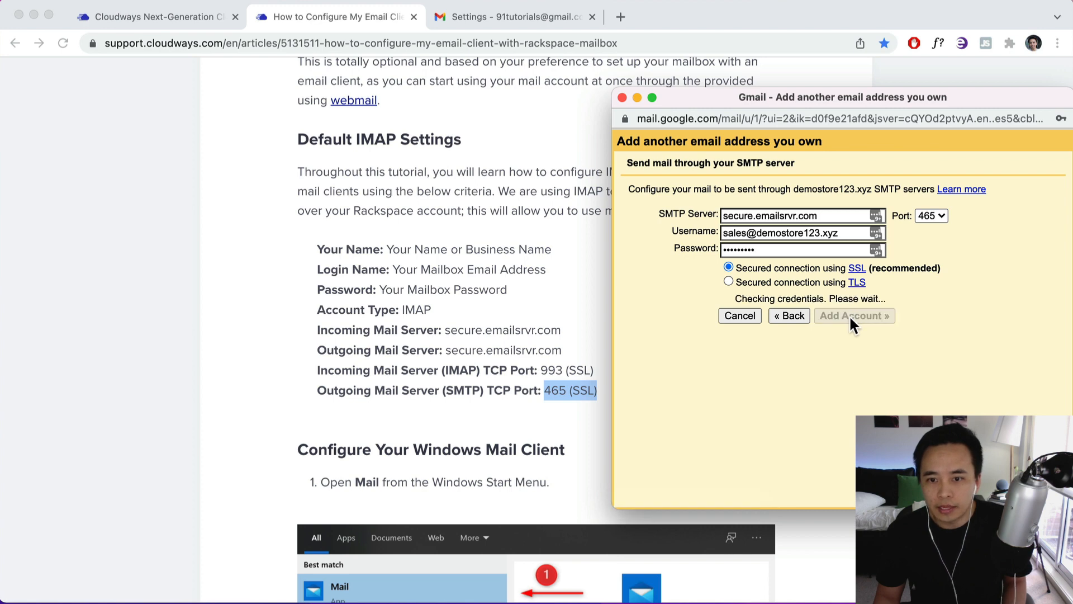
{"action": "left_click", "coordinate": [853, 315]}
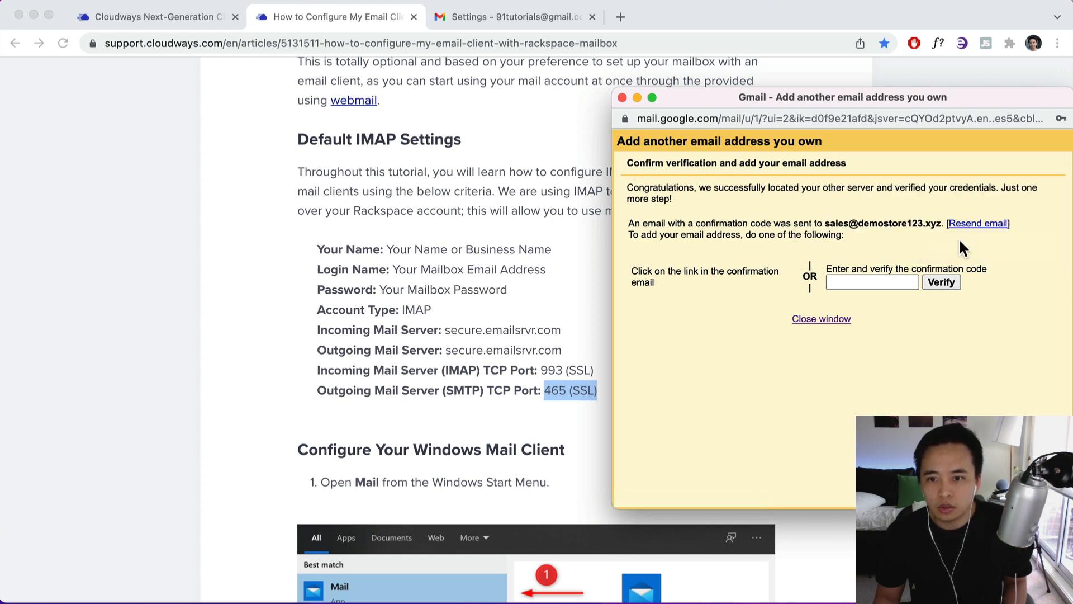
{"action": "left_click", "coordinate": [510, 17]}
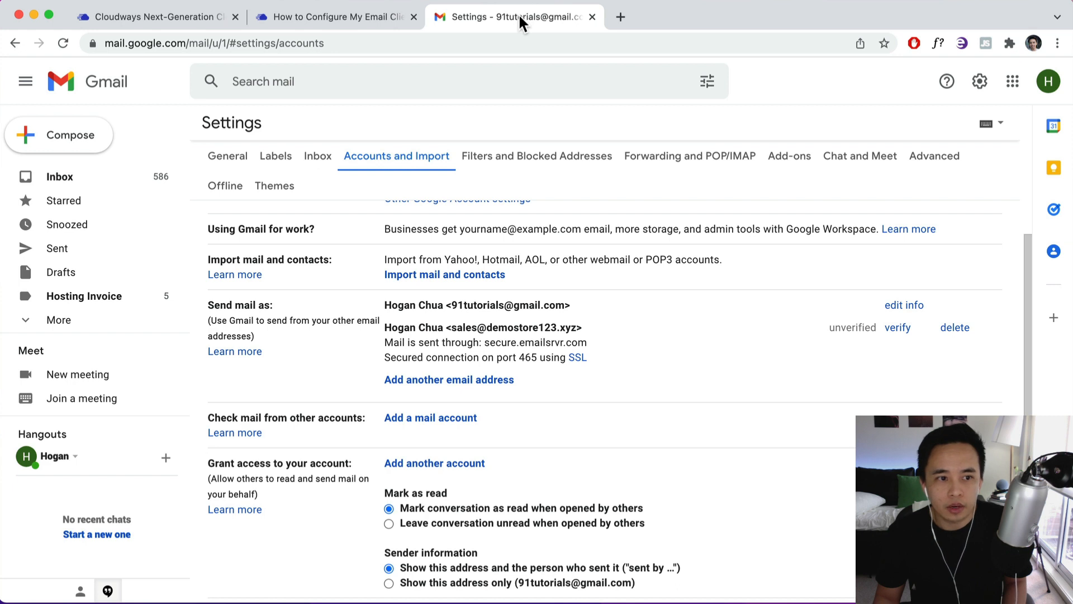
{"action": "mouse_move", "coordinate": [116, 177]}
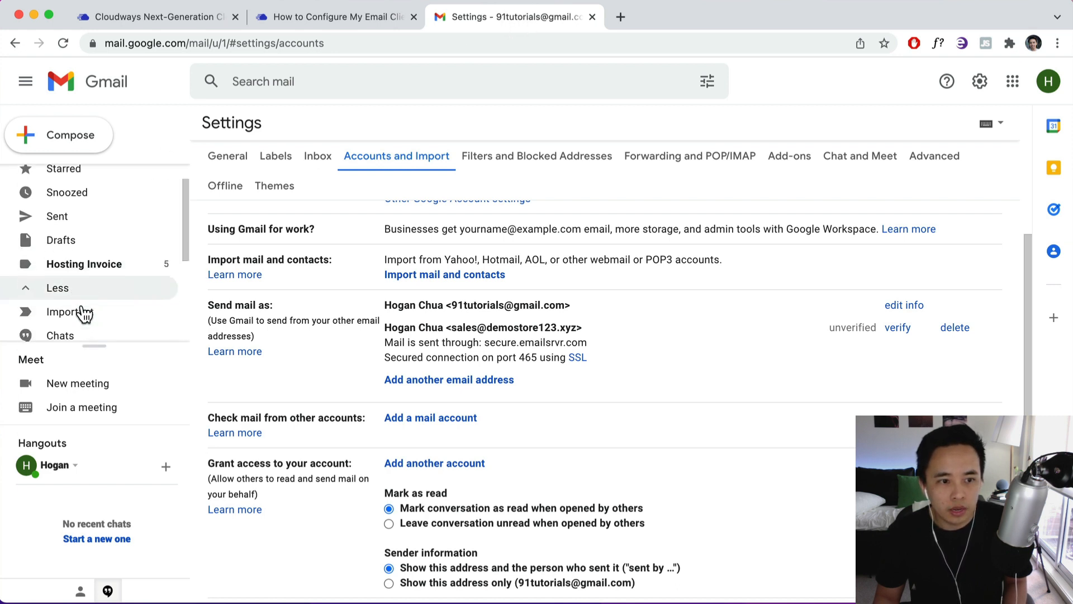
Step: Show All Mail and refresh to load the Gmail send-as confirmation message
{"action": "left_click", "coordinate": [65, 245]}
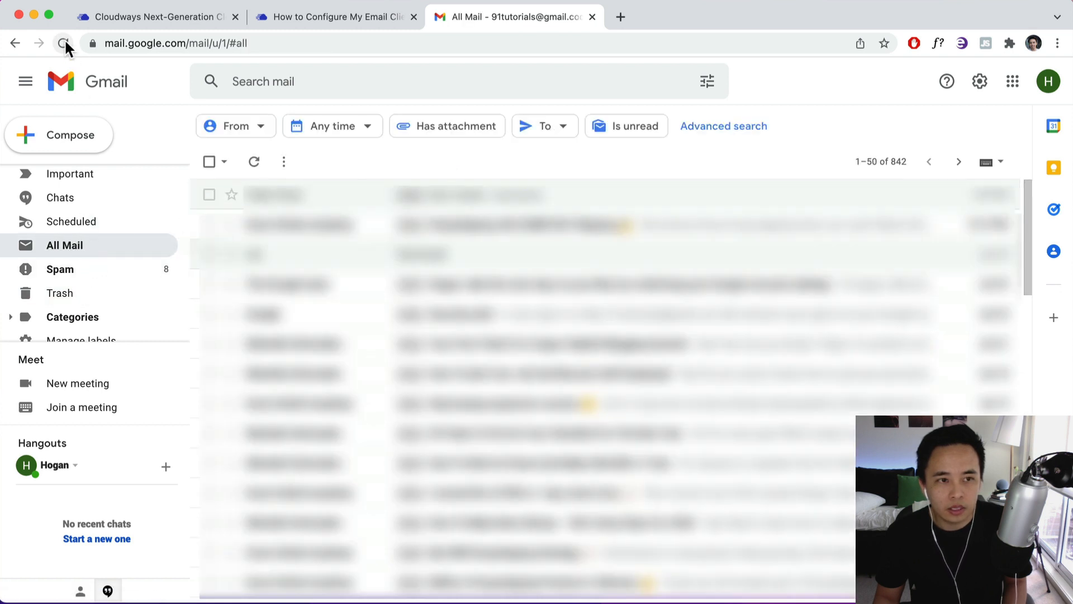
{"action": "left_click", "coordinate": [63, 43]}
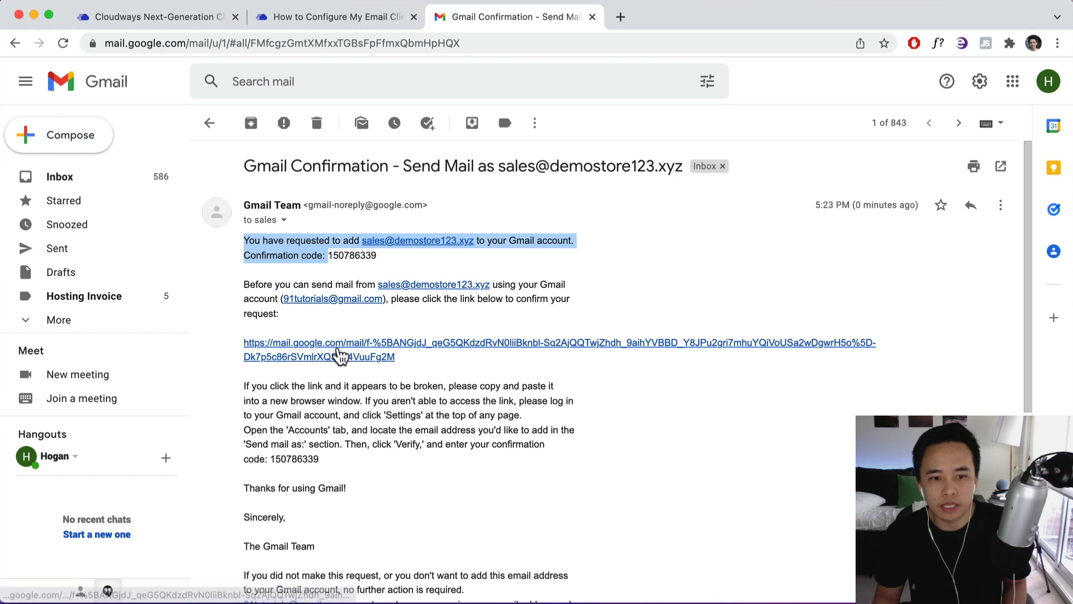
{"action": "left_click", "coordinate": [342, 342]}
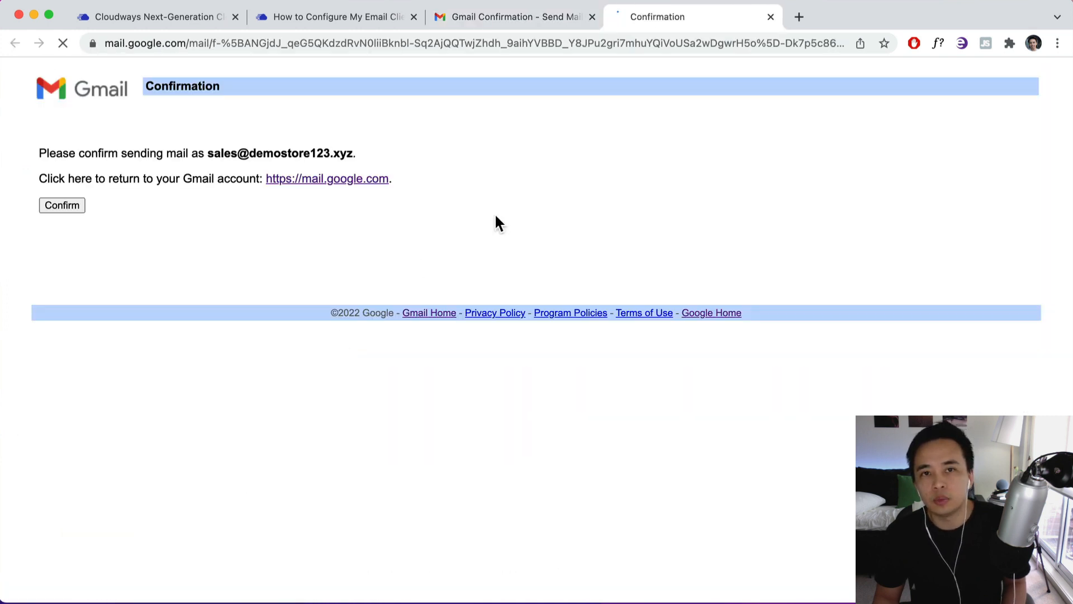
{"action": "left_click", "coordinate": [61, 205]}
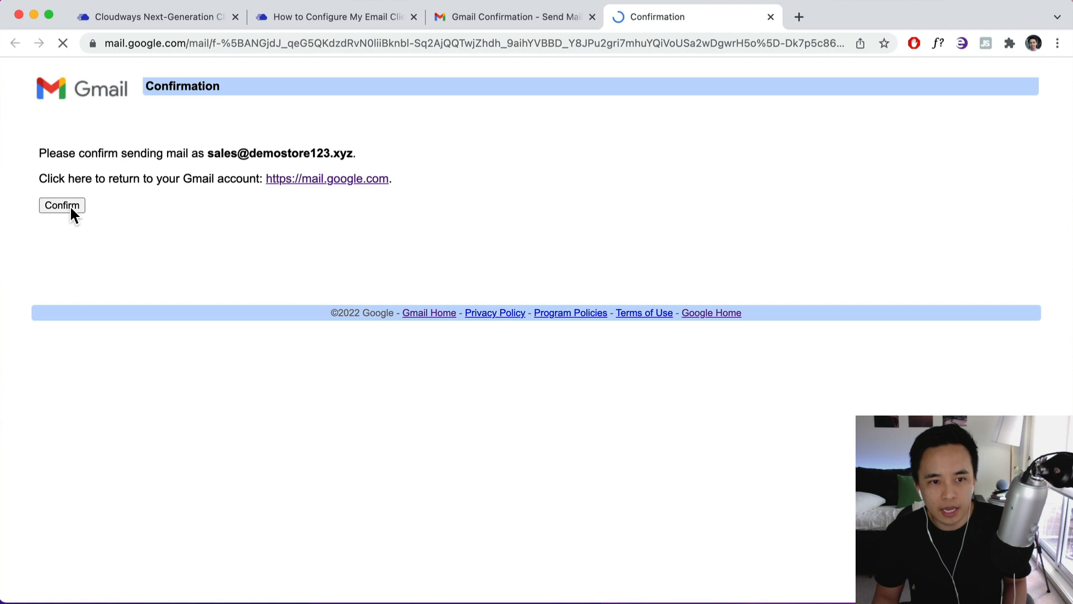
{"action": "left_click", "coordinate": [62, 206]}
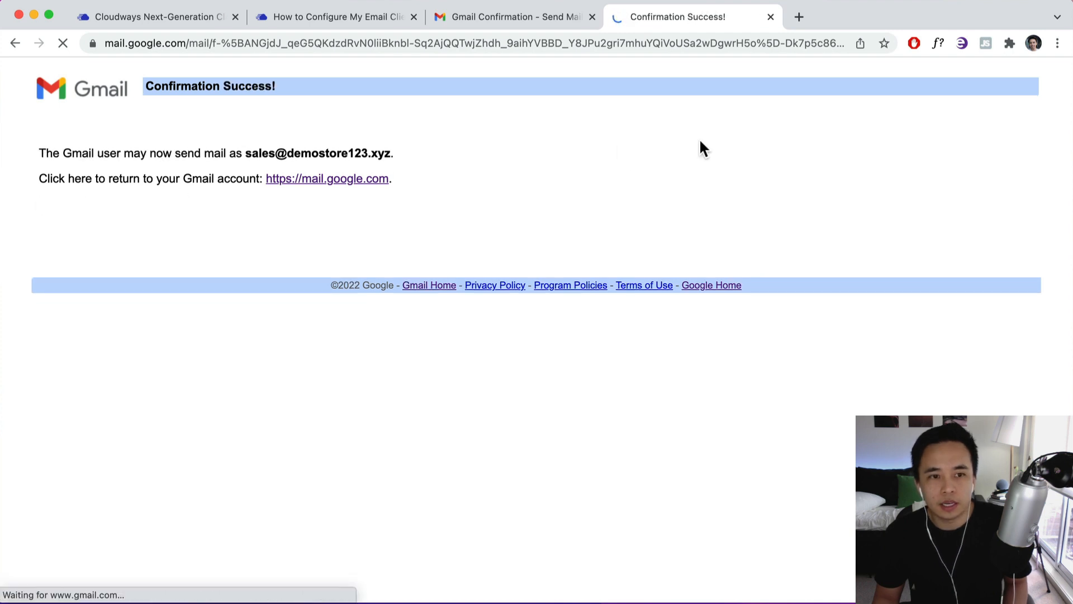
{"action": "mouse_move", "coordinate": [316, 151]}
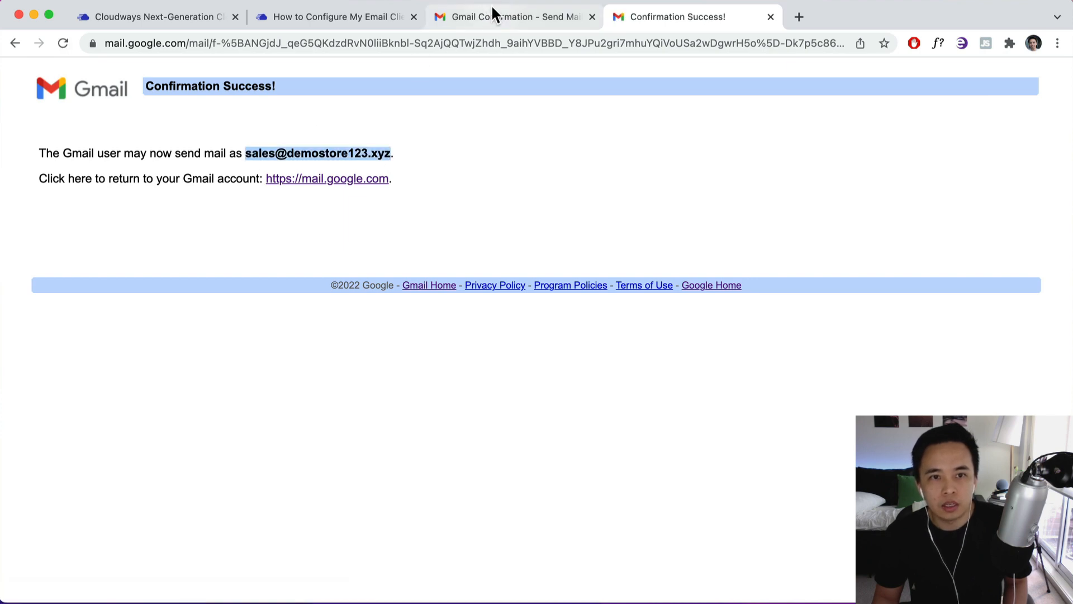
{"action": "left_click", "coordinate": [510, 17]}
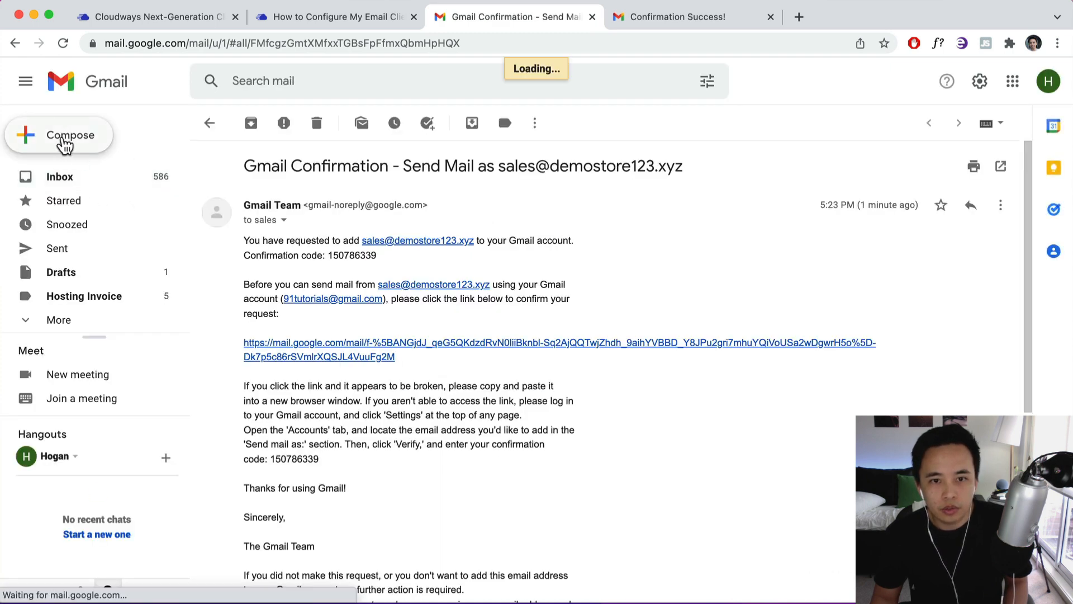
{"action": "left_click", "coordinate": [69, 135]}
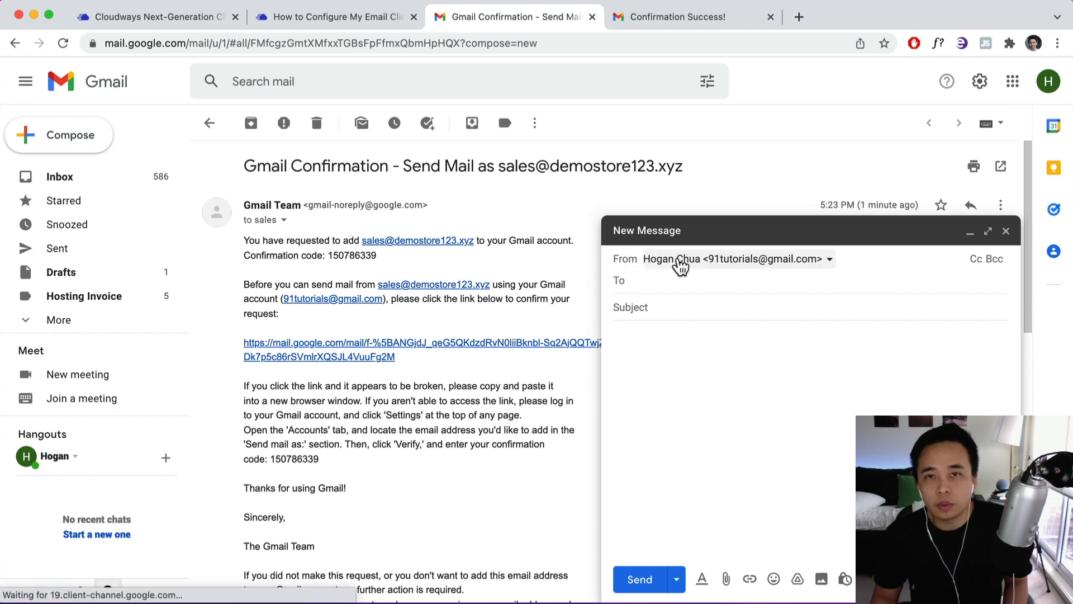
{"action": "mouse_move", "coordinate": [793, 266]}
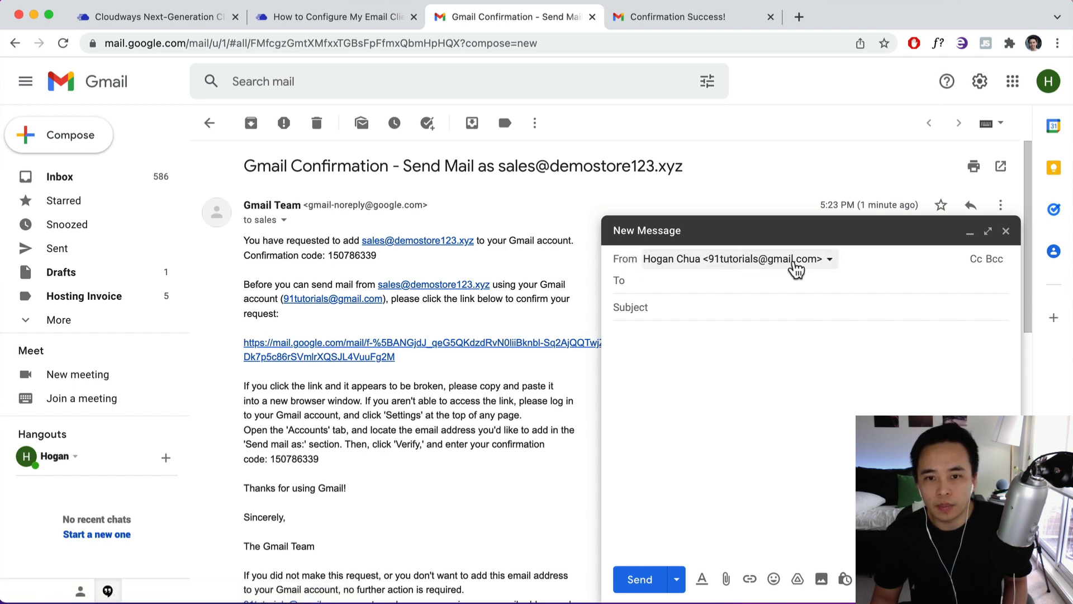
{"action": "left_click", "coordinate": [829, 258]}
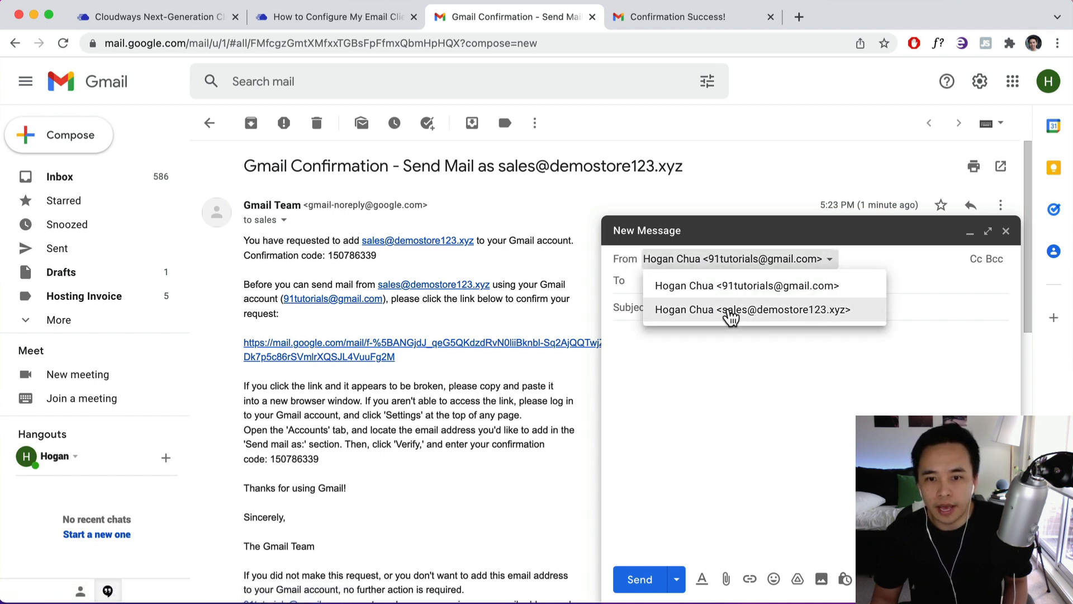
{"action": "mouse_move", "coordinate": [761, 318]}
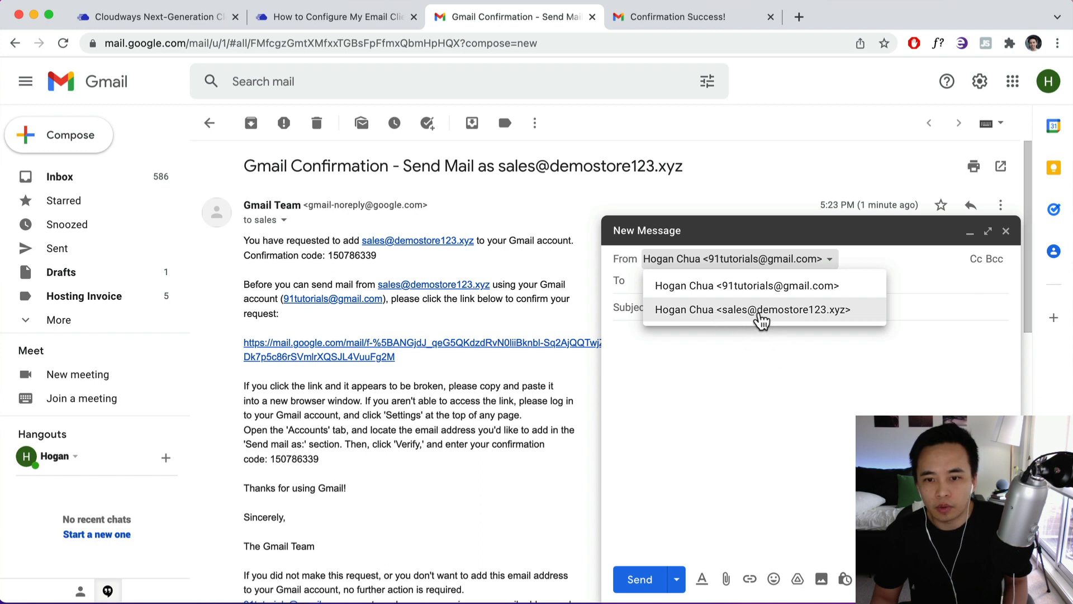
{"action": "left_click", "coordinate": [752, 310]}
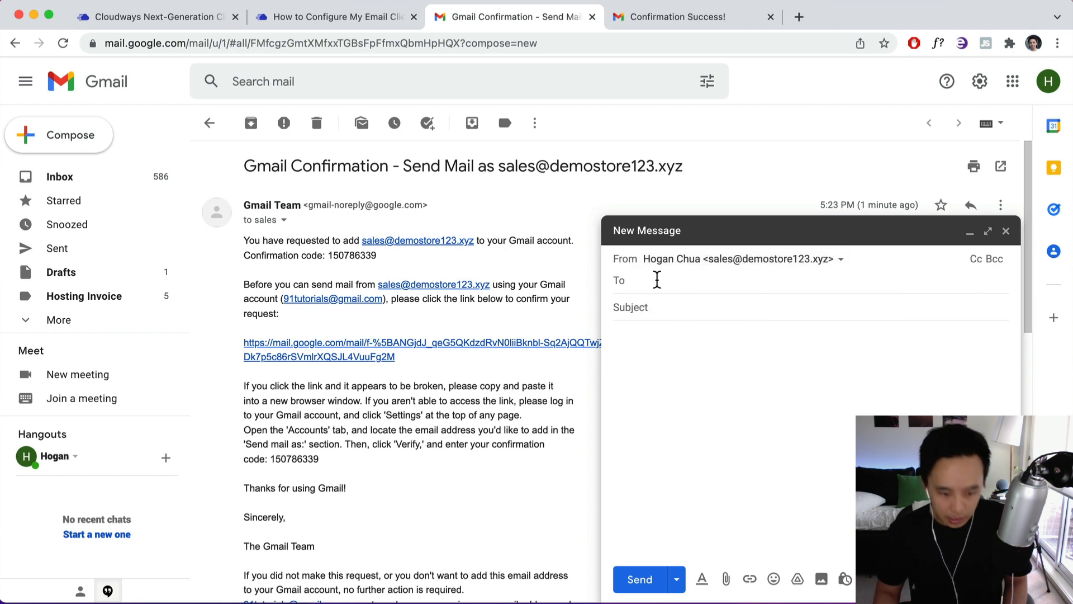
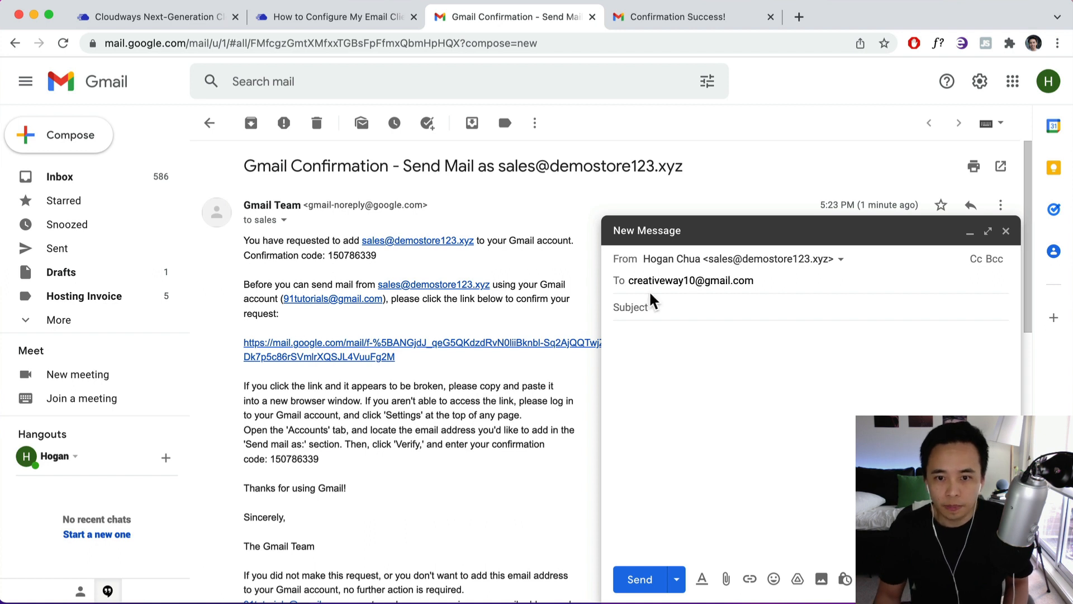
{"action": "type", "text": "Test"}
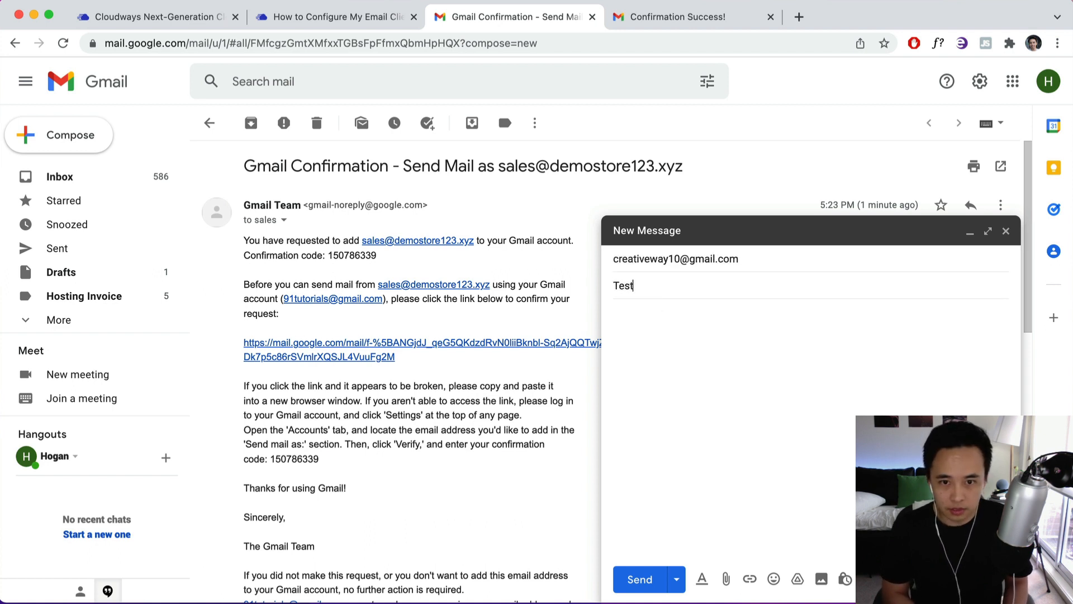
{"action": "type", "text": "Hope this works!"}
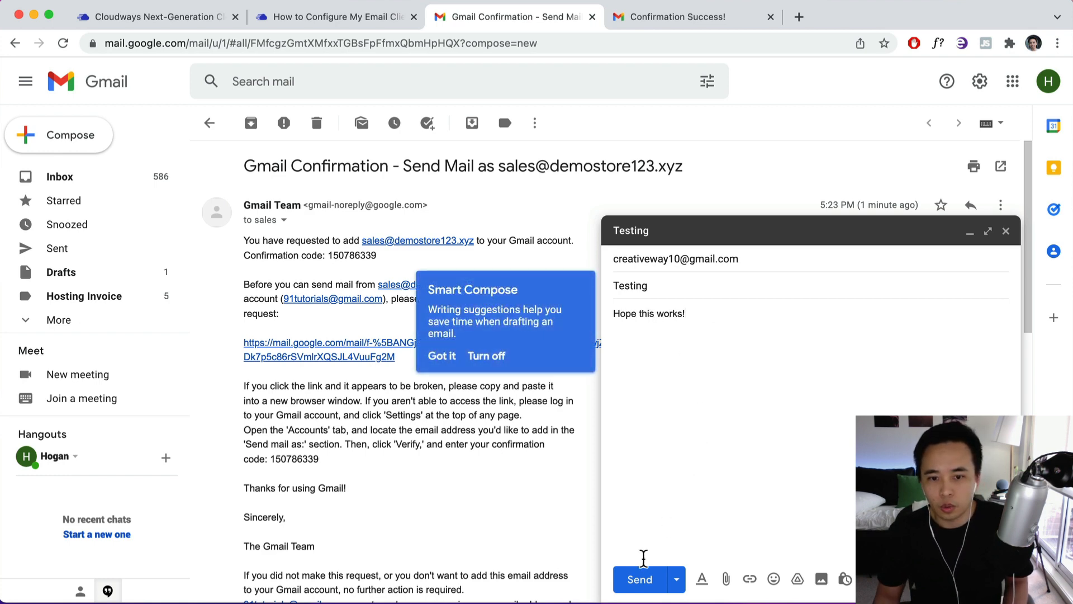
{"action": "left_click", "coordinate": [638, 579]}
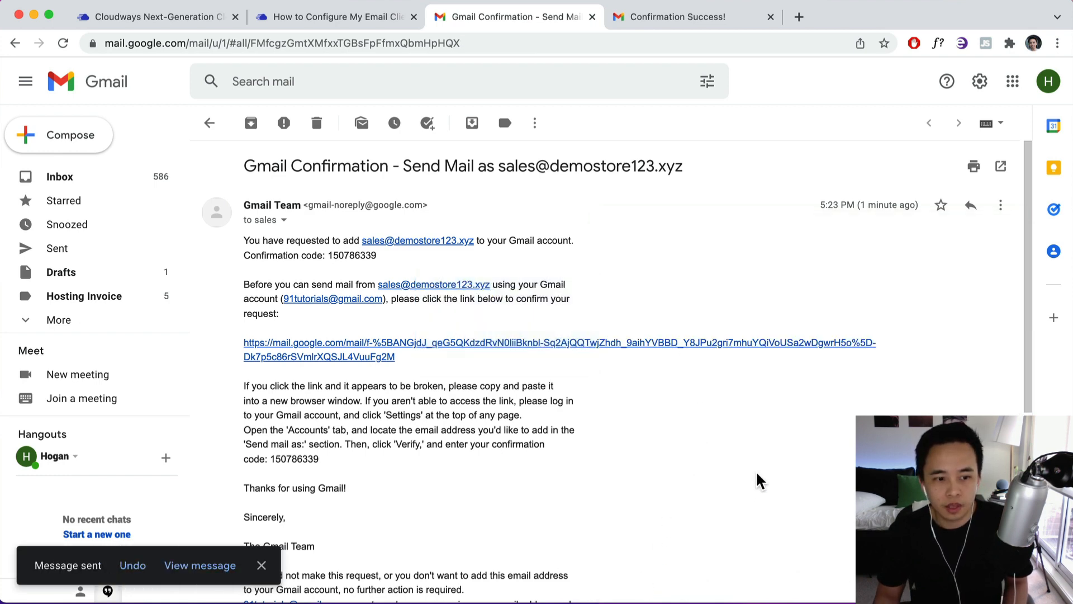
{"action": "left_click", "coordinate": [199, 565]}
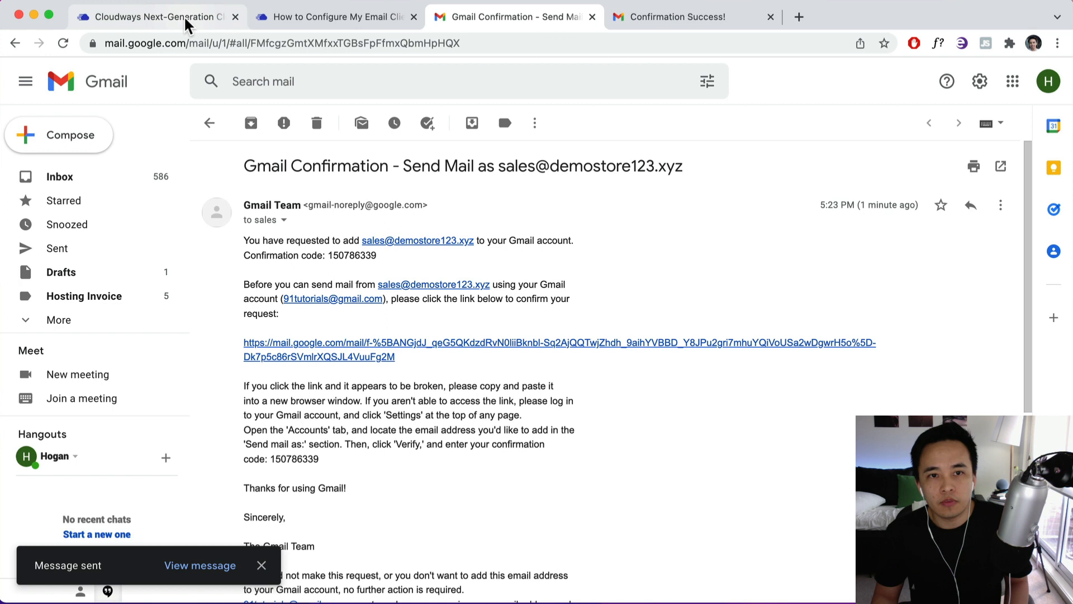
{"action": "mouse_move", "coordinate": [154, 17]}
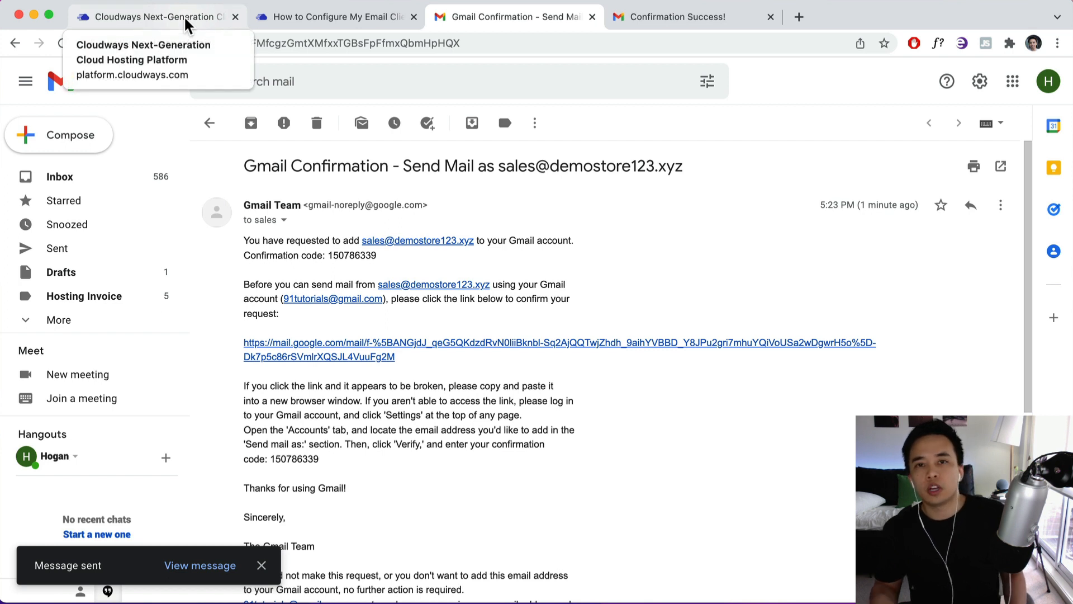